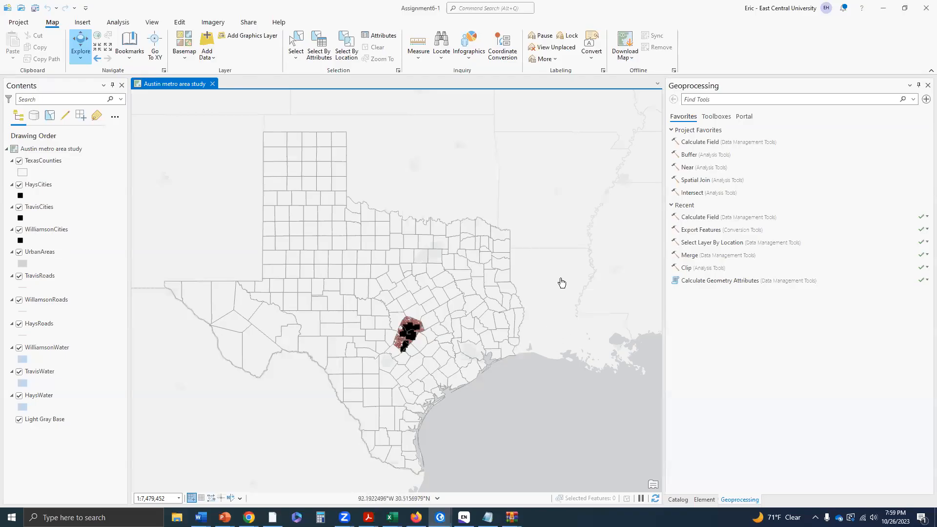
pyautogui.moveTo(566, 242)
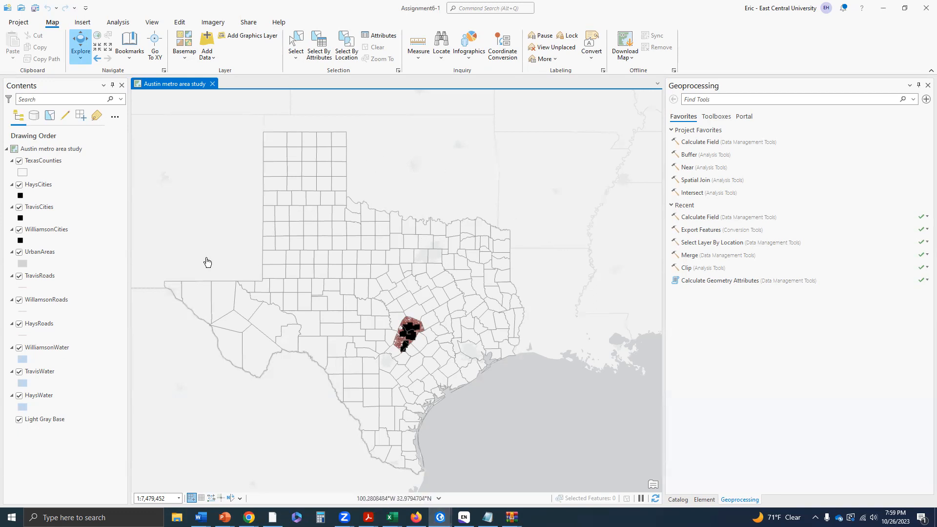
pyautogui.moveTo(432, 348)
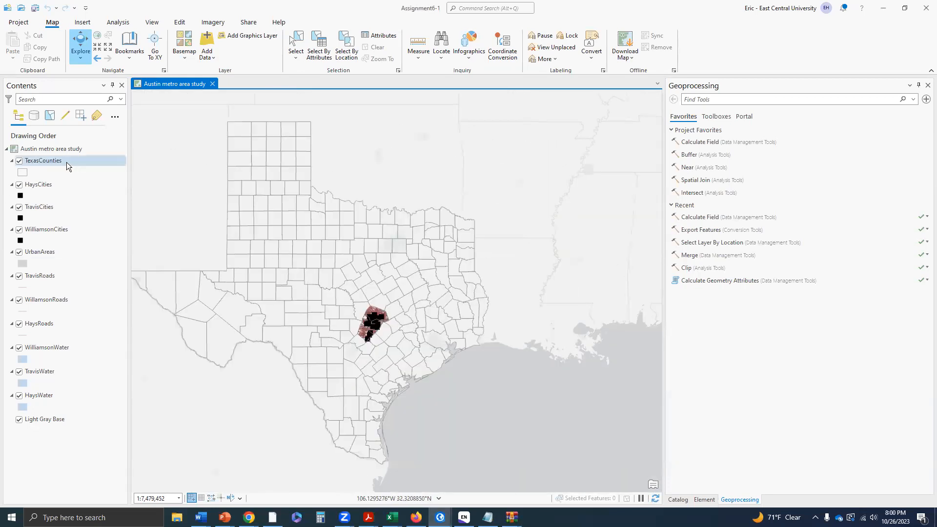
# - Turn off the city, urban area, road and water layers while keeping the light gray basemap visible
pyautogui.click(38, 185)
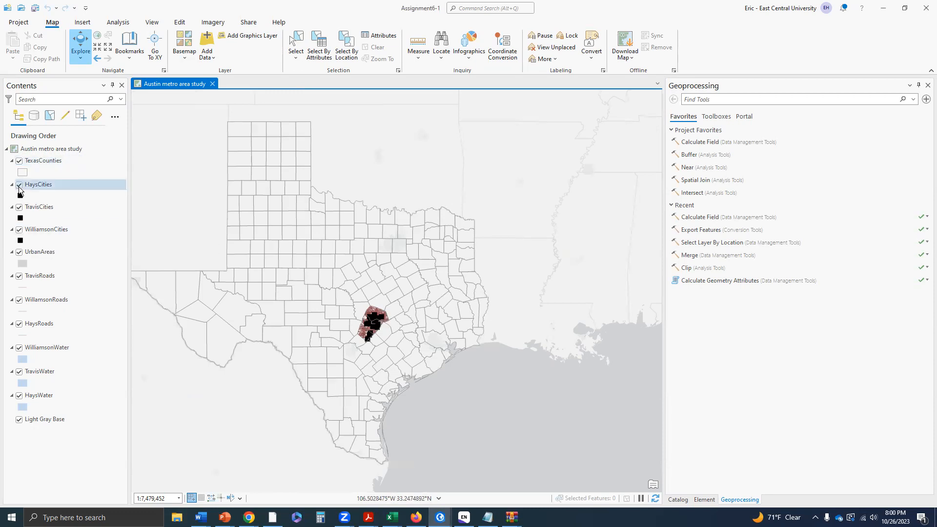
pyautogui.click(19, 184)
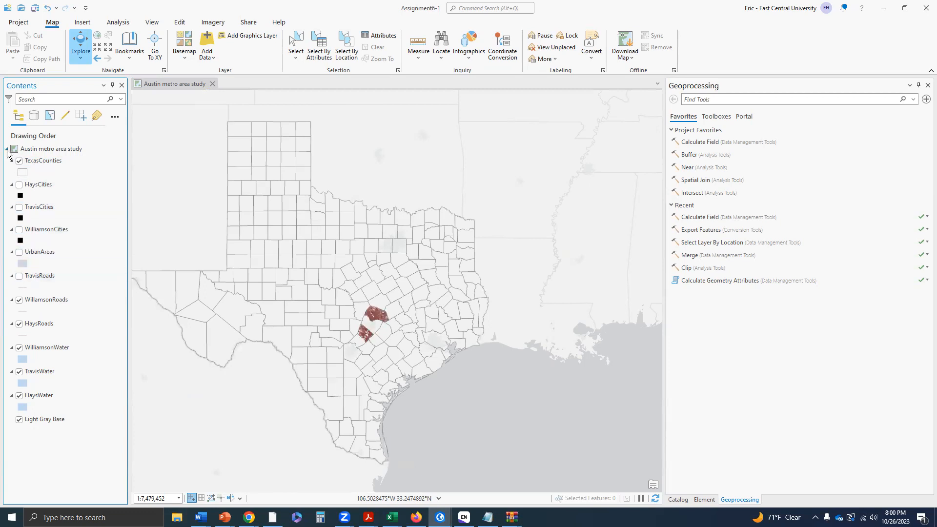
pyautogui.click(46, 300)
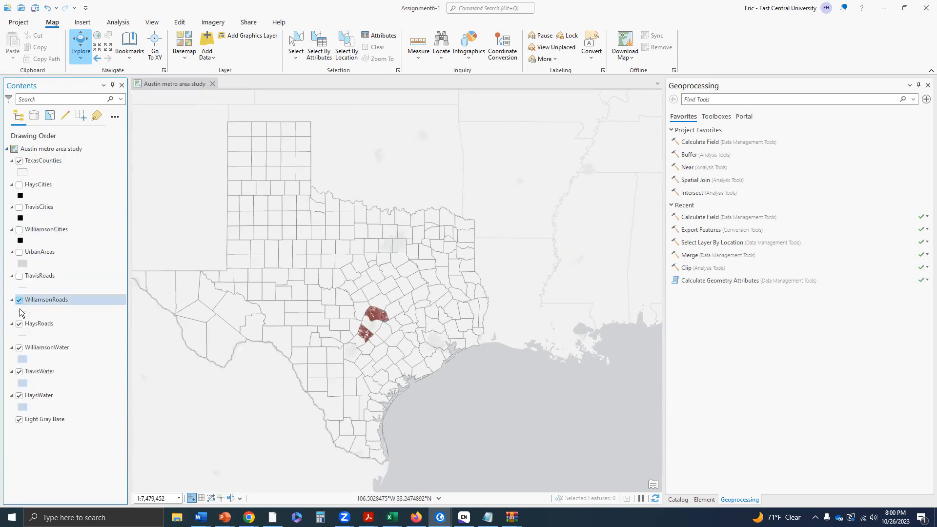
pyautogui.click(18, 398)
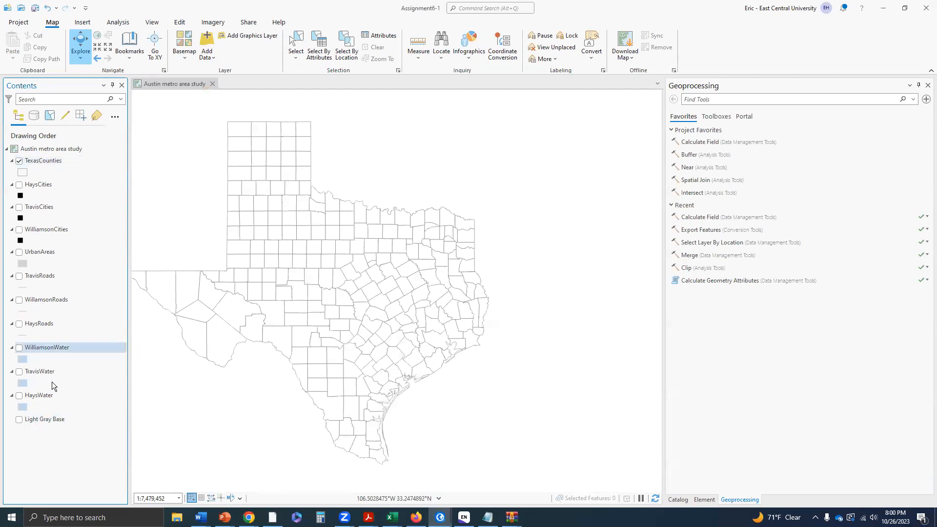
pyautogui.click(18, 419)
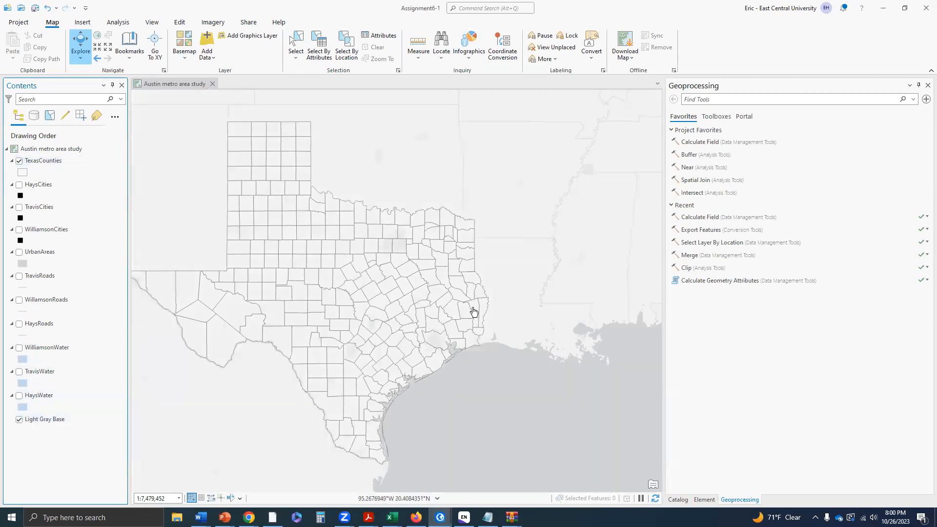
pyautogui.click(44, 419)
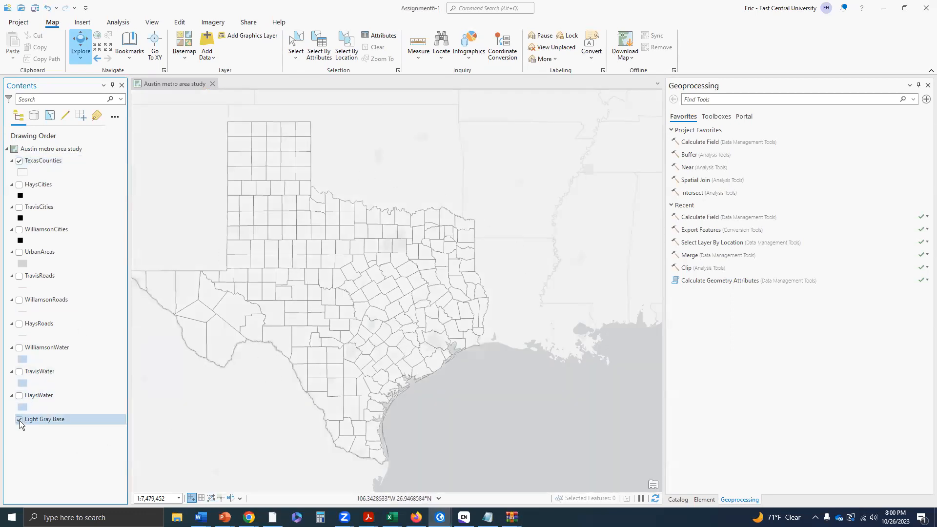
pyautogui.click(19, 419)
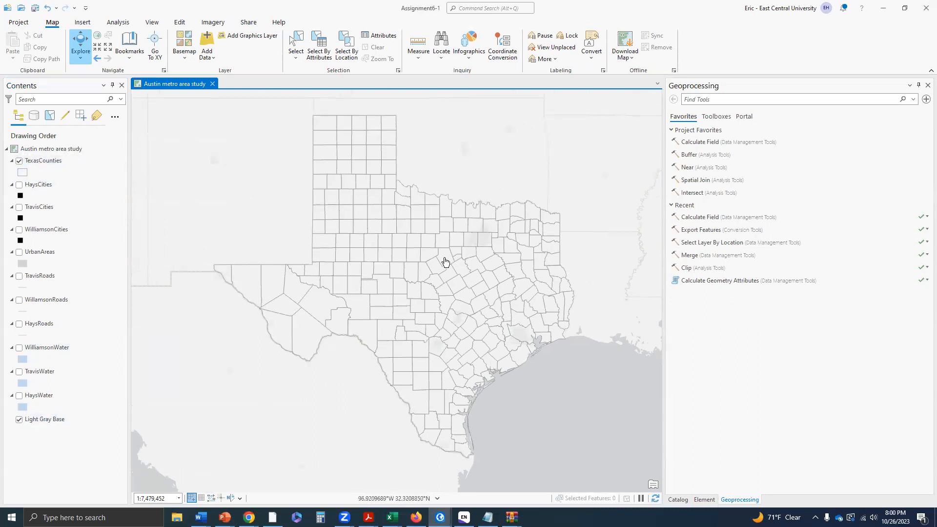
pyautogui.moveTo(372, 235)
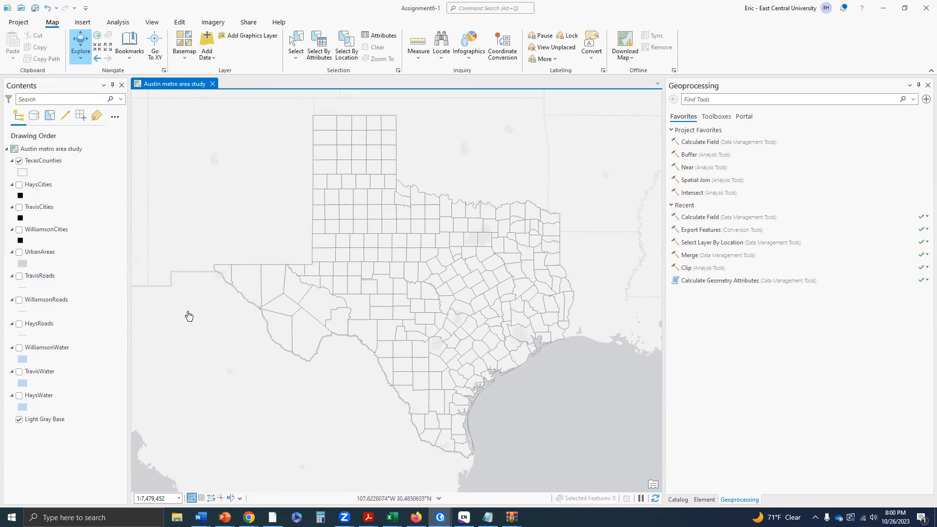
# - Toggle the TexasCounties layer and remaining layers so only counties show over the basemap
pyautogui.click(42, 162)
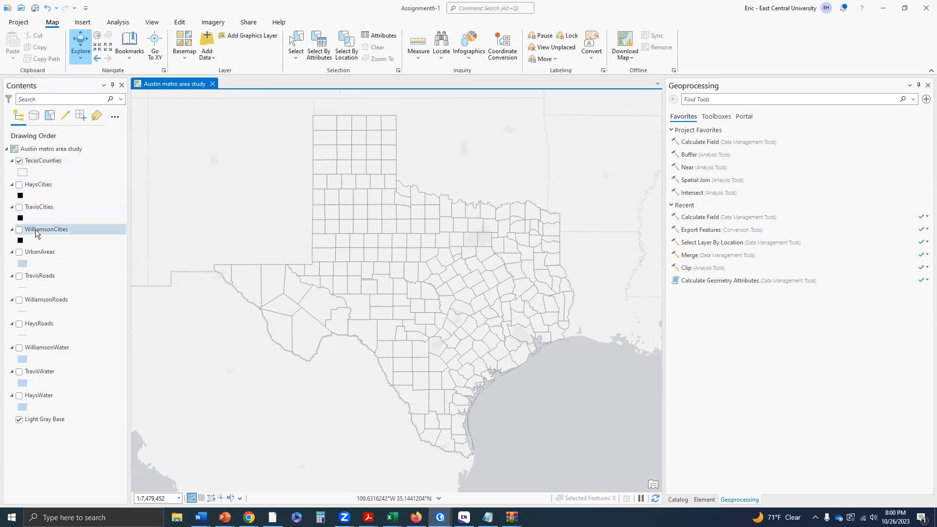
pyautogui.click(46, 229)
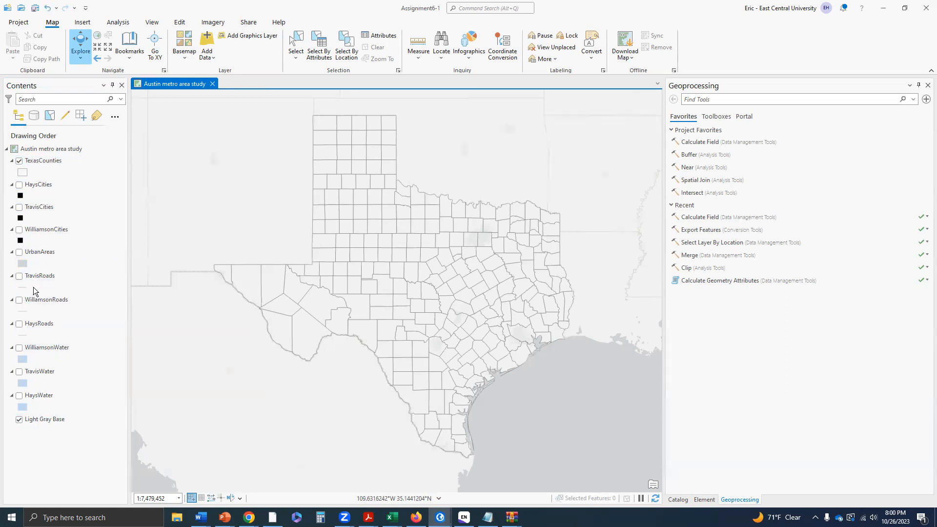
pyautogui.click(43, 161)
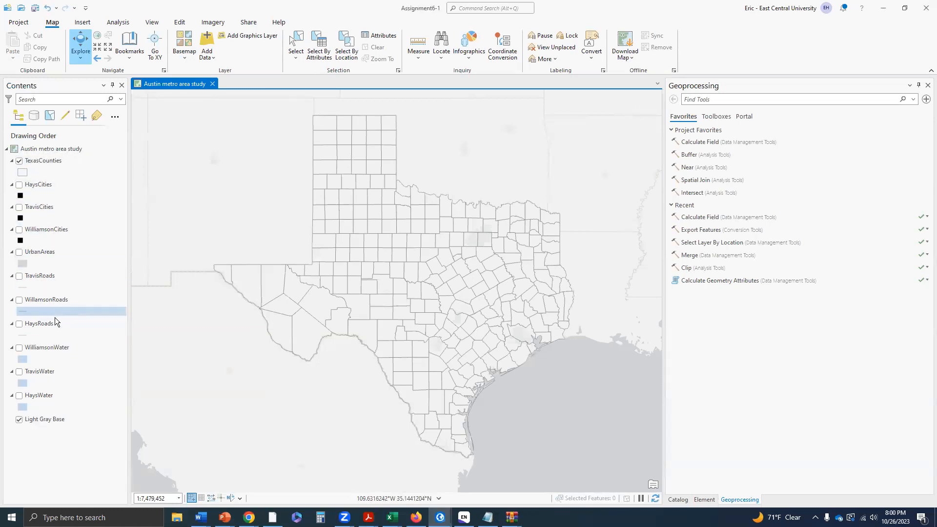
pyautogui.click(41, 323)
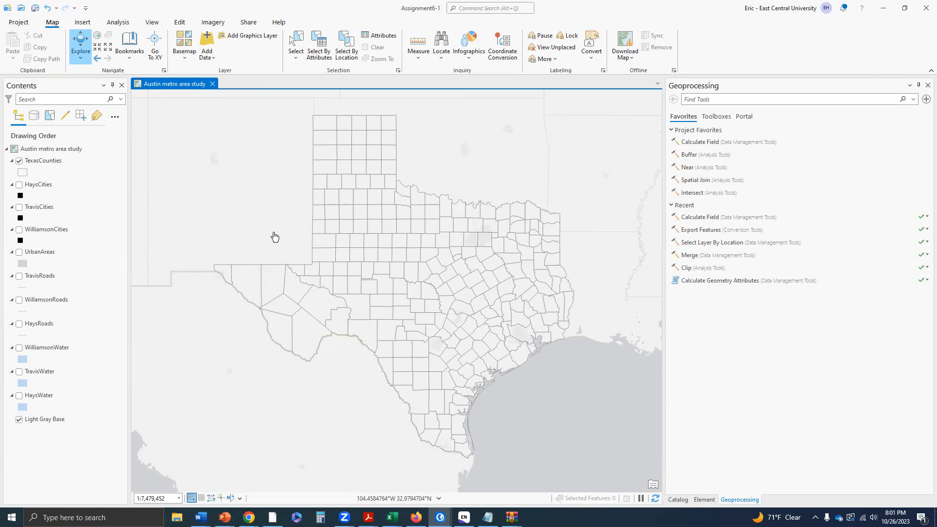
pyautogui.click(43, 161)
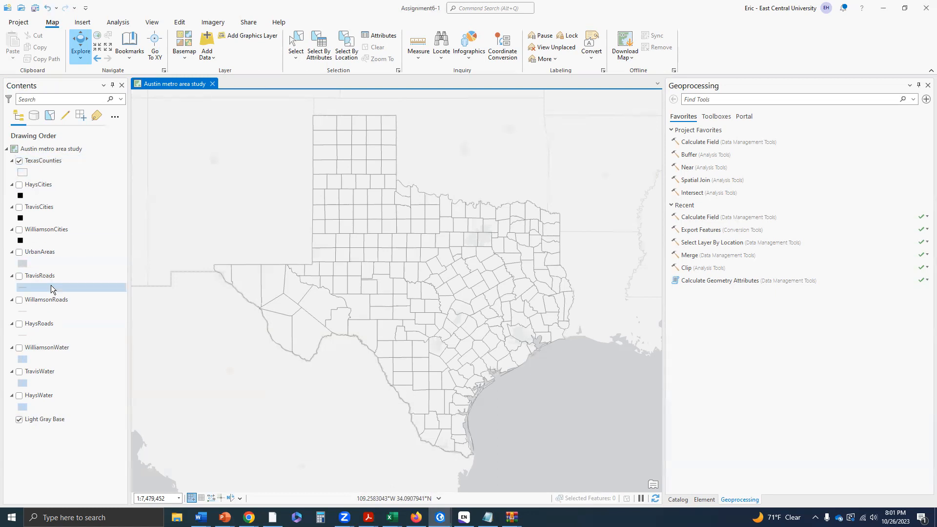
pyautogui.click(43, 161)
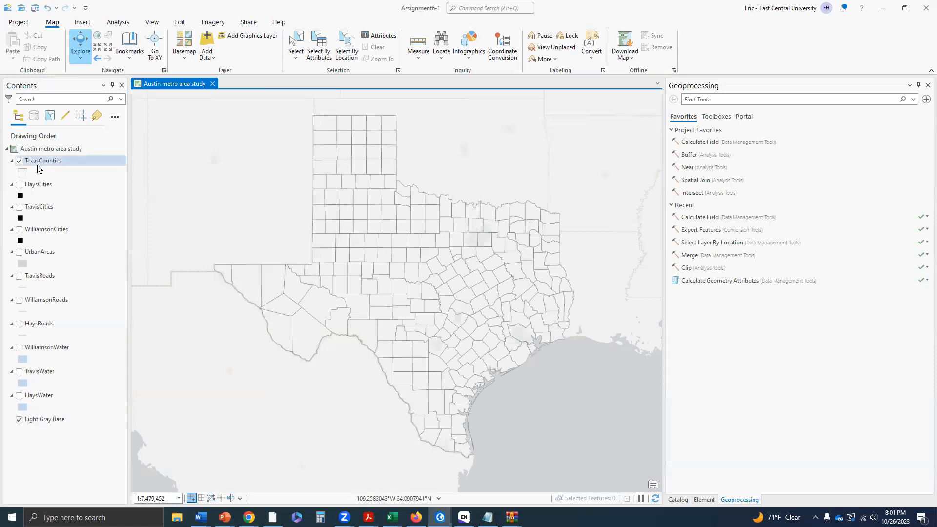
# - From the TexasCounties attribute table, edit field aliases such as COUNTY FIPS in Fields view
pyautogui.rightClick(43, 160)
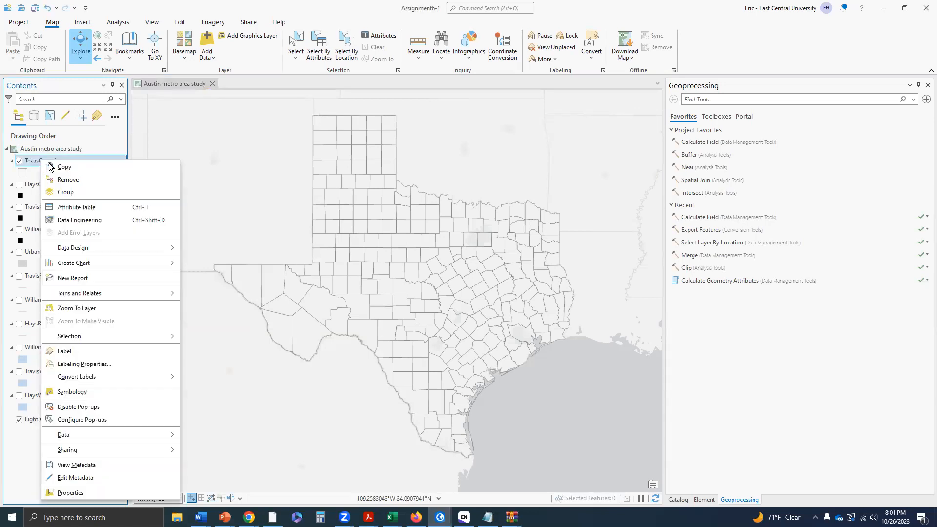
pyautogui.moveTo(76, 307)
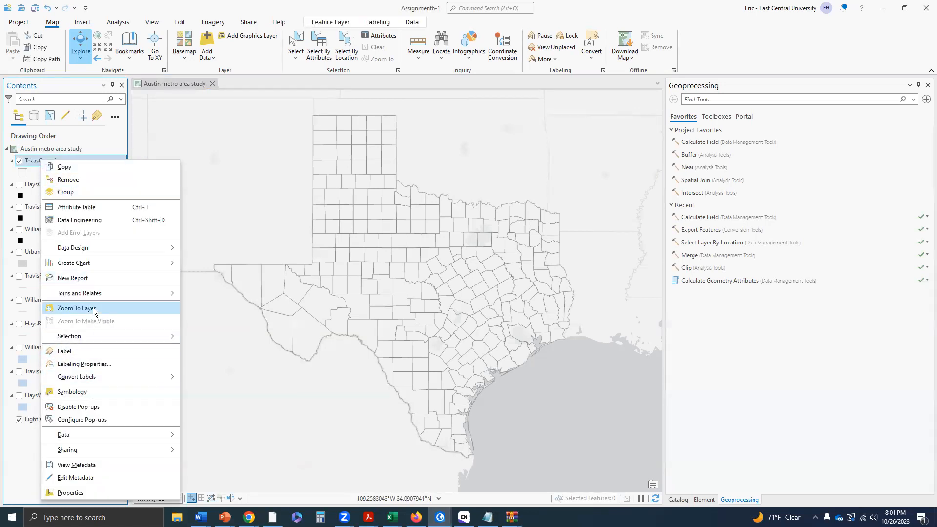
pyautogui.click(77, 308)
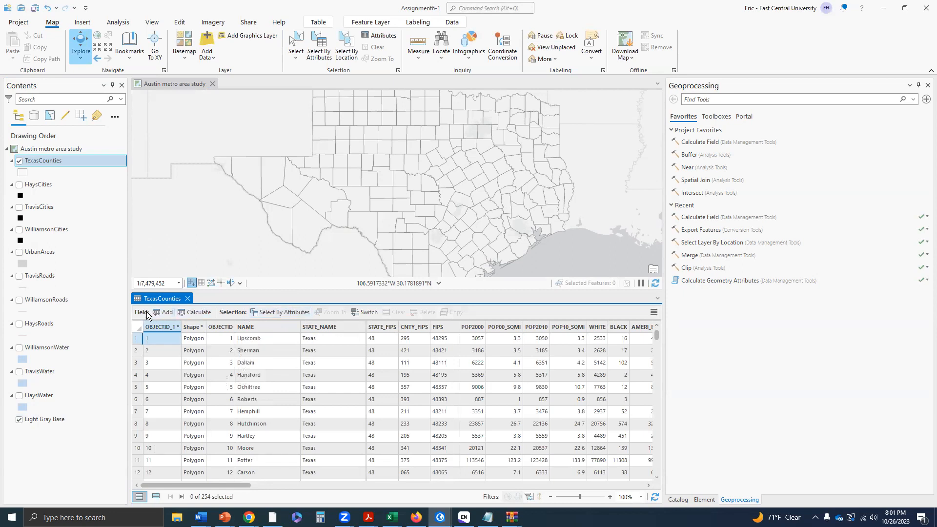
pyautogui.rightClick(245, 327)
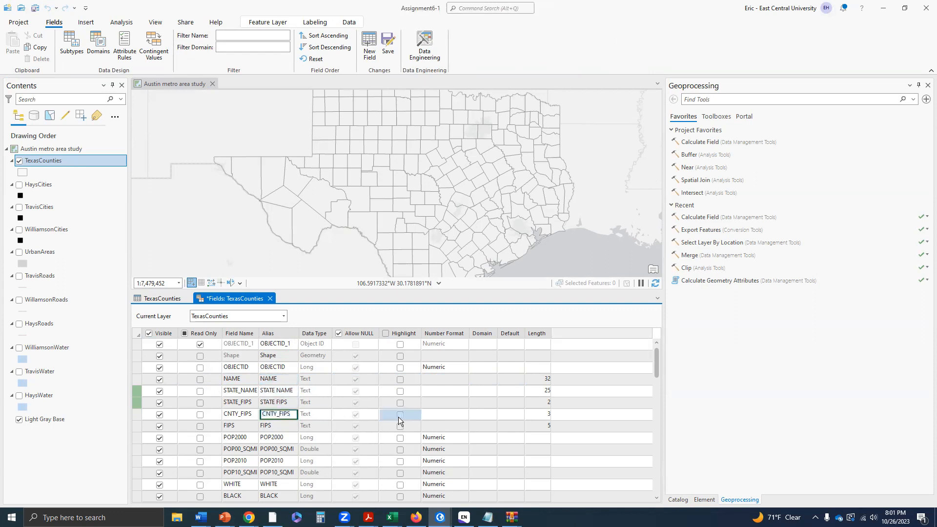
pyautogui.click(356, 390)
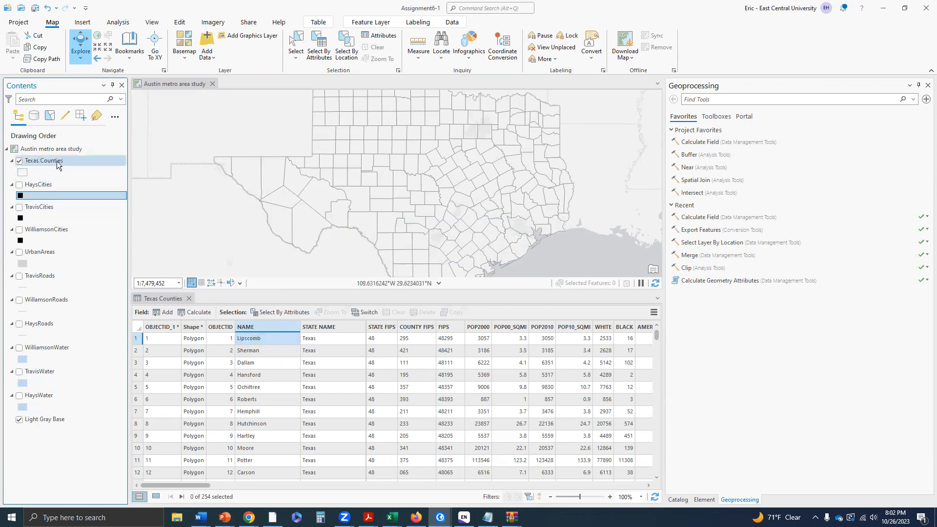
# - Review the Texas Counties layer properties and close them without changes
pyautogui.rightClick(42, 161)
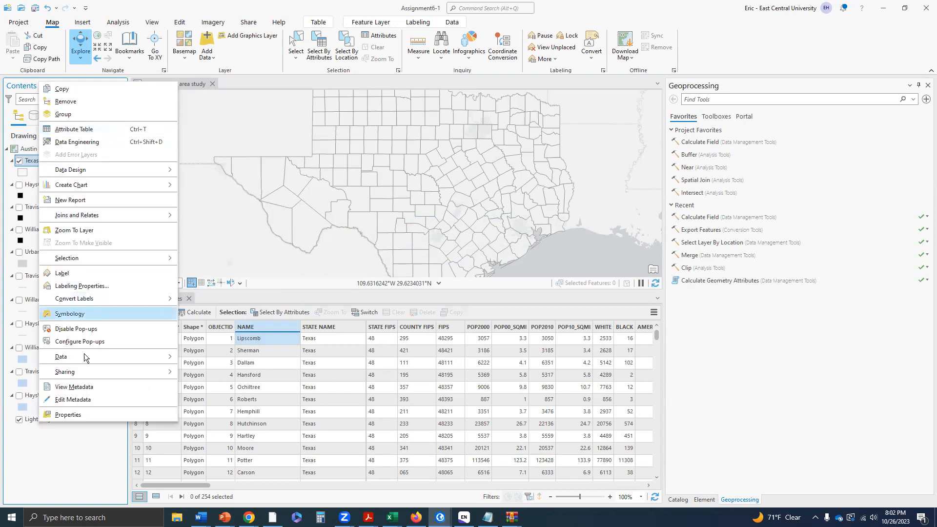
pyautogui.click(67, 414)
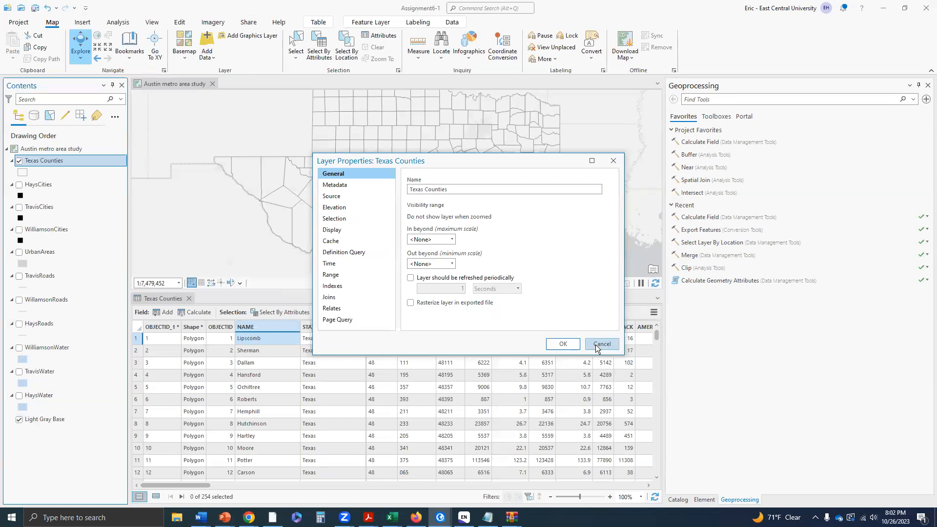
pyautogui.click(600, 344)
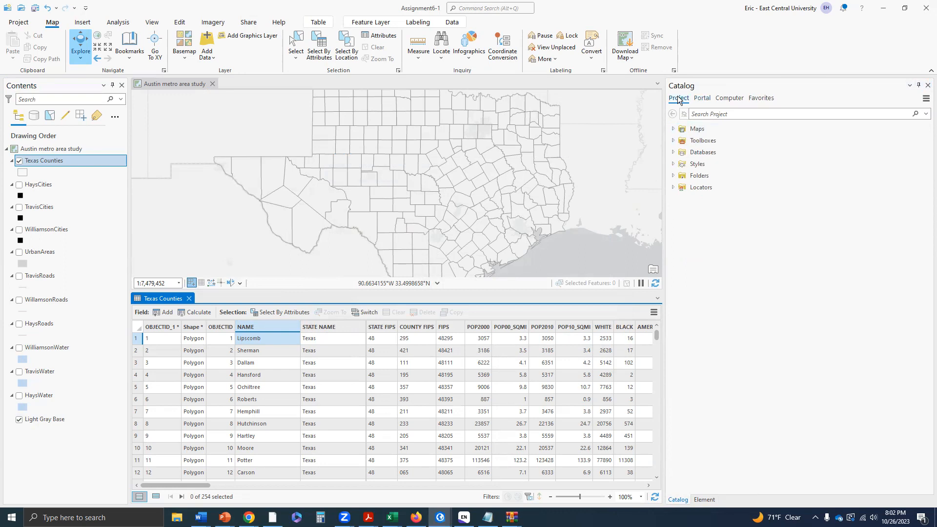
# - Browse the Assignment6-1.gdb feature classes in Catalog, then switch to the Element pane
pyautogui.click(680, 152)
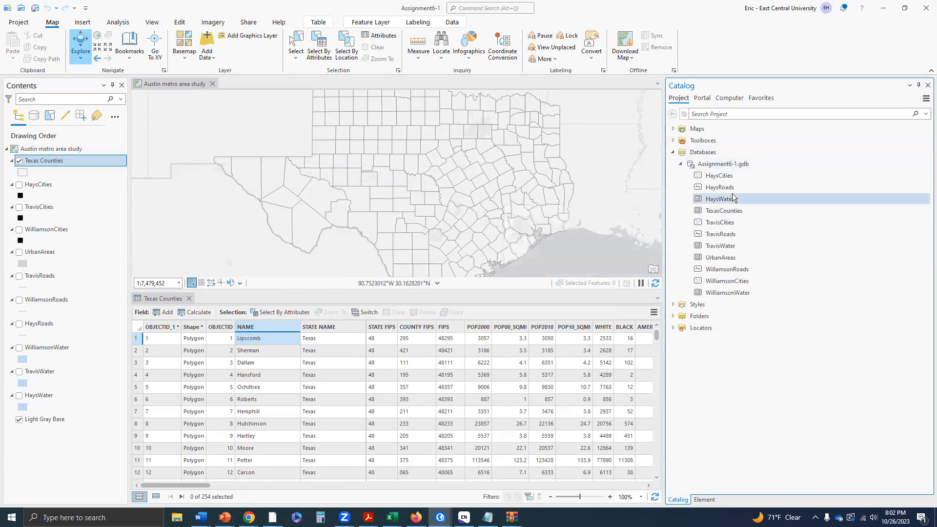
pyautogui.click(724, 211)
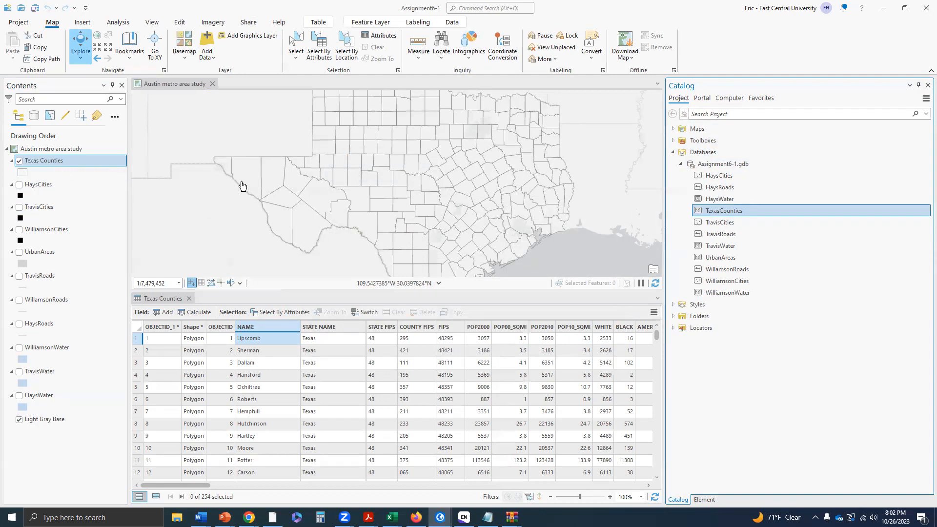
pyautogui.moveTo(723, 211)
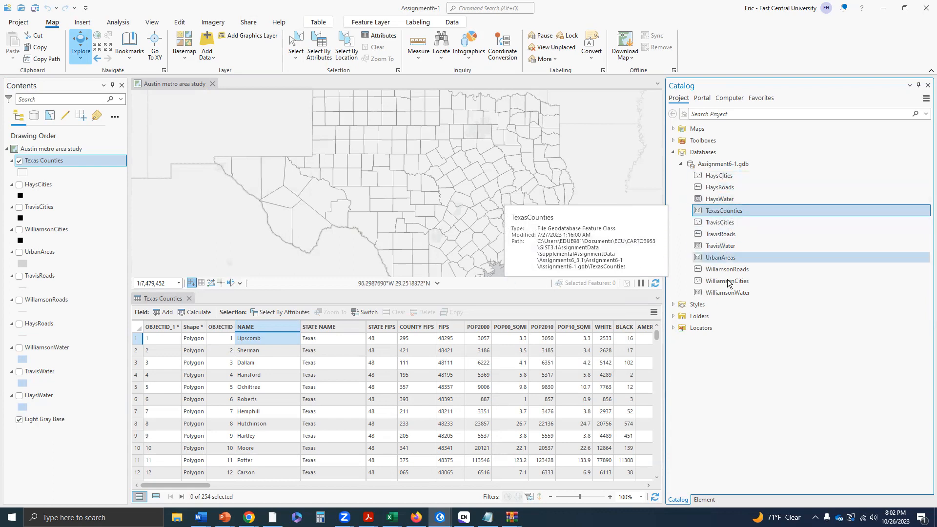
pyautogui.click(720, 257)
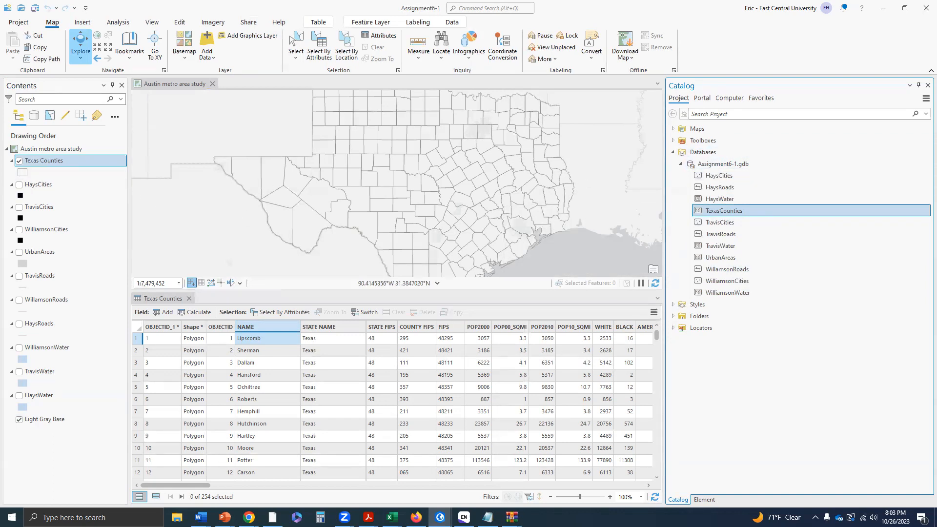
pyautogui.click(705, 500)
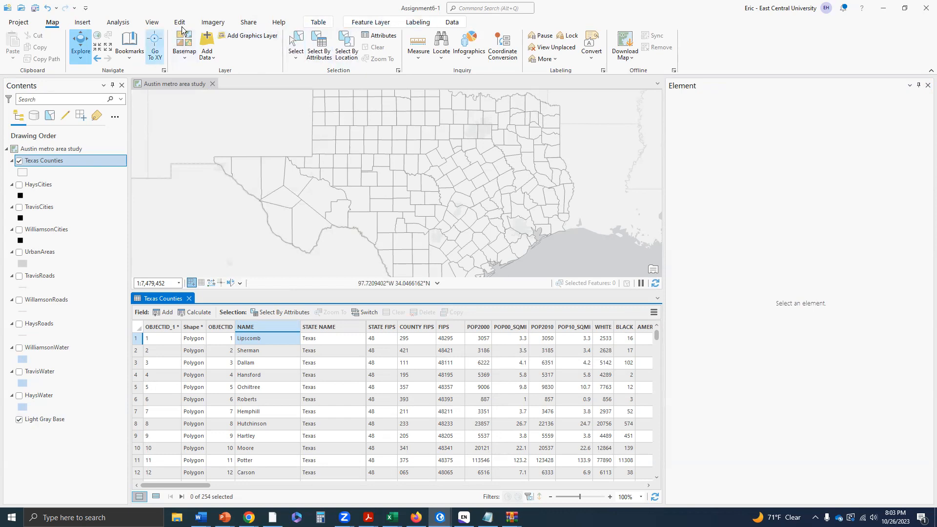
# - Start sharing the Austin metro area study map as a web map from the Share ribbon
pyautogui.click(249, 22)
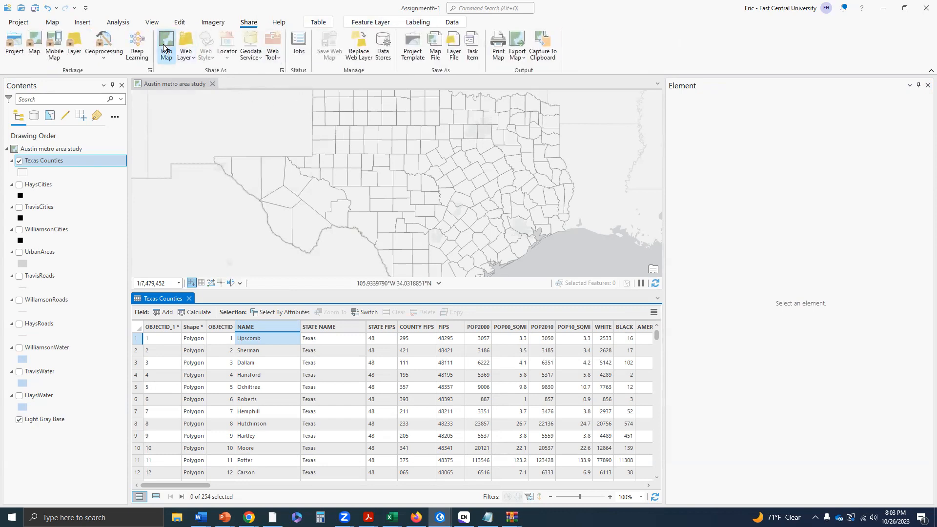
pyautogui.click(166, 46)
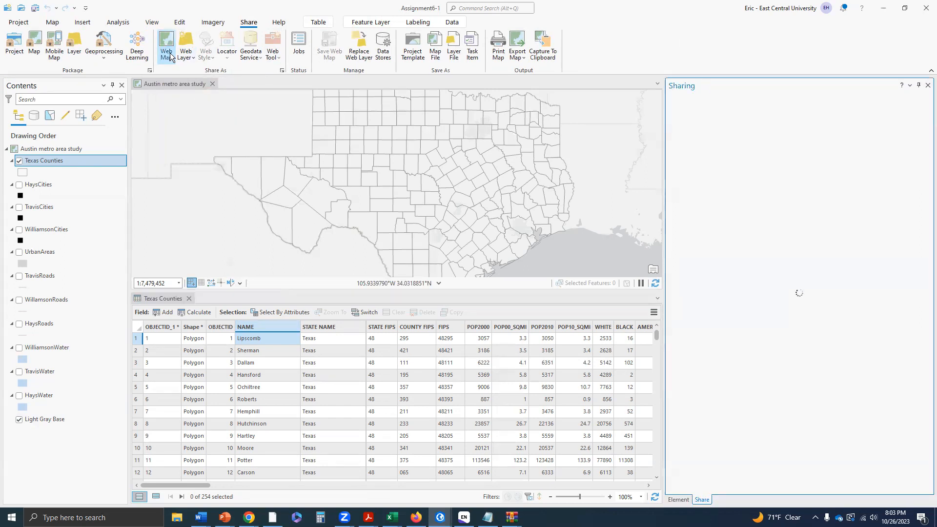
pyautogui.click(166, 46)
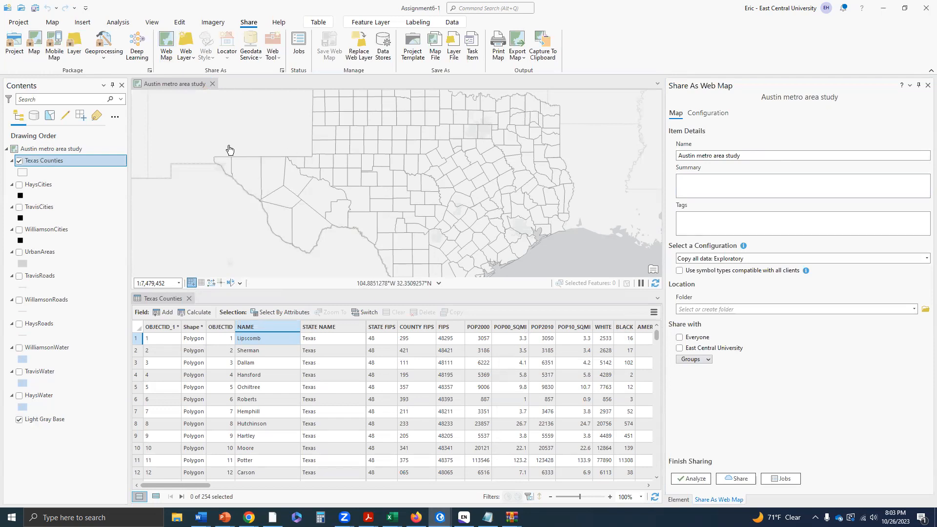
pyautogui.moveTo(160, 101)
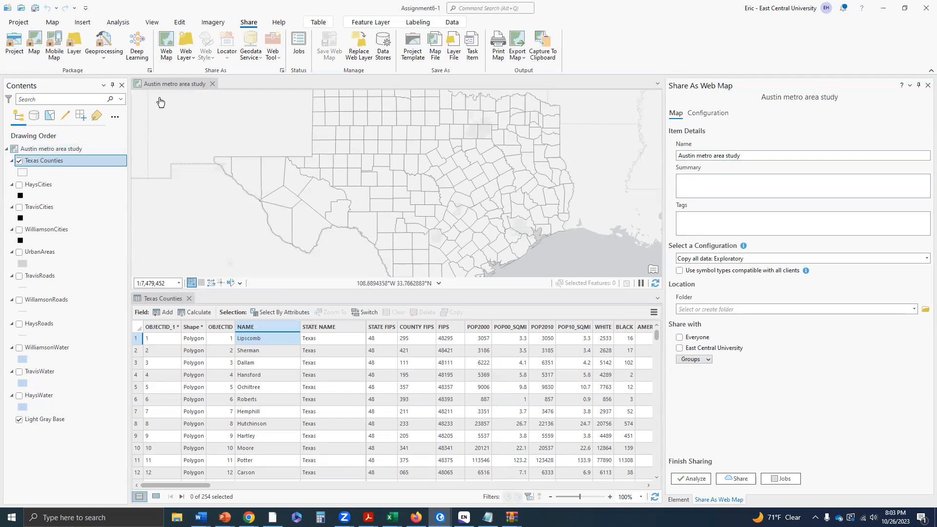
# - Name the web map Texas Counties and write a summary about sharing as a web map in ArcGIS Pro
pyautogui.click(778, 155)
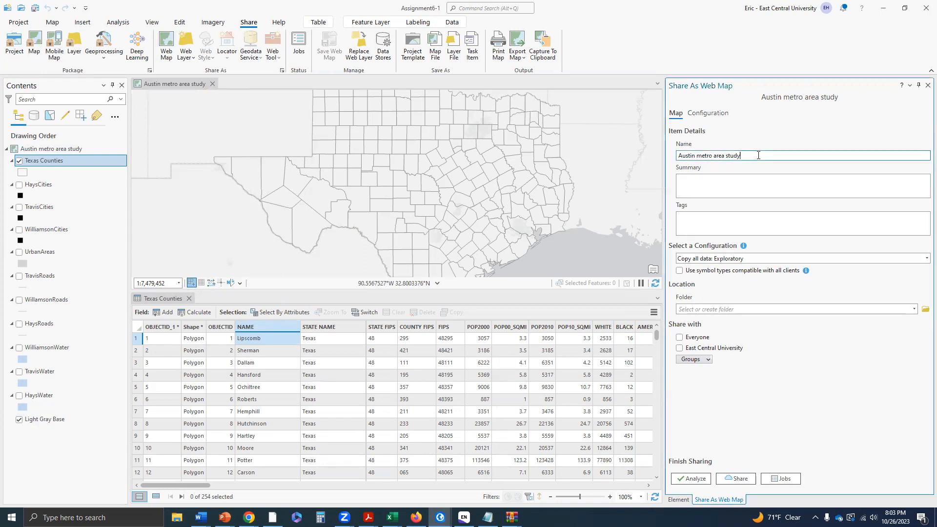
pyautogui.tripleClick(709, 155)
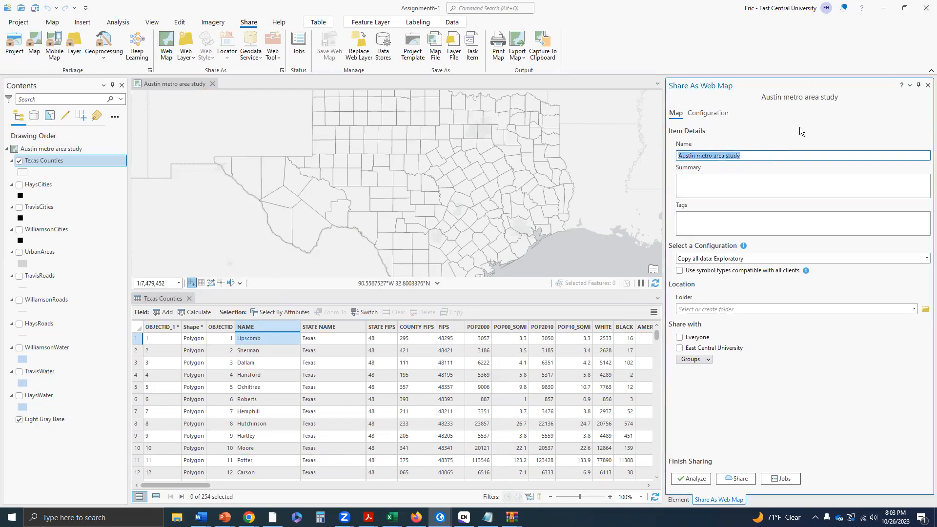
pyautogui.write('Tex')
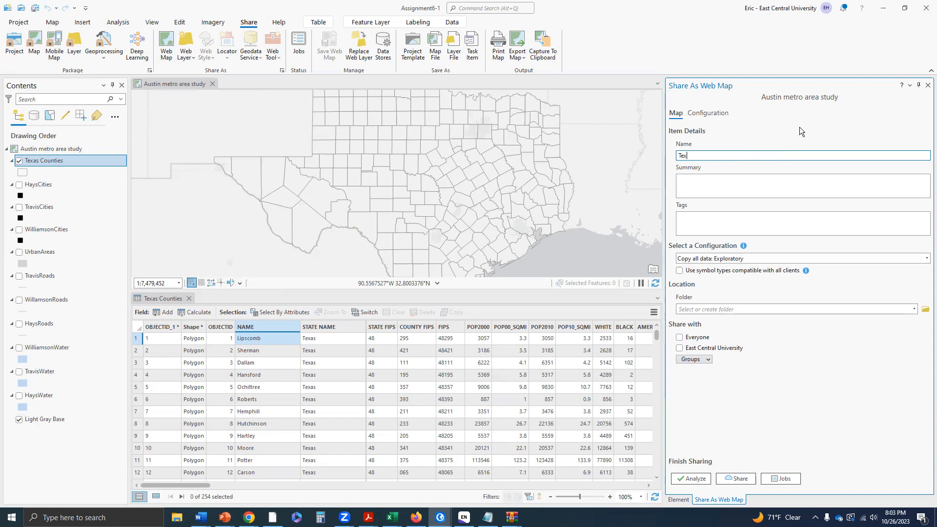
pyautogui.write('as Counties')
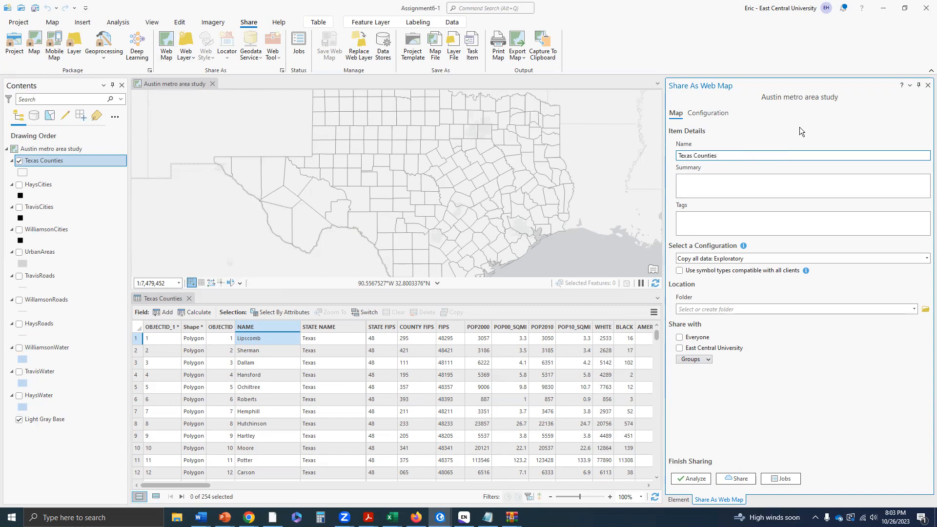
pyautogui.click(771, 184)
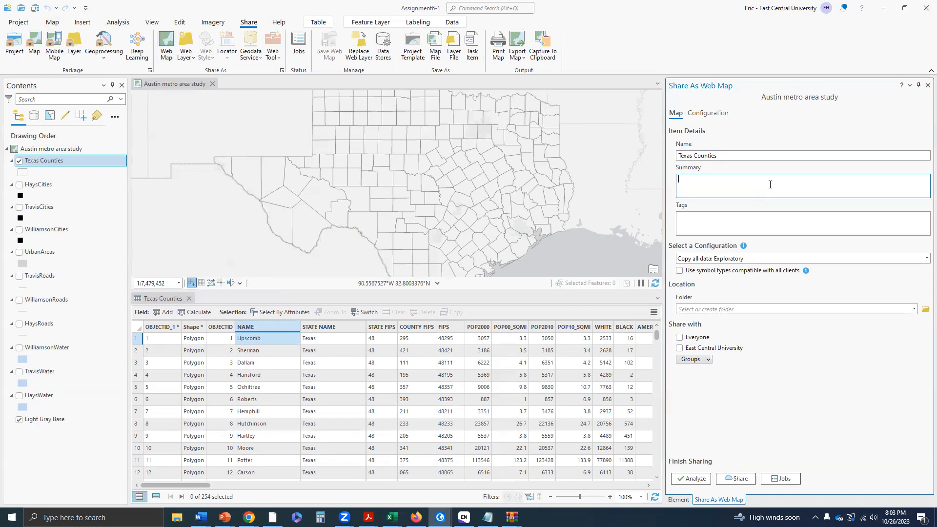
pyautogui.write('An example for using the share')
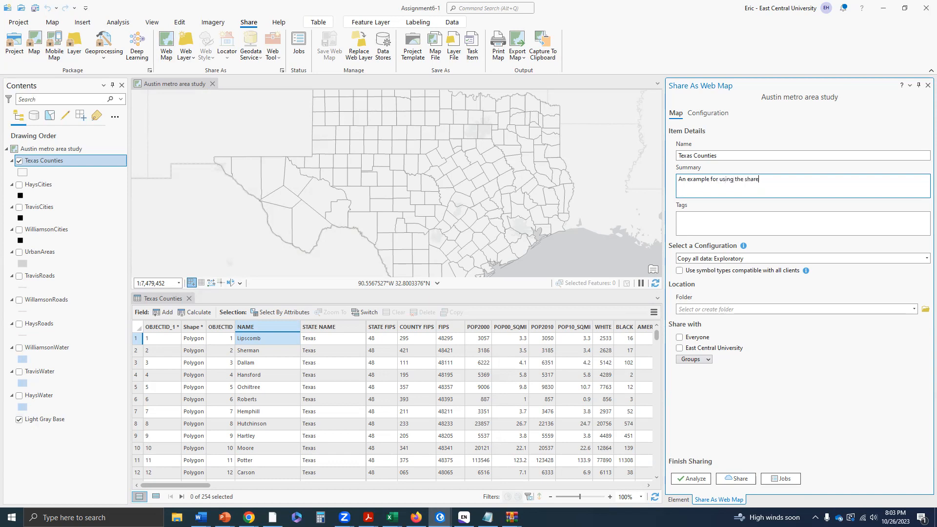
pyautogui.write('as wep')
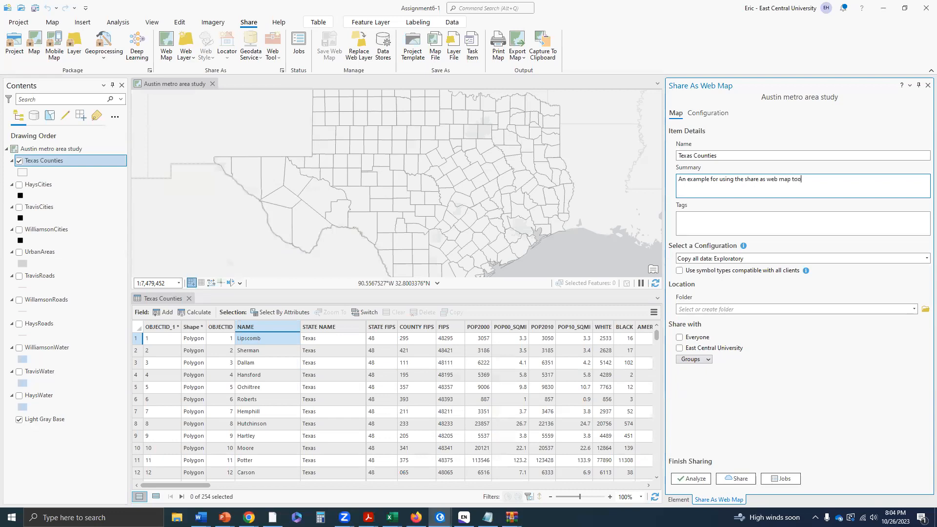
pyautogui.write('in ArcGIS Pro')
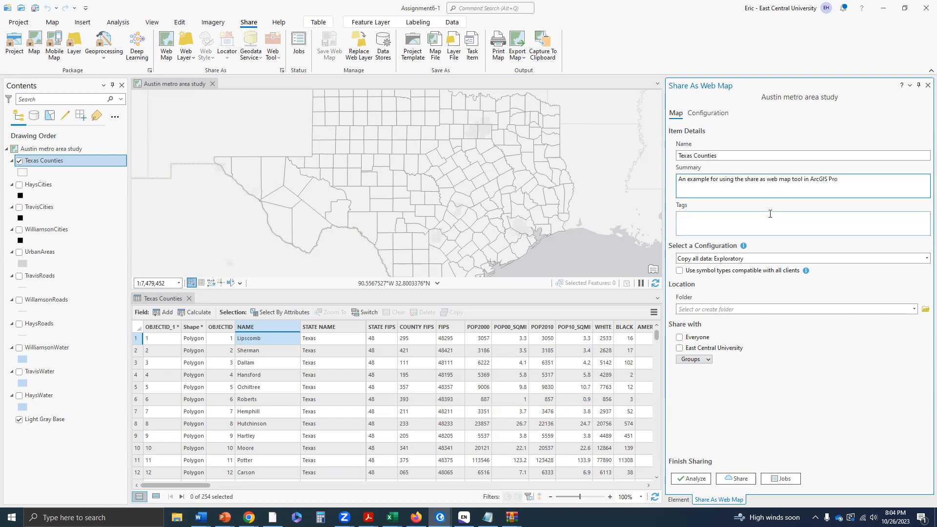
# - Enter the tags ECU, Texas and TX in the Tags field
pyautogui.write('ECU;')
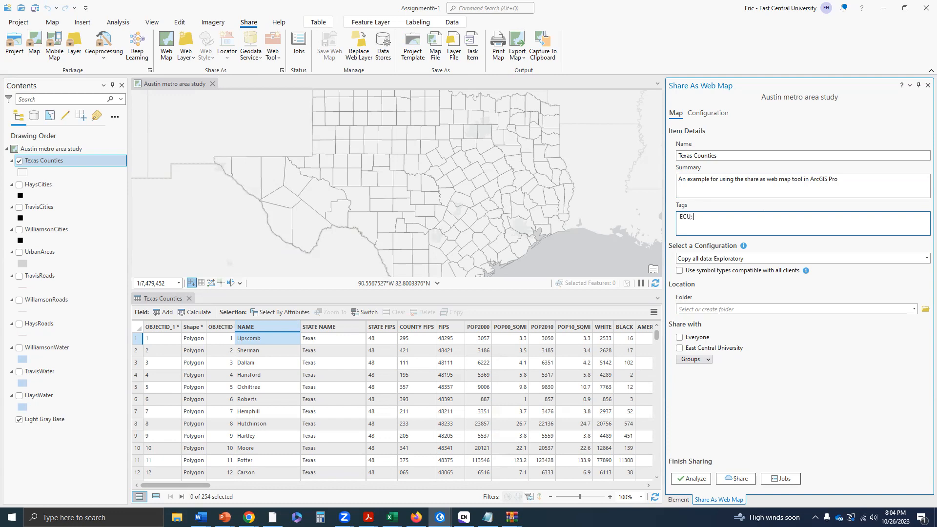
pyautogui.write('Tex')
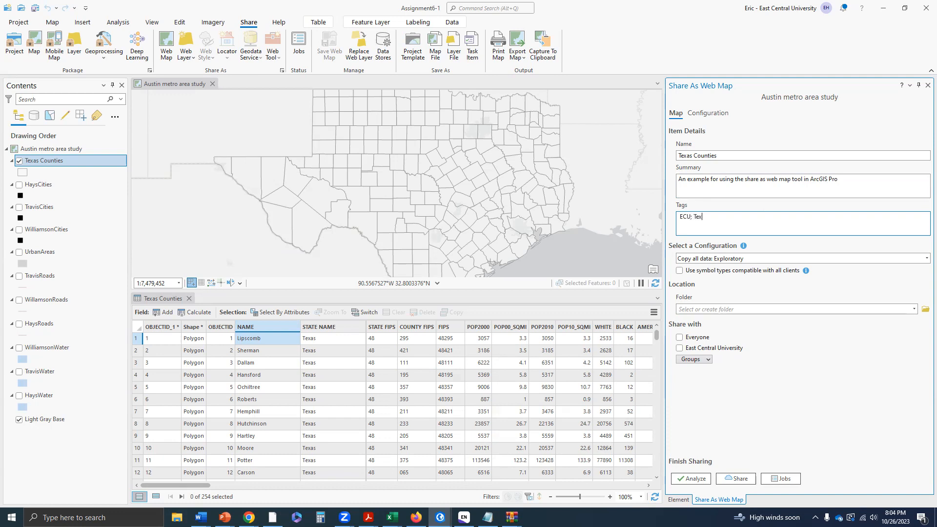
pyautogui.write('as')
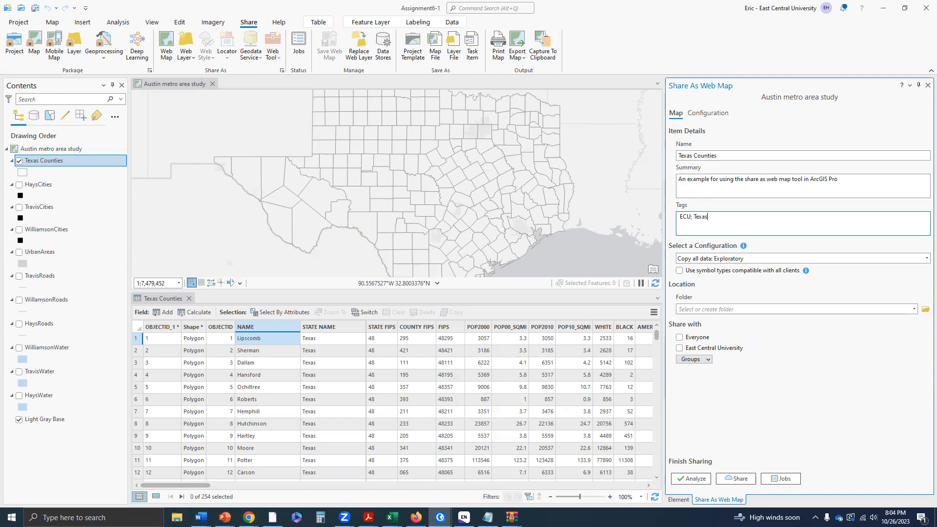
pyautogui.write('C')
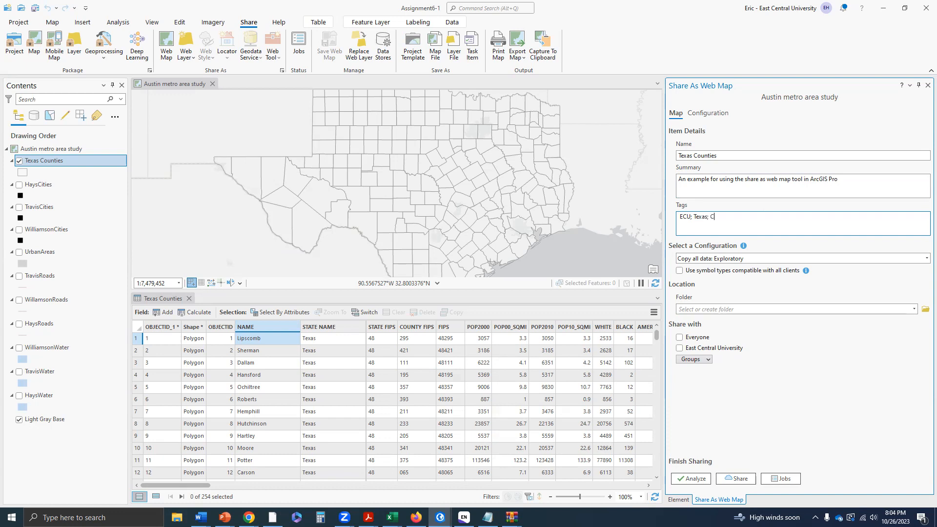
pyautogui.write('TX')
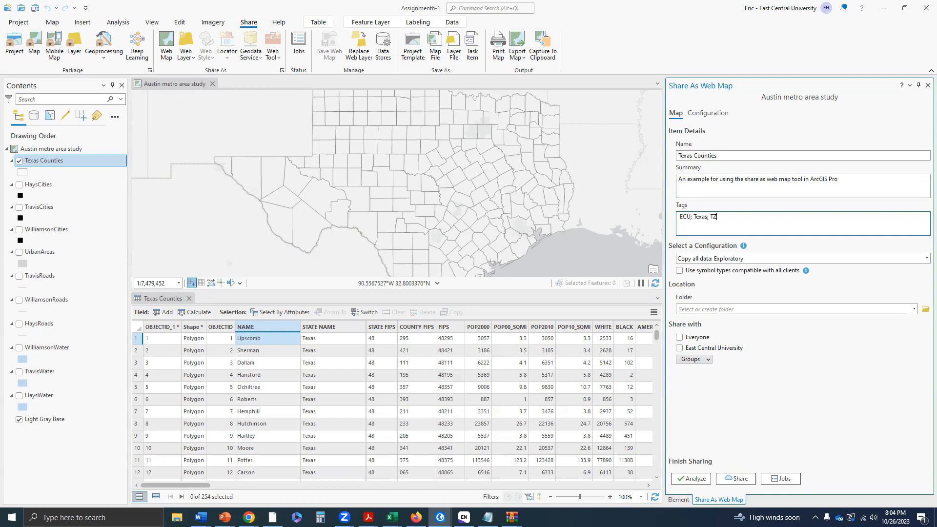
pyautogui.write('X')
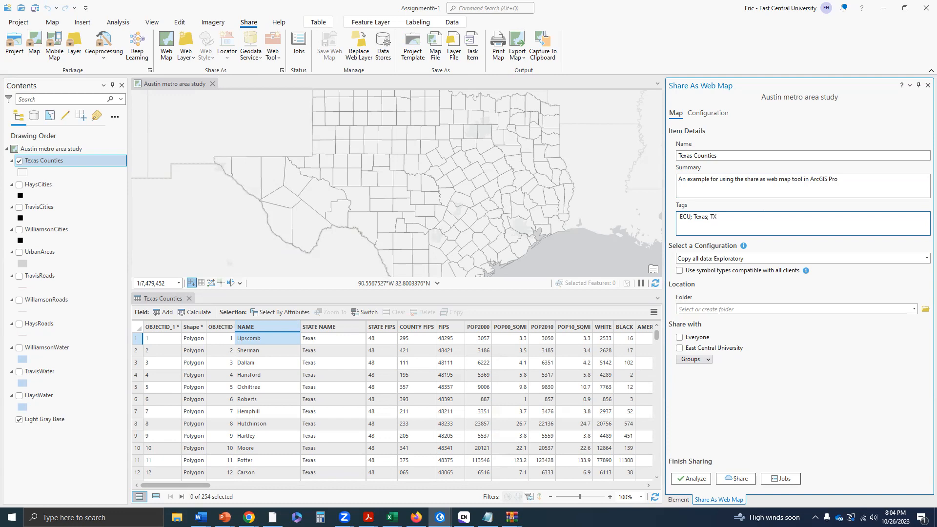
pyautogui.write(';')
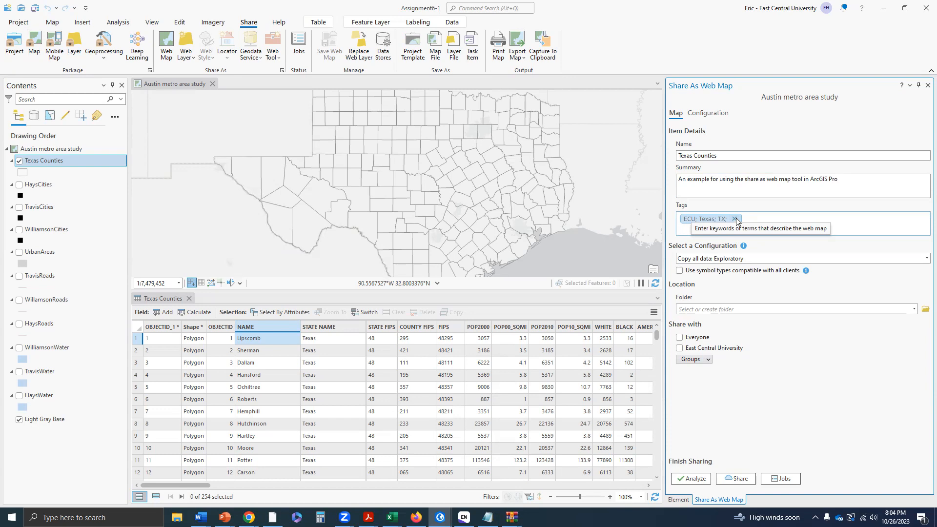
# - Remove the combined tag and re-enter ECU, Texas and TX as separate tags
pyautogui.click(736, 218)
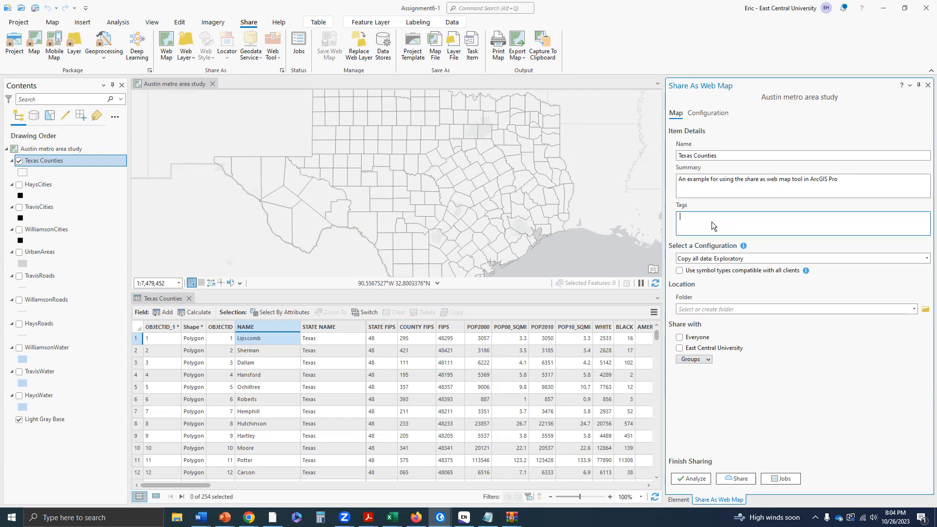
pyautogui.write('ECU')
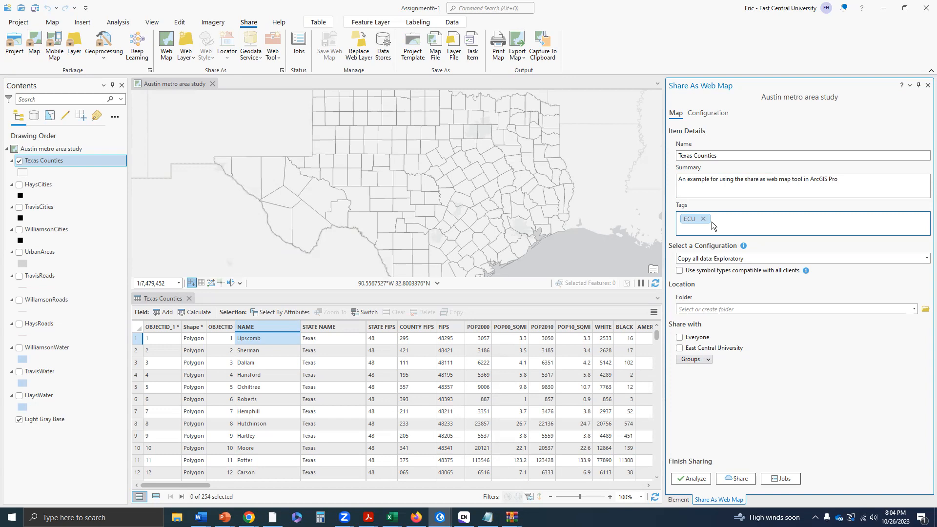
pyautogui.write('Texas T')
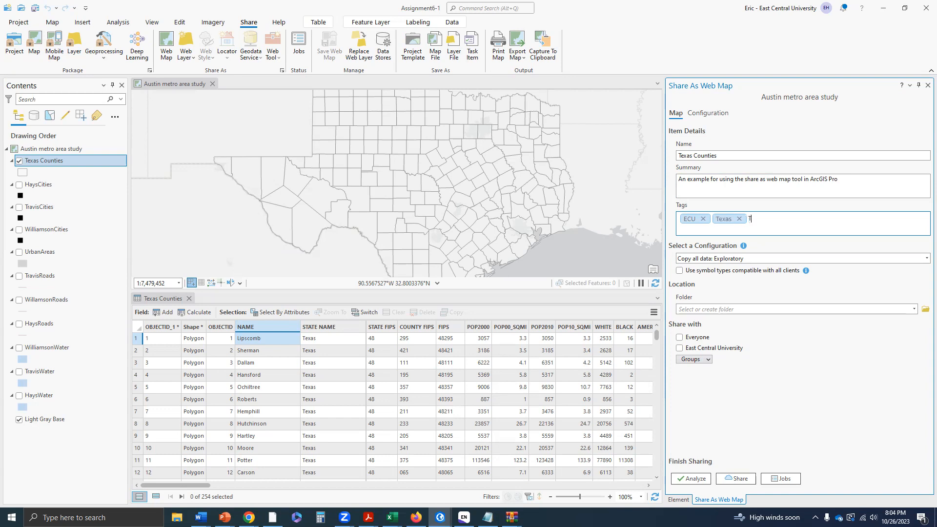
pyautogui.write('X')
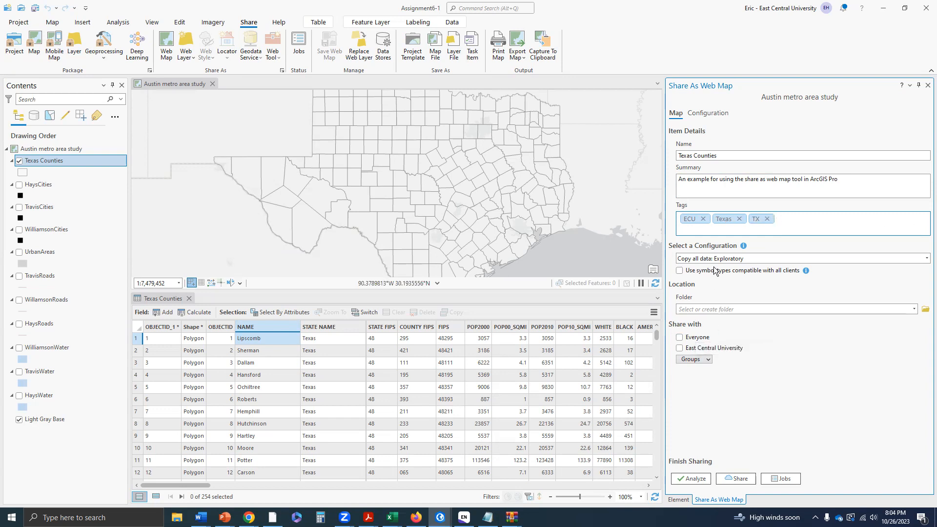
pyautogui.click(777, 219)
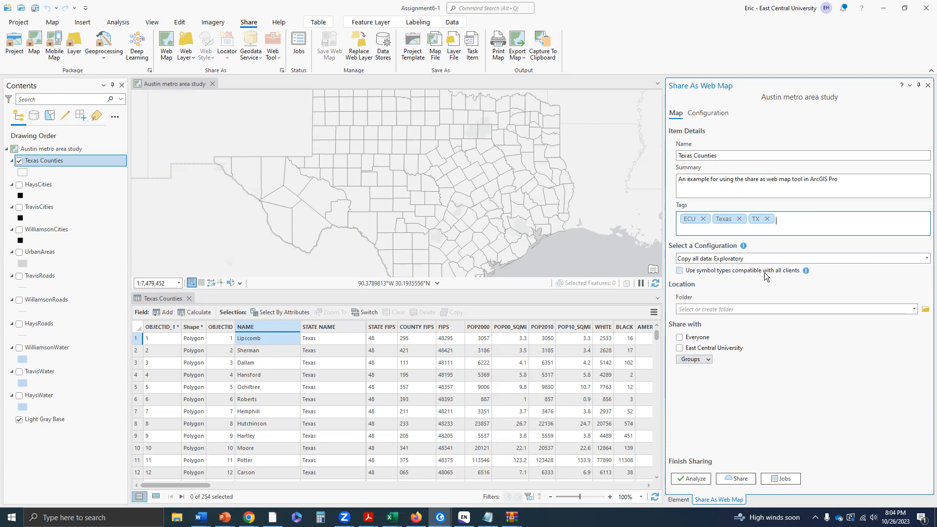
pyautogui.click(680, 271)
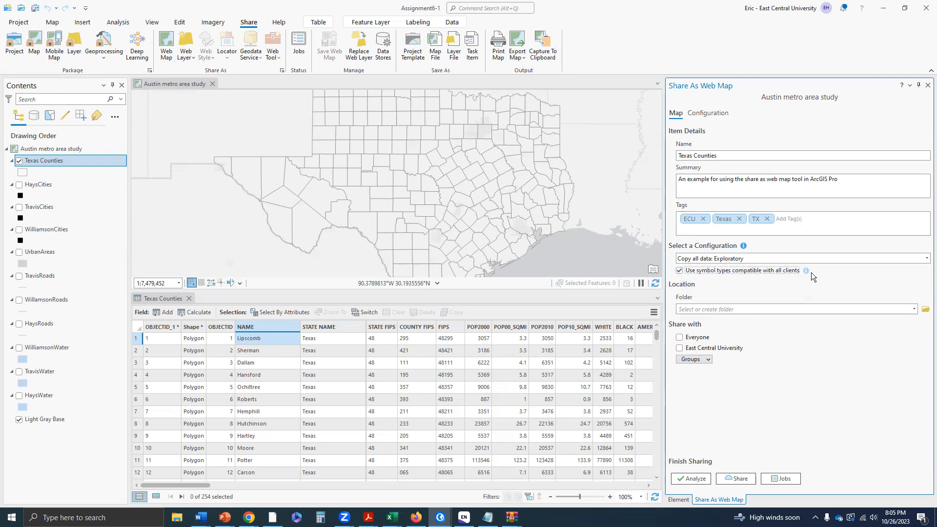
pyautogui.moveTo(800, 285)
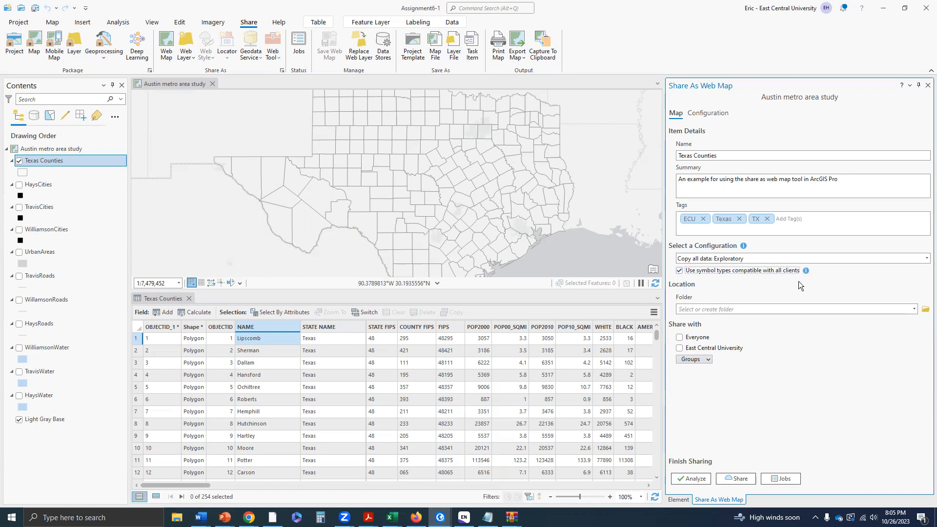
pyautogui.moveTo(534, 240)
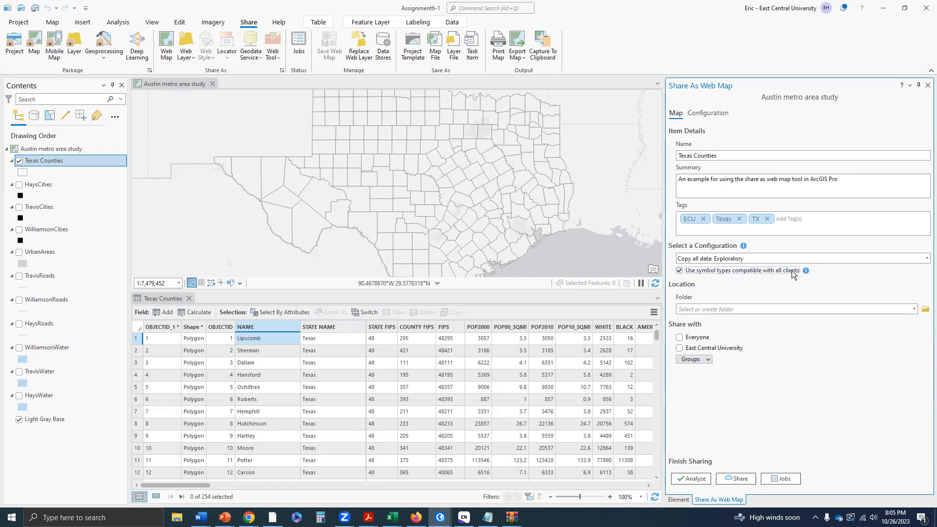
pyautogui.moveTo(746, 285)
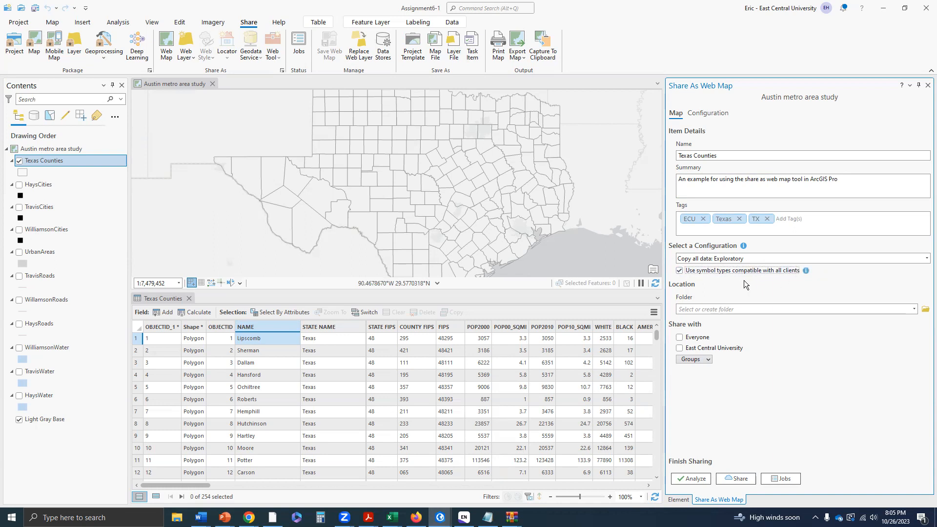
pyautogui.moveTo(803, 273)
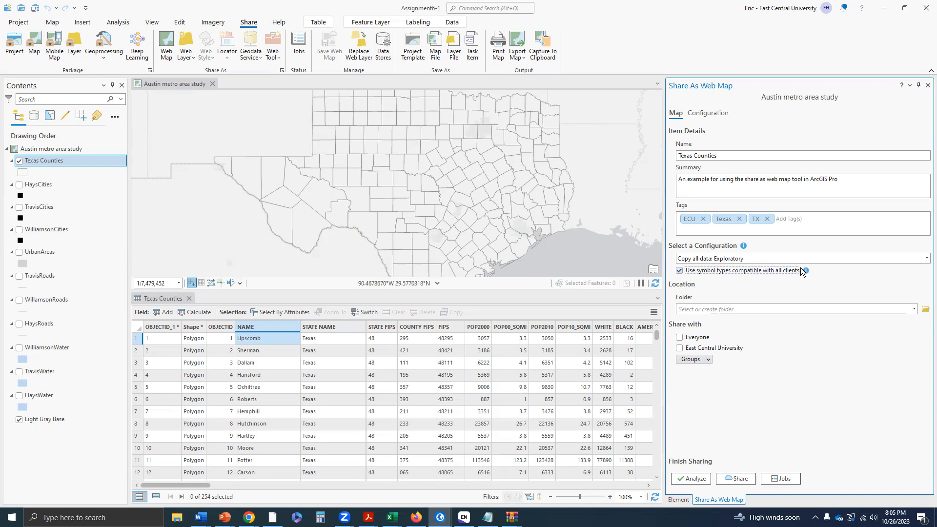
pyautogui.moveTo(805, 271)
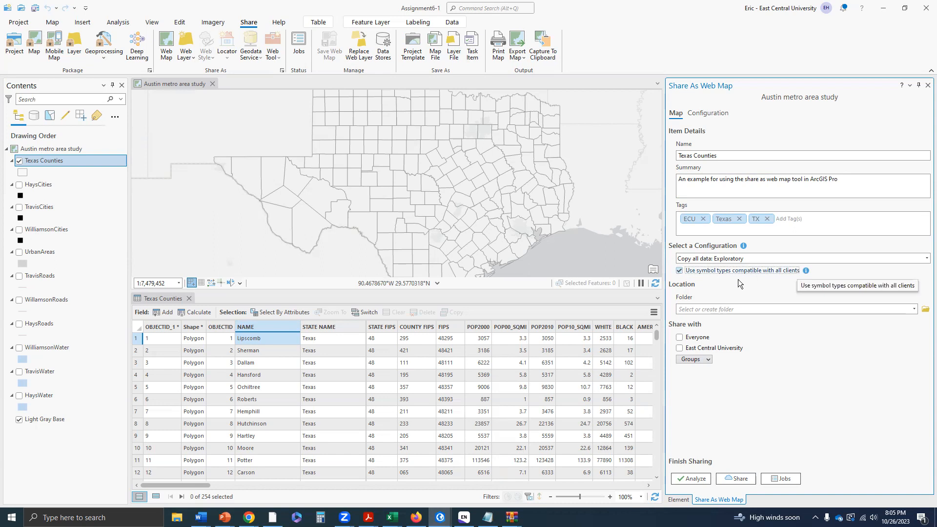
pyautogui.moveTo(576, 270)
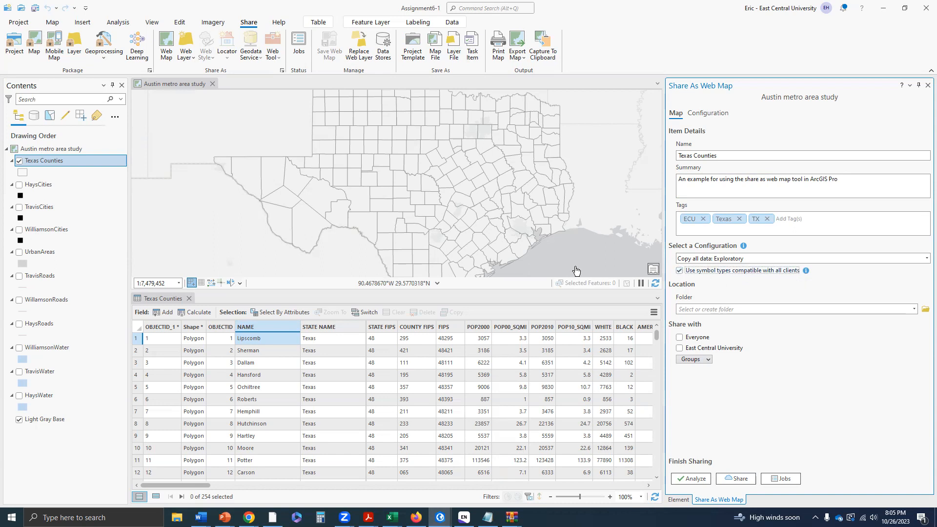
pyautogui.moveTo(617, 269)
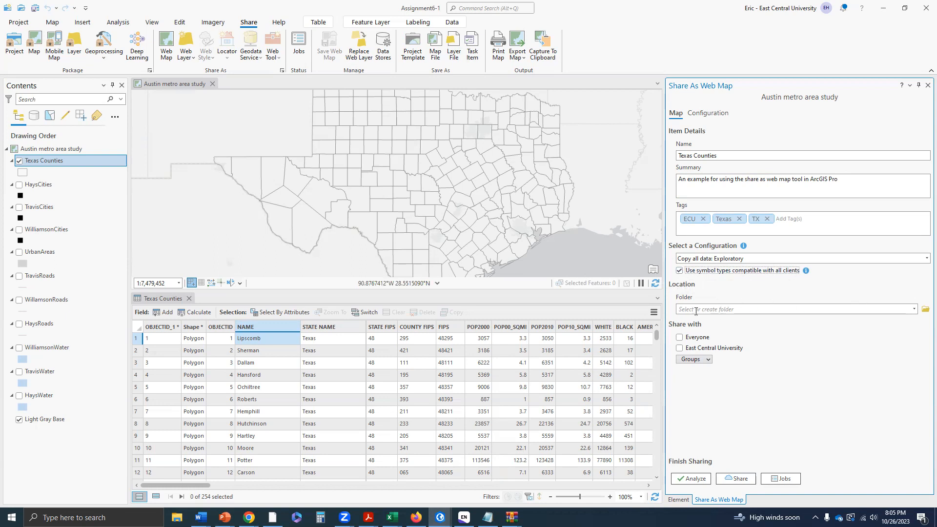
pyautogui.moveTo(771, 310)
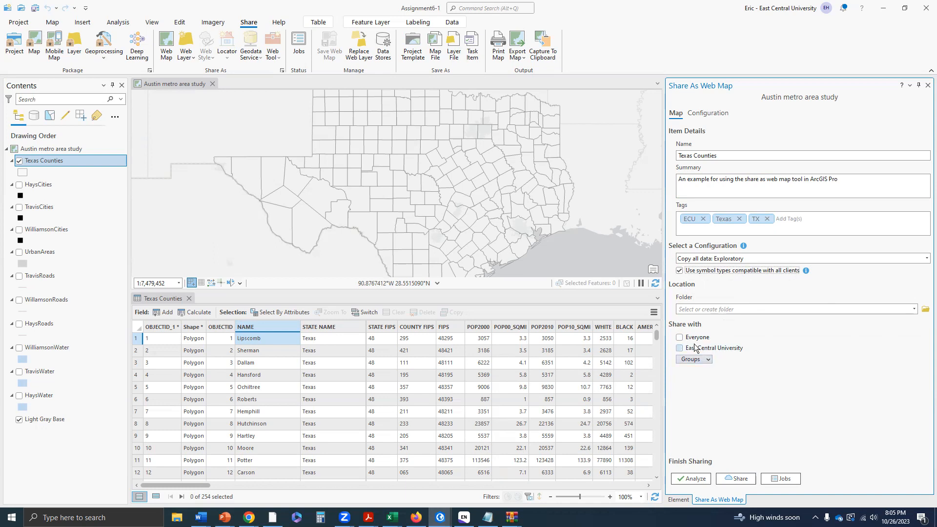
# - Share the web map with the Fall 2023 GIS3953 group, East Central University and Everyone
pyautogui.click(709, 358)
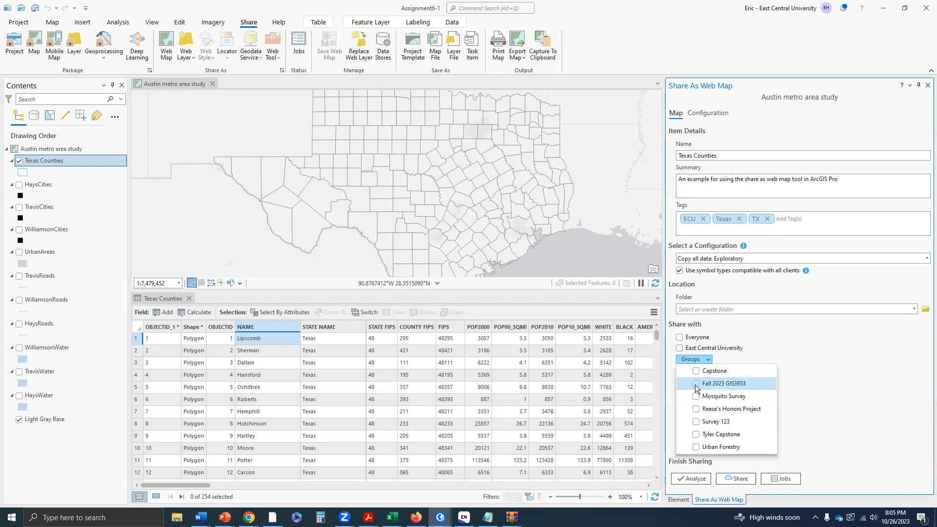
pyautogui.click(697, 383)
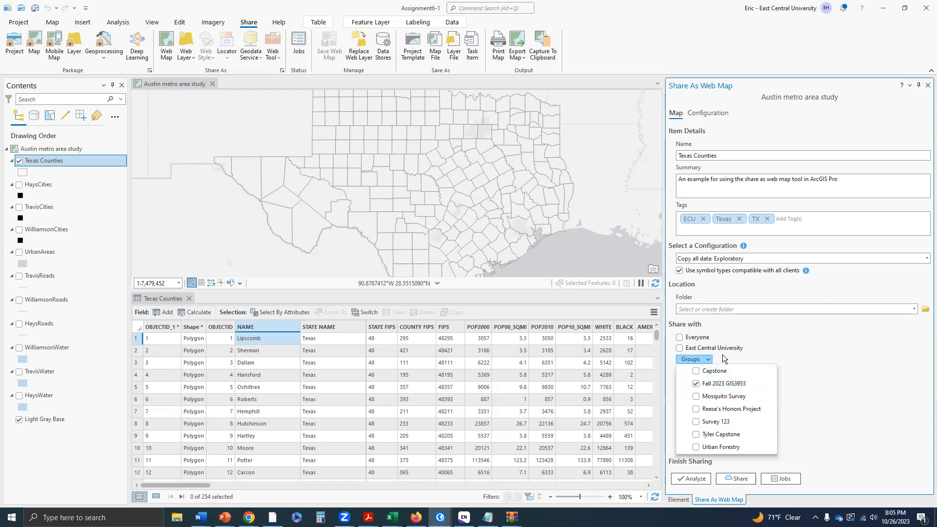
pyautogui.click(680, 347)
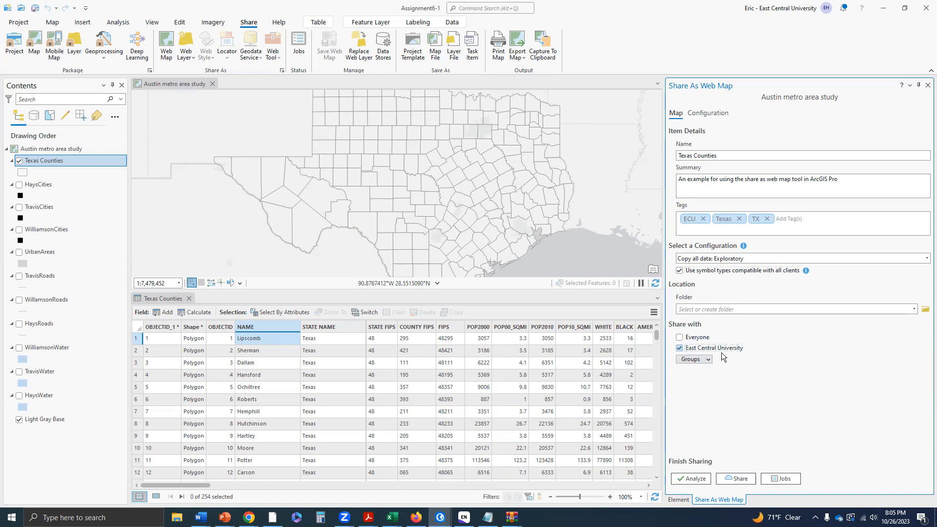
pyautogui.moveTo(806, 361)
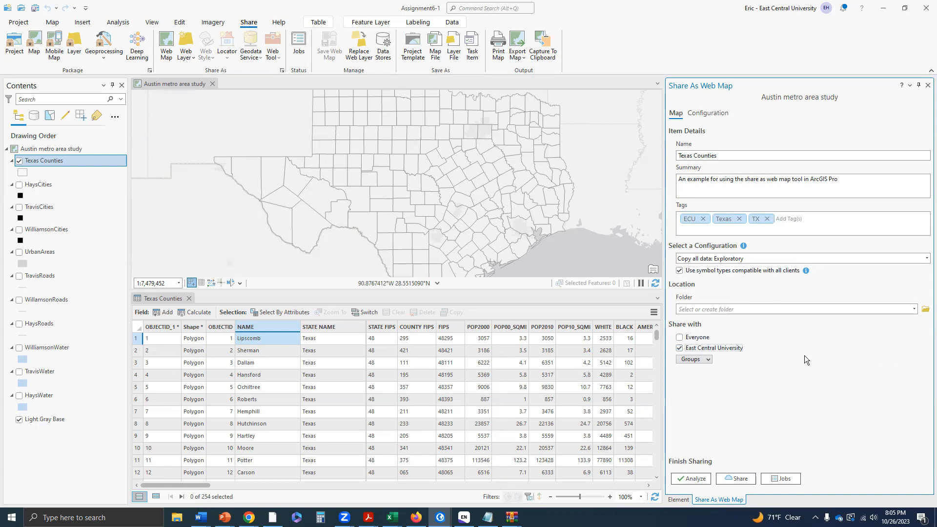
pyautogui.click(680, 337)
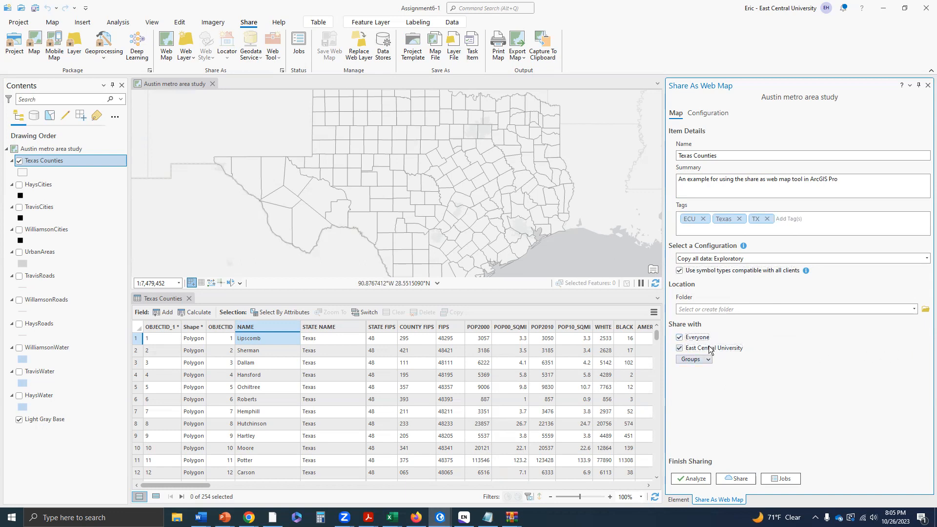
pyautogui.moveTo(722, 334)
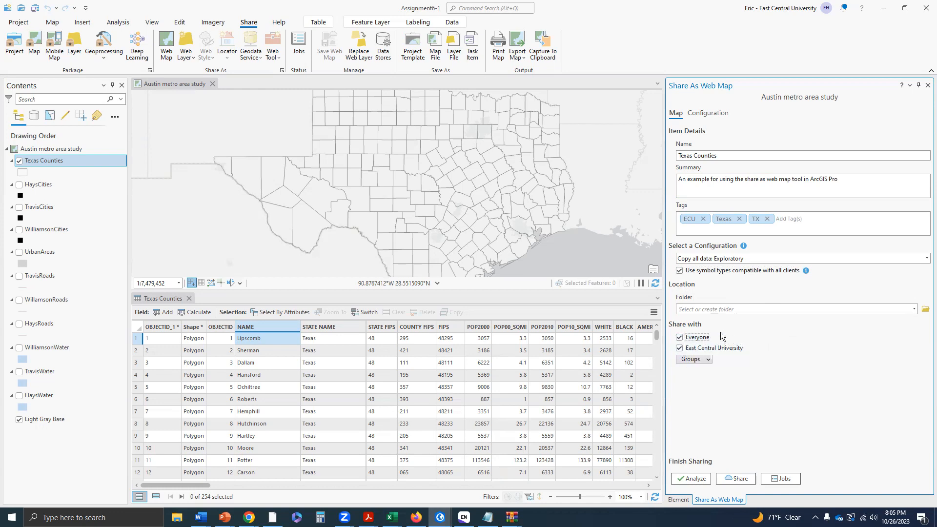
pyautogui.moveTo(733, 337)
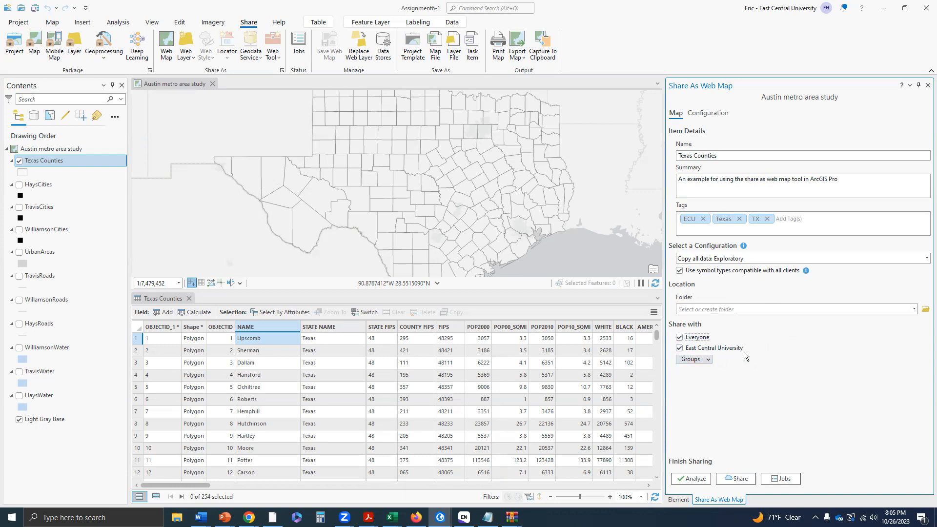
pyautogui.moveTo(761, 352)
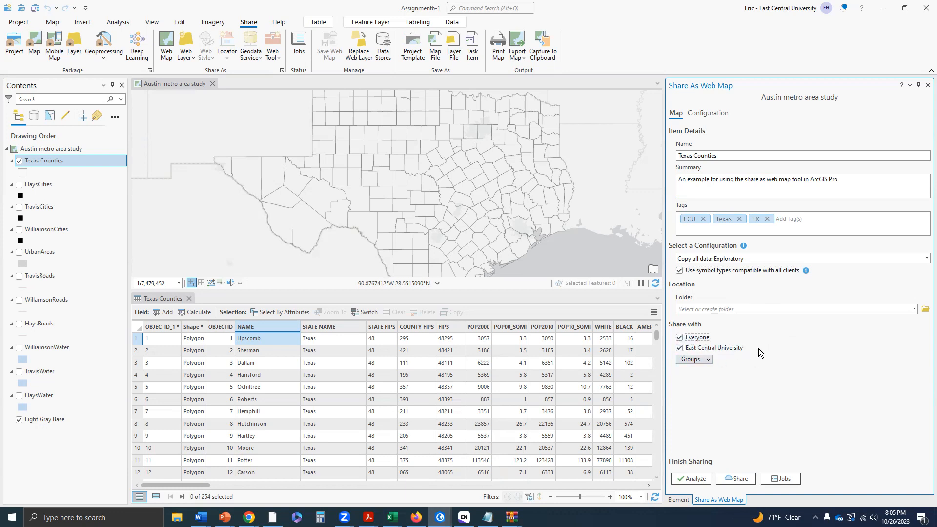
pyautogui.moveTo(764, 353)
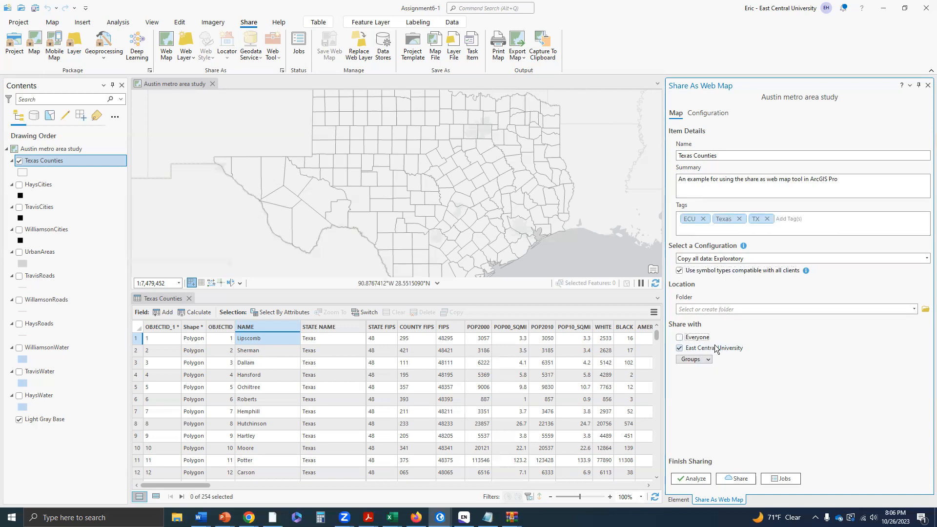
pyautogui.click(679, 337)
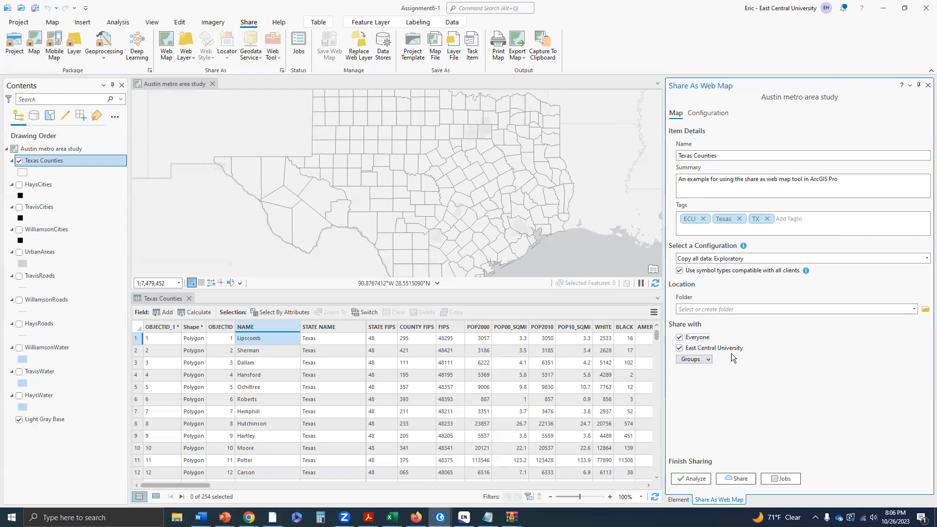
pyautogui.moveTo(733, 359)
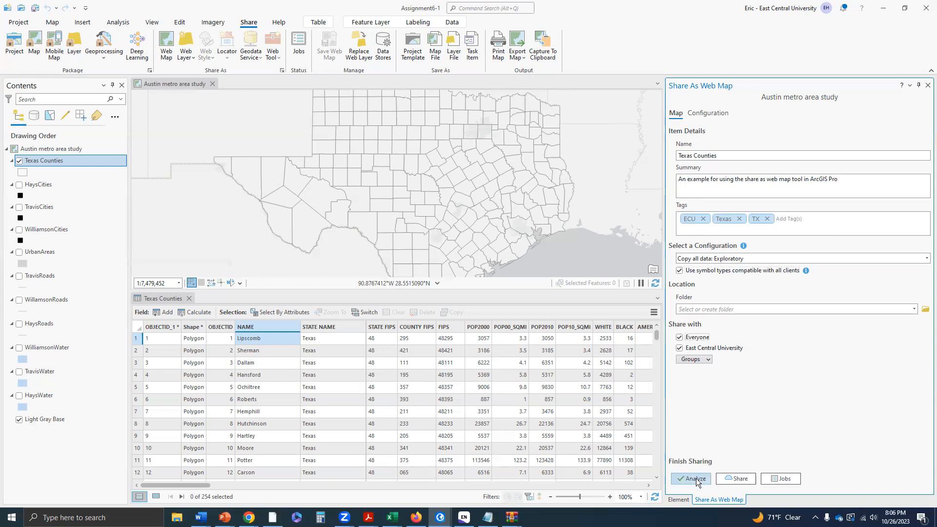
# - Analyze the web map and fix the 00374 unique numeric IDs error by auto-assigning IDs sequentially
pyautogui.click(691, 479)
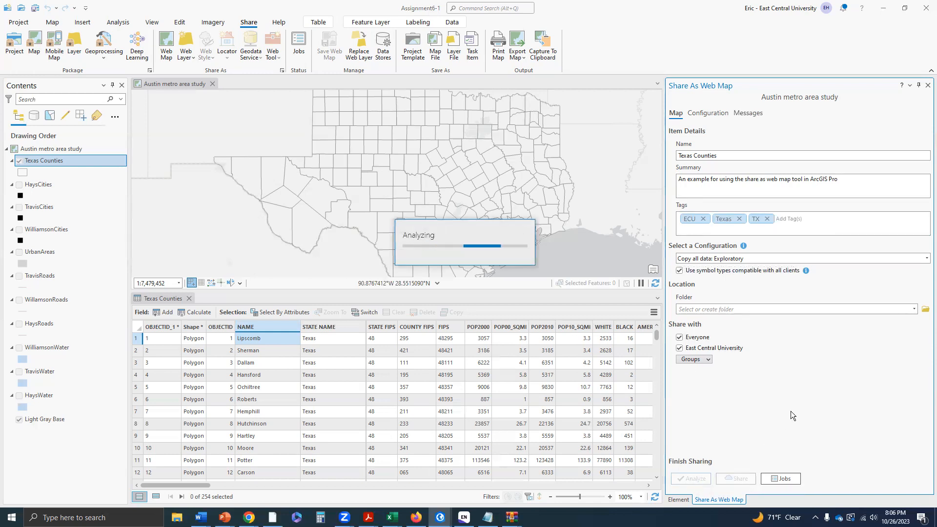
pyautogui.click(747, 113)
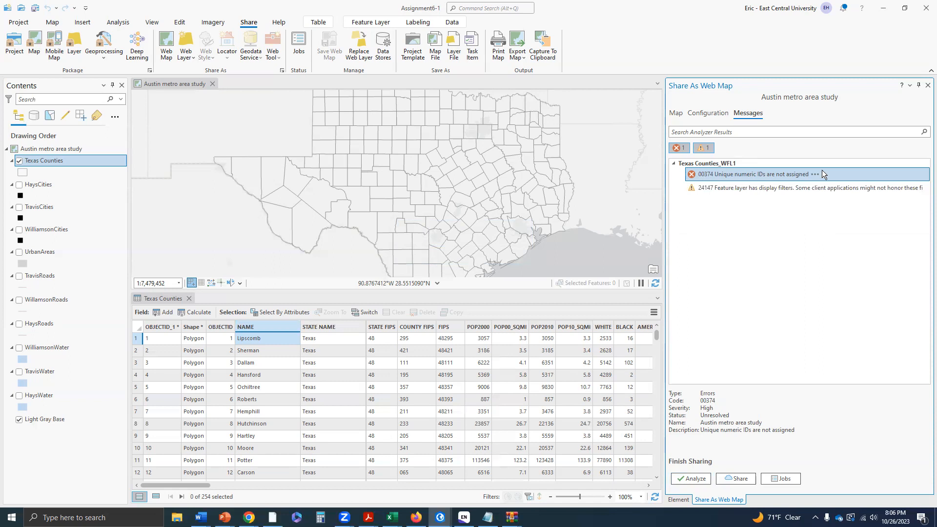
pyautogui.click(815, 174)
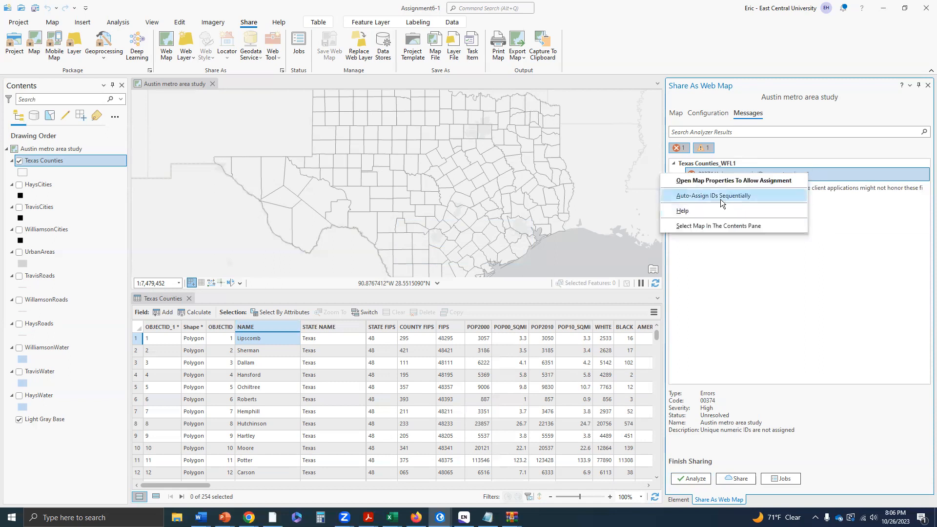
pyautogui.click(712, 196)
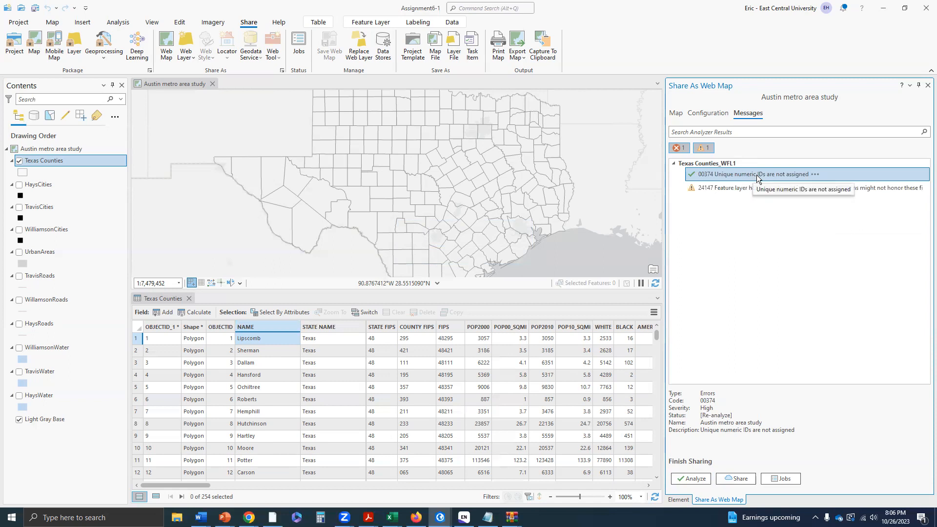
pyautogui.moveTo(818, 173)
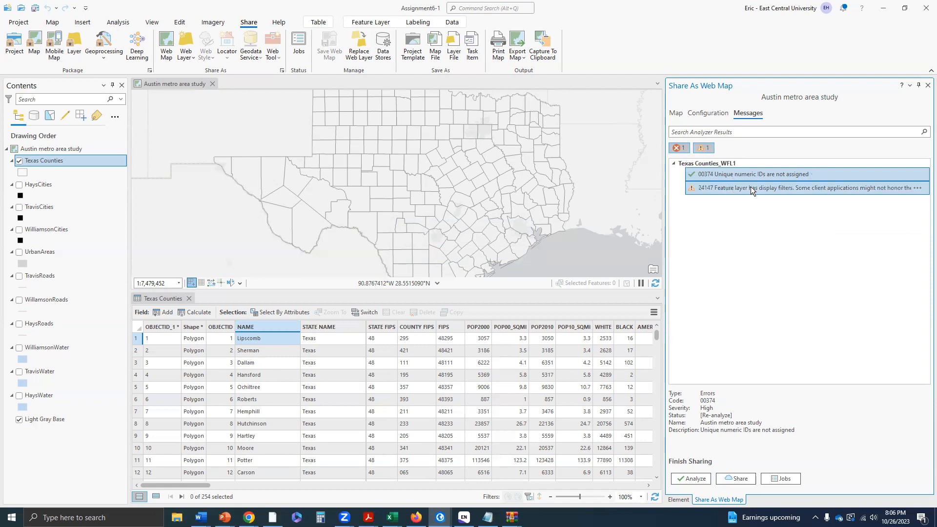
pyautogui.moveTo(750, 187)
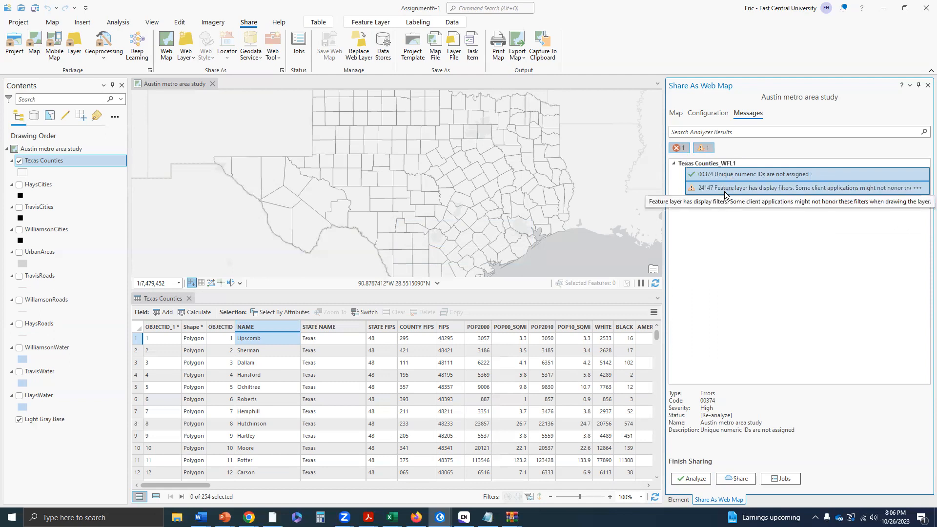
pyautogui.moveTo(771, 193)
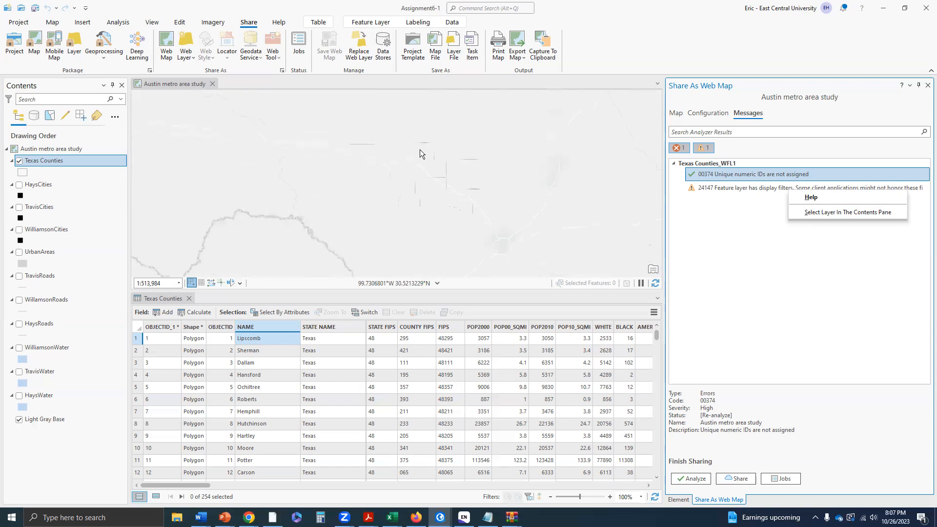
pyautogui.scroll(-3)
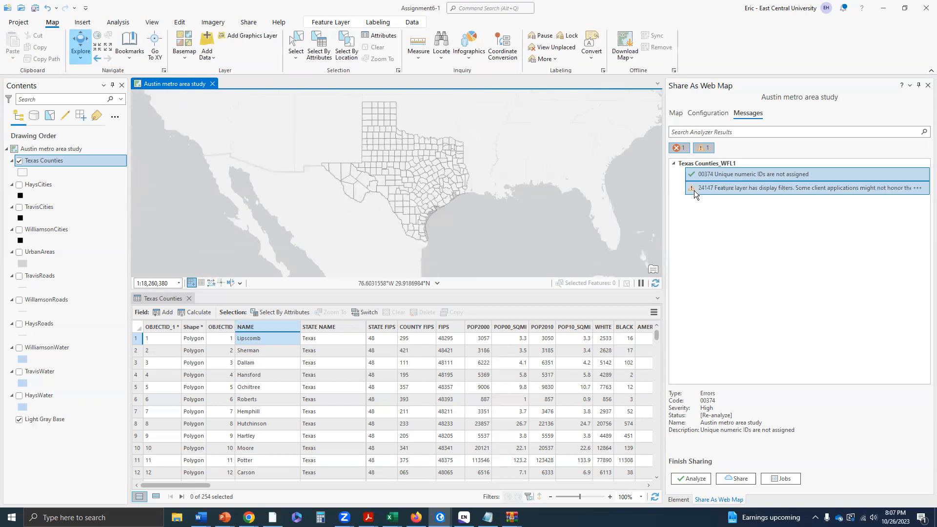
pyautogui.moveTo(692, 187)
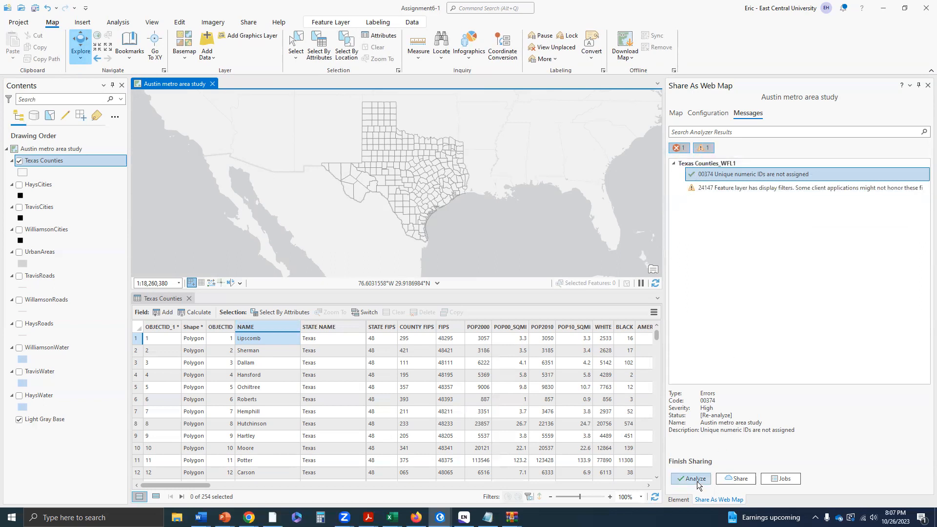
pyautogui.moveTo(693, 478)
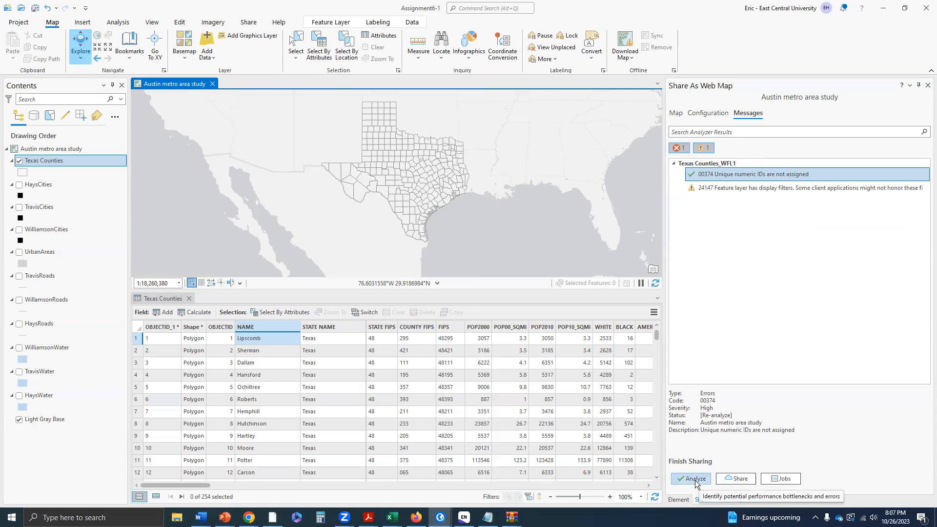
# - Re-analyze to confirm zero errors and publish the Texas Counties web map to the portal
pyautogui.click(690, 479)
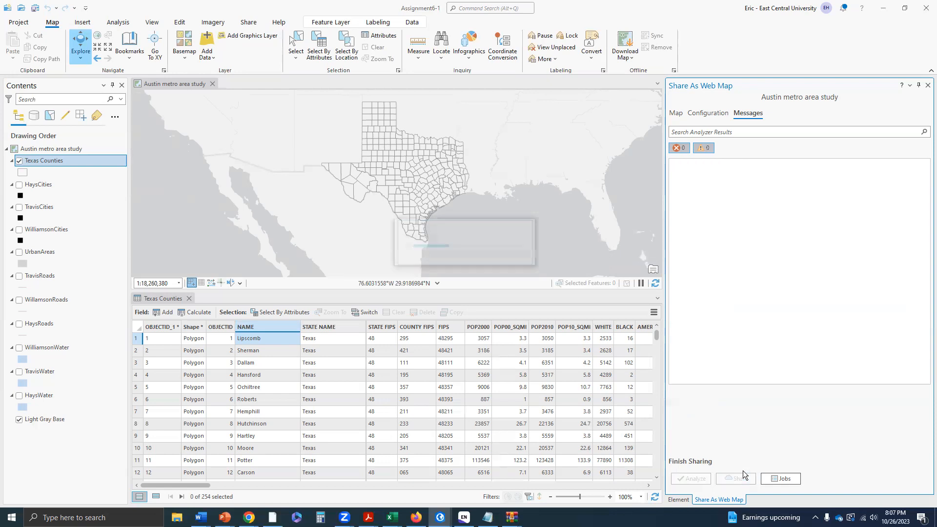
pyautogui.click(690, 479)
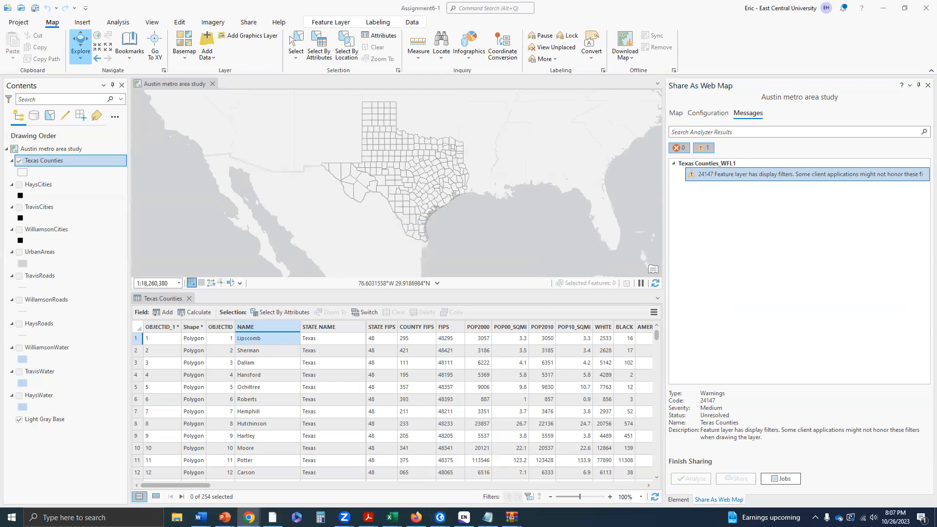
pyautogui.click(690, 479)
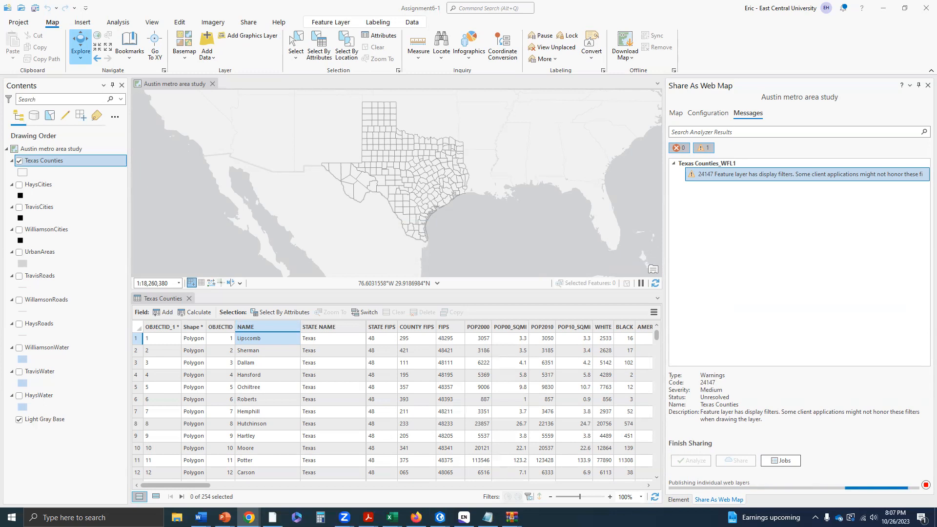
pyautogui.moveTo(849, 369)
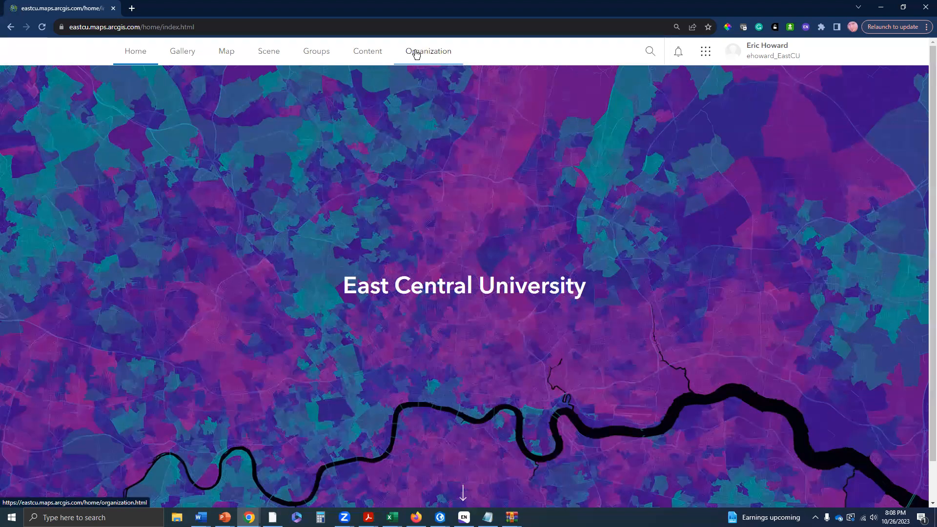
# - Go from the organization overview to the My Content page showing the empty home folder
pyautogui.click(427, 52)
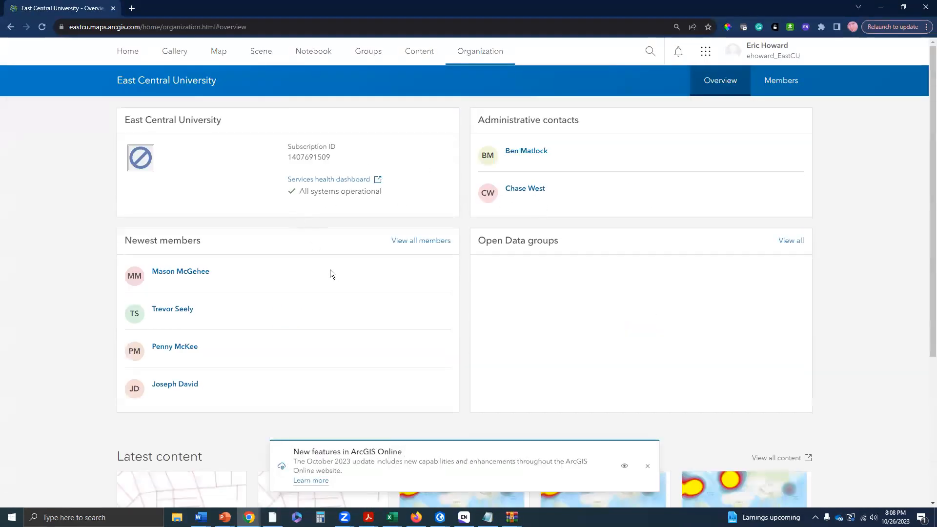
pyautogui.moveTo(526, 316)
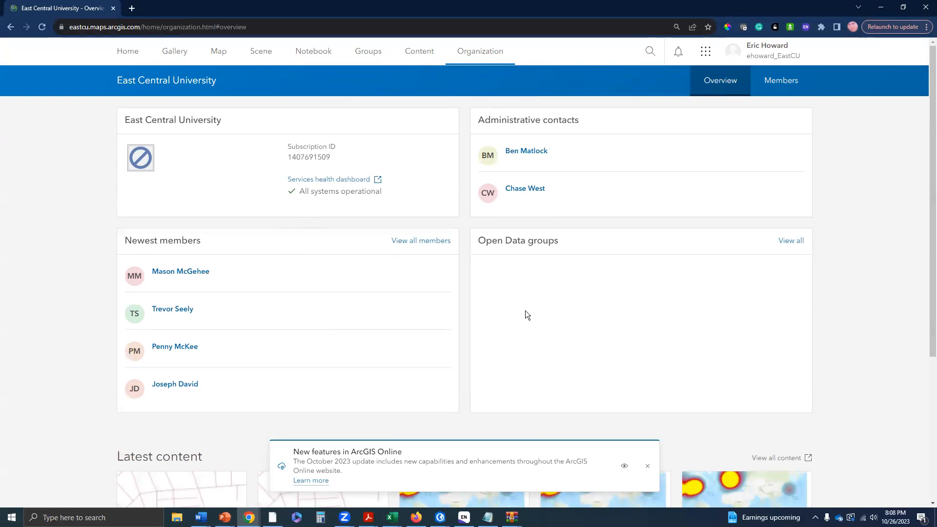
pyautogui.moveTo(554, 172)
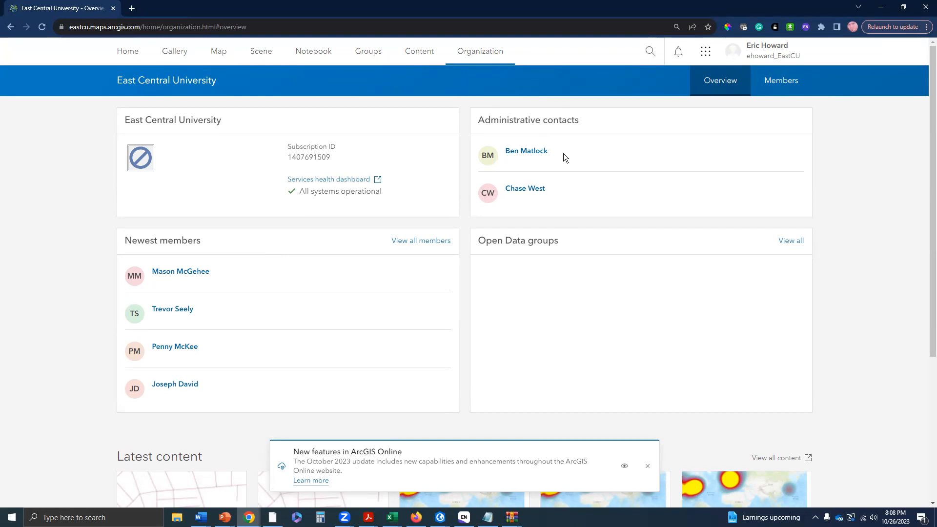
pyautogui.moveTo(526, 150)
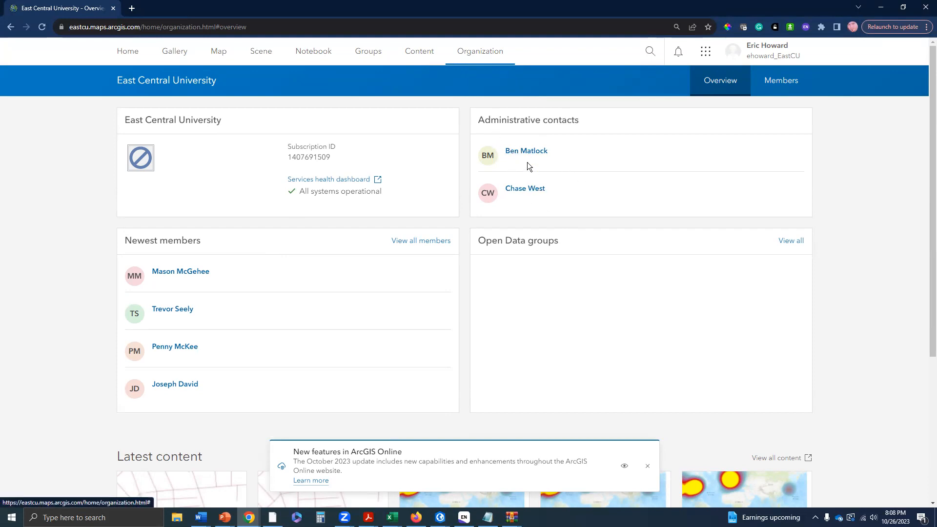
pyautogui.click(419, 51)
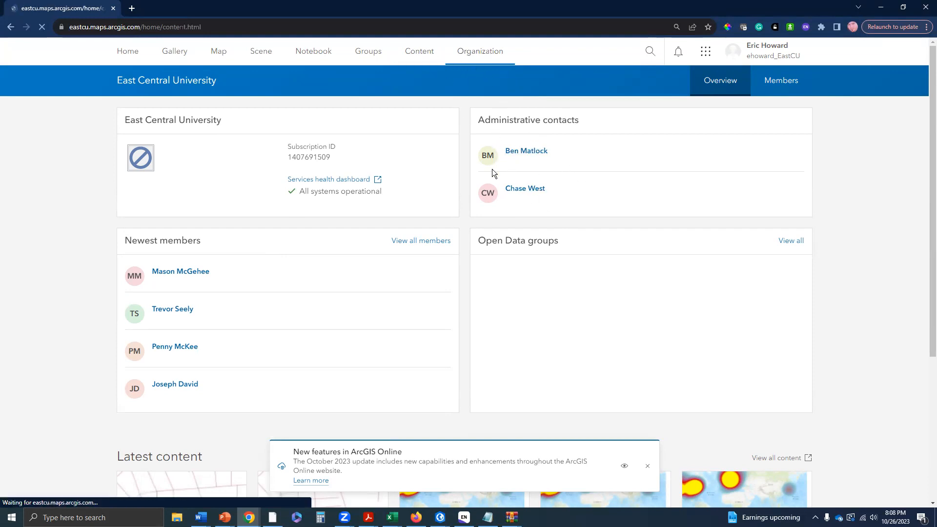
pyautogui.click(419, 51)
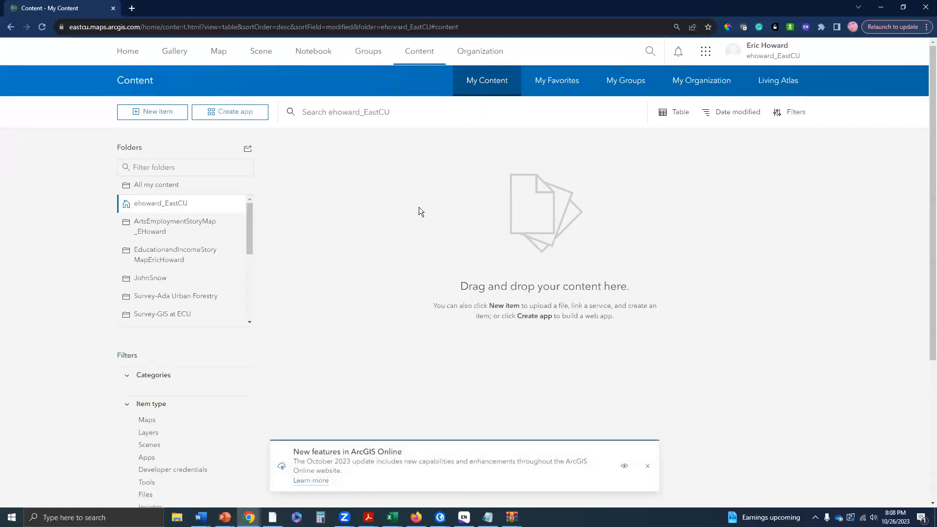
pyautogui.click(160, 203)
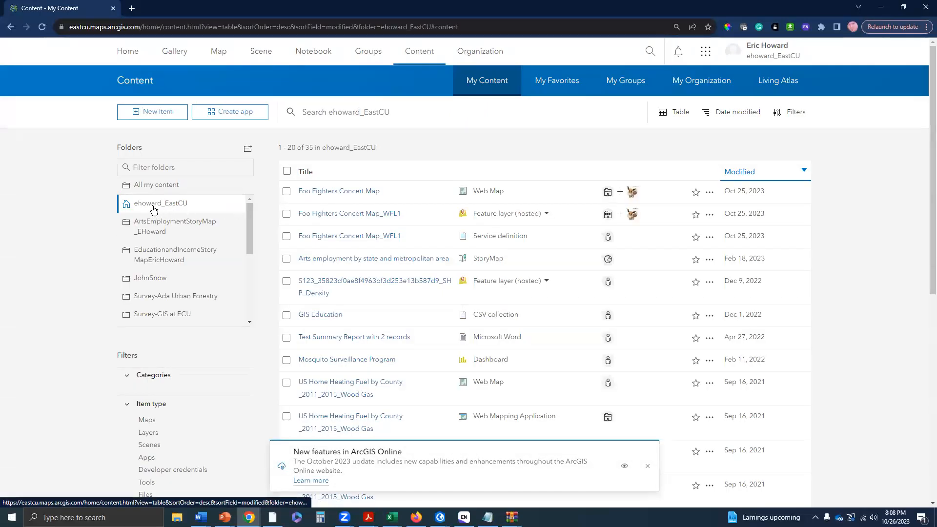
pyautogui.moveTo(158, 211)
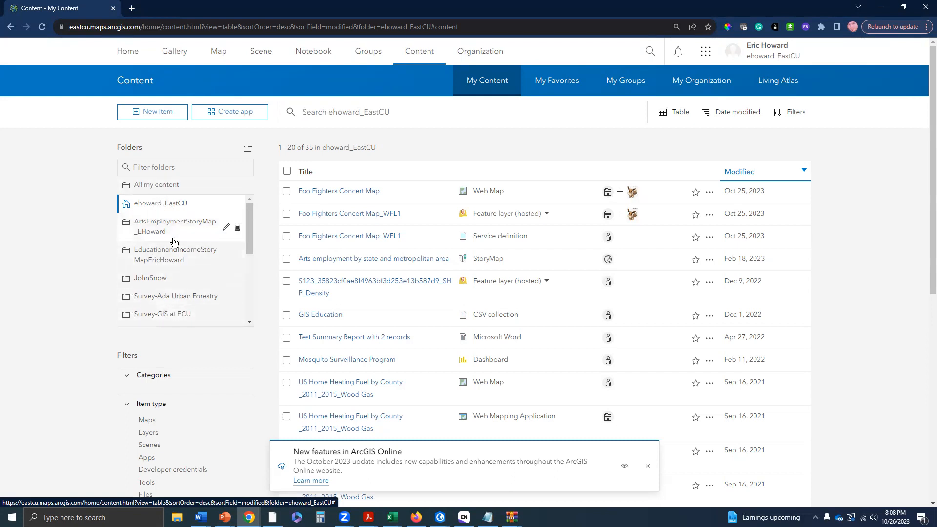
pyautogui.moveTo(189, 270)
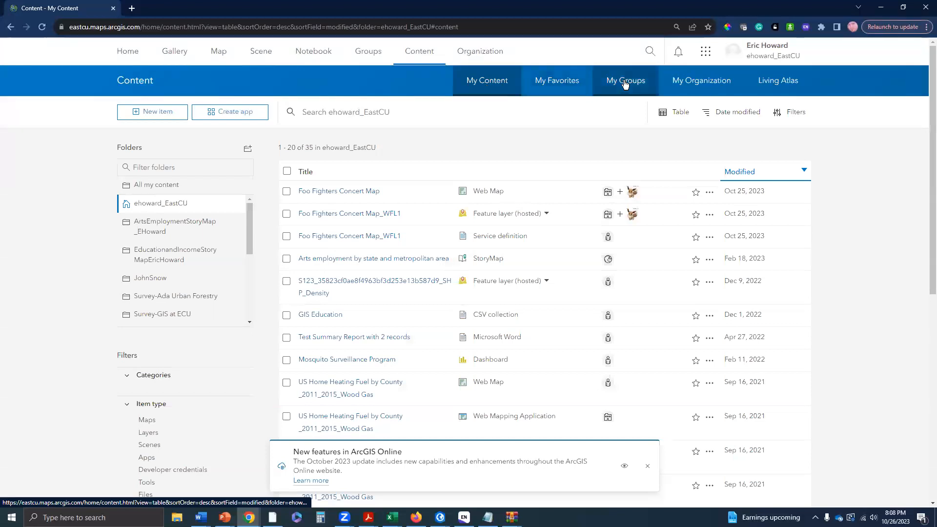
pyautogui.click(625, 80)
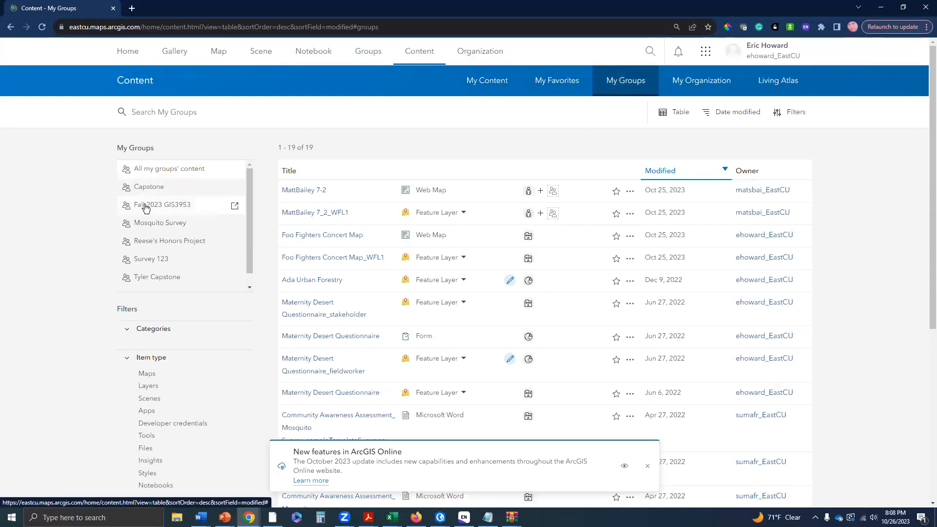
# - Narrow the group content to the Fall 2023 GIS3953 group's four items
pyautogui.click(163, 204)
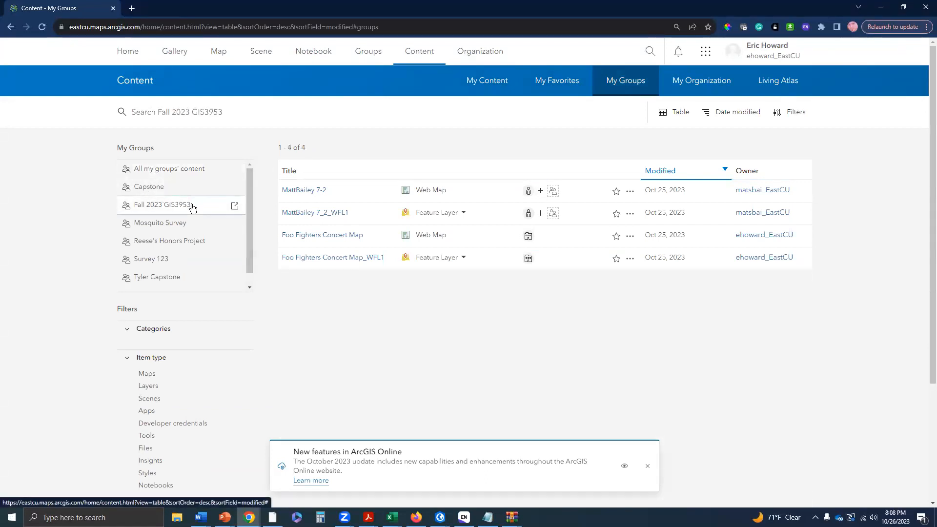
pyautogui.moveTo(162, 209)
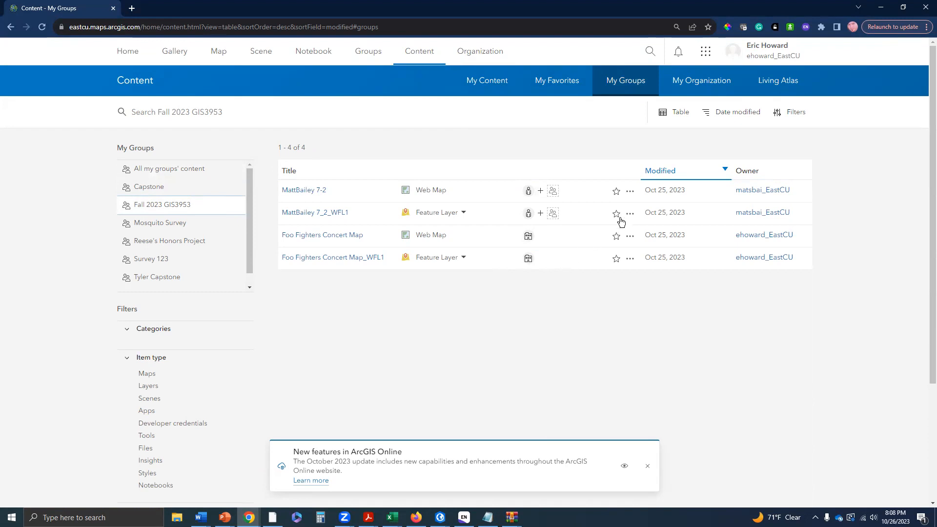
pyautogui.moveTo(311, 220)
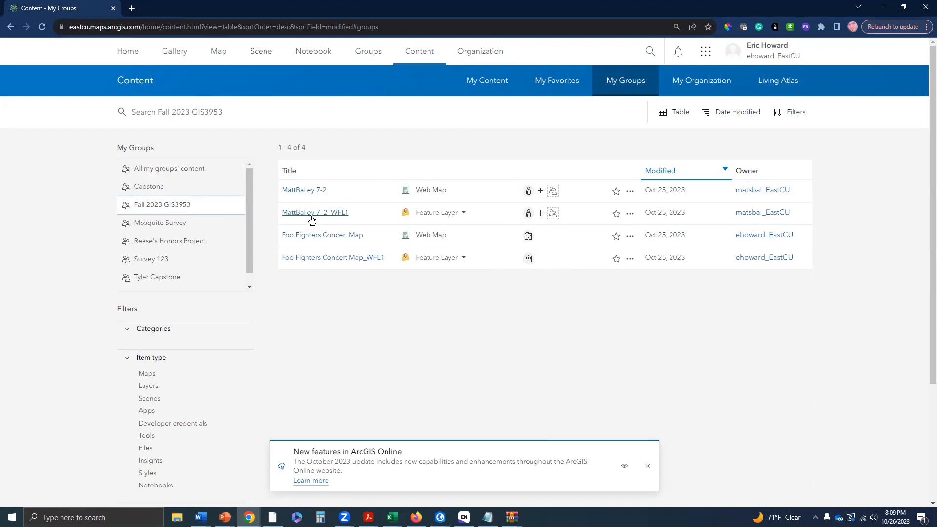
pyautogui.moveTo(345, 183)
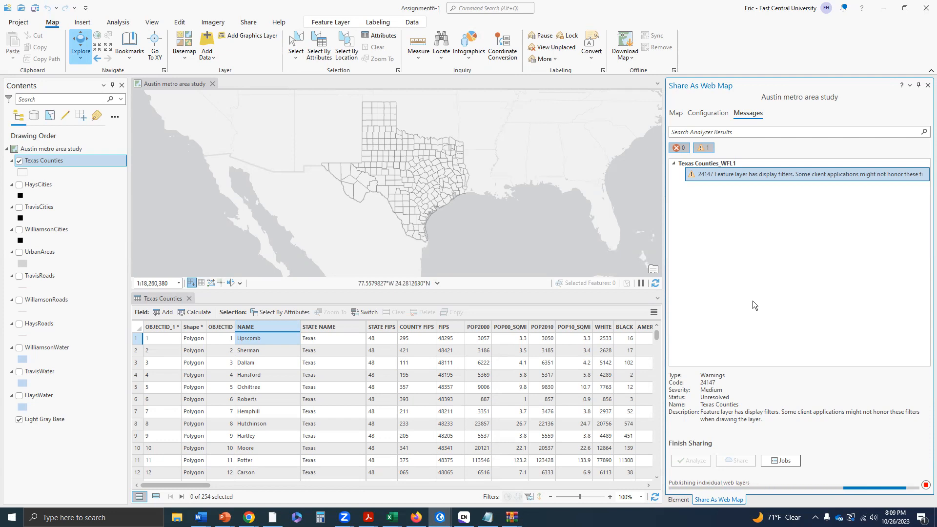
pyautogui.moveTo(753, 300)
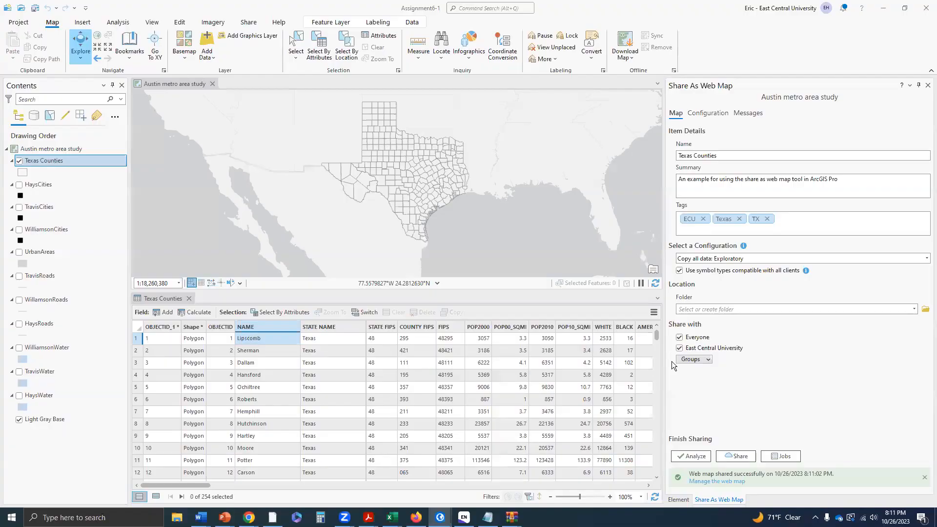
pyautogui.moveTo(819, 356)
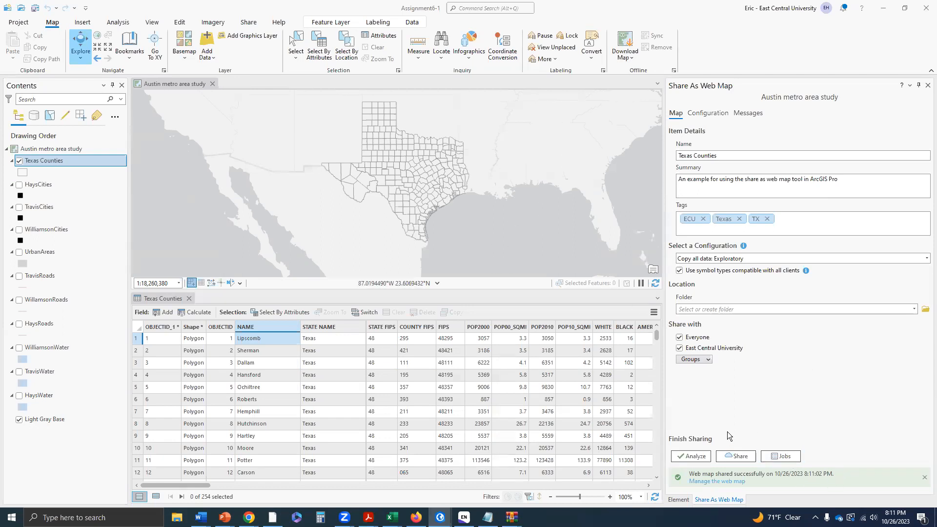
pyautogui.moveTo(715, 482)
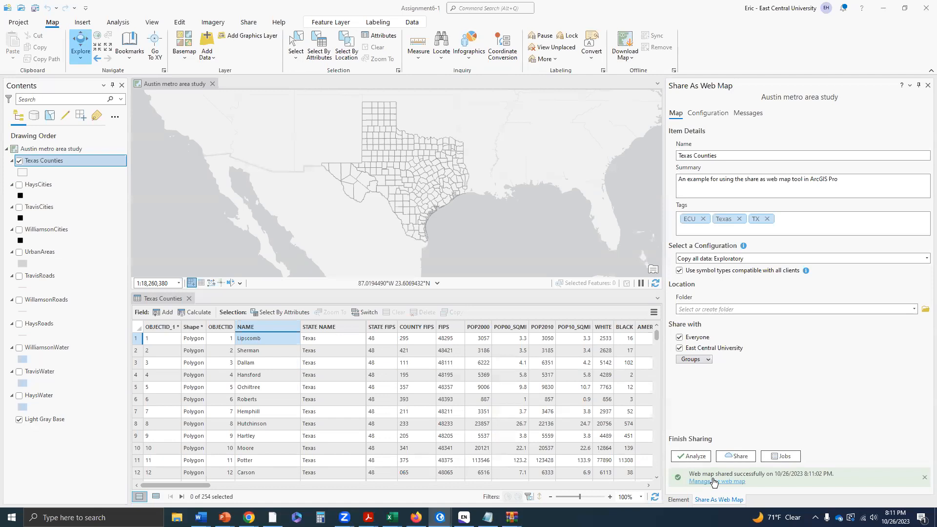
pyautogui.moveTo(746, 480)
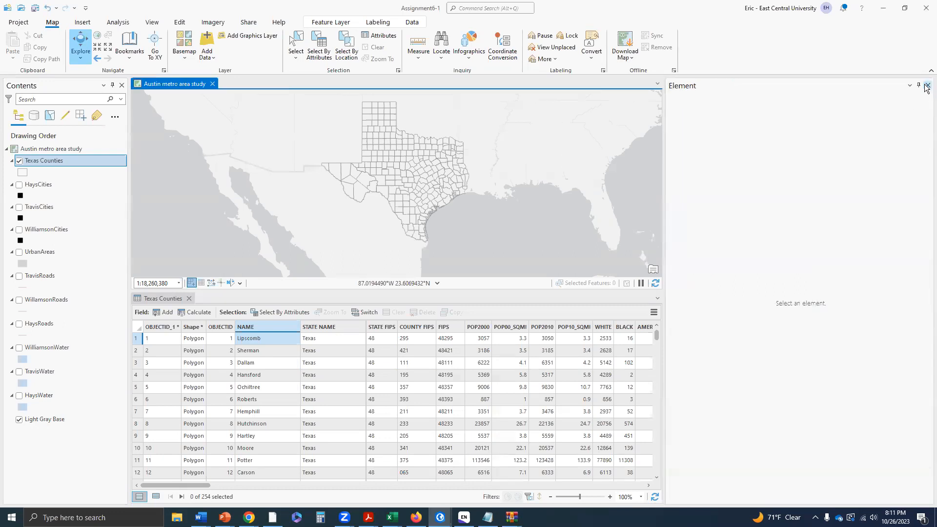
# - Close the empty Element pane and reopen the Catalog pane listing project maps, toolboxes and databases
pyautogui.click(929, 86)
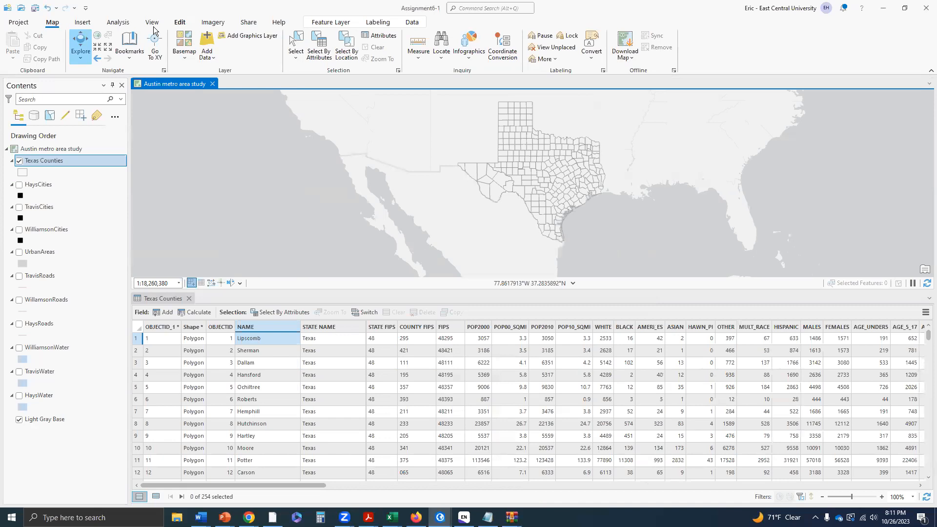
pyautogui.click(151, 23)
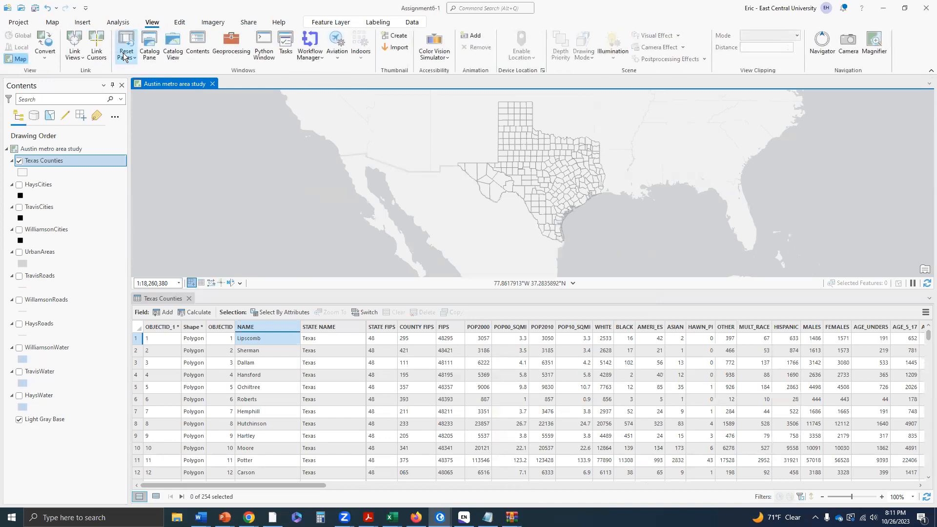
pyautogui.moveTo(148, 45)
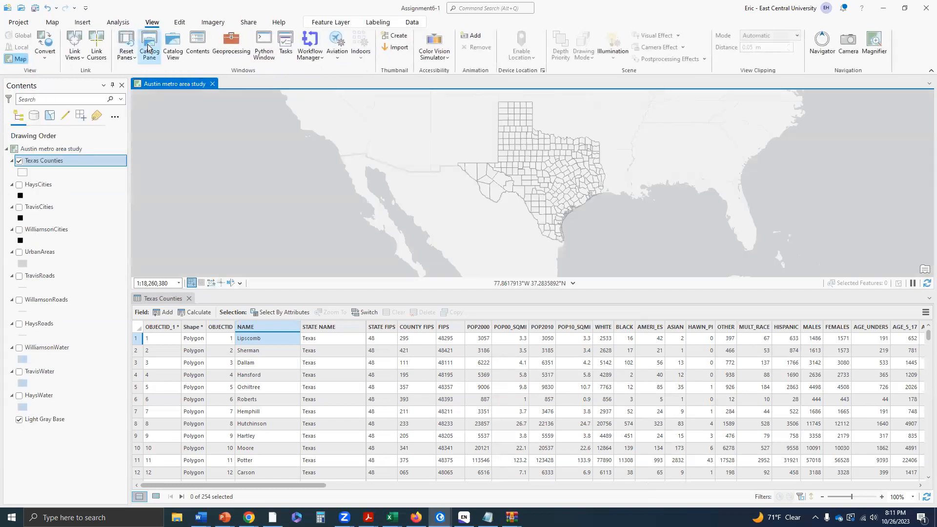
pyautogui.click(149, 44)
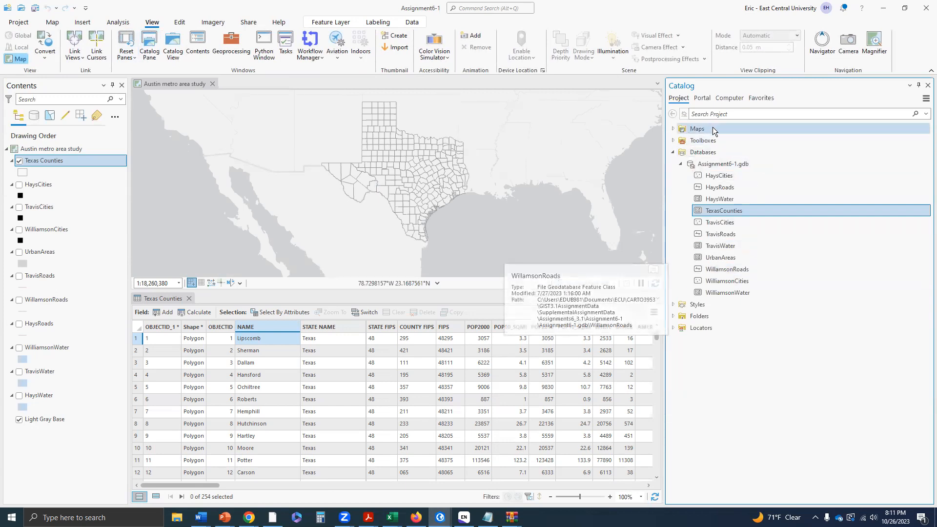
# - Switch the Catalog to Portal, browse My Content with the Texas Counties web map, then the ArcGIS Online items
pyautogui.click(673, 153)
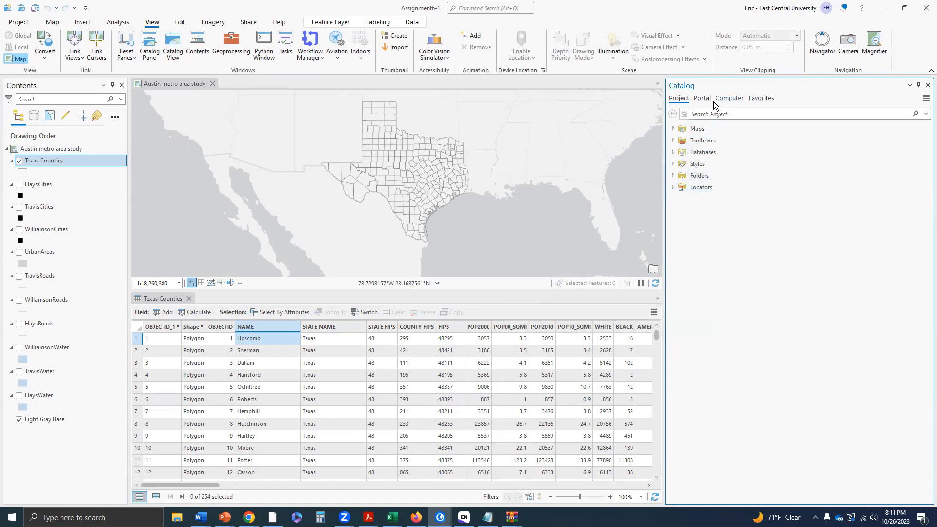
pyautogui.click(702, 98)
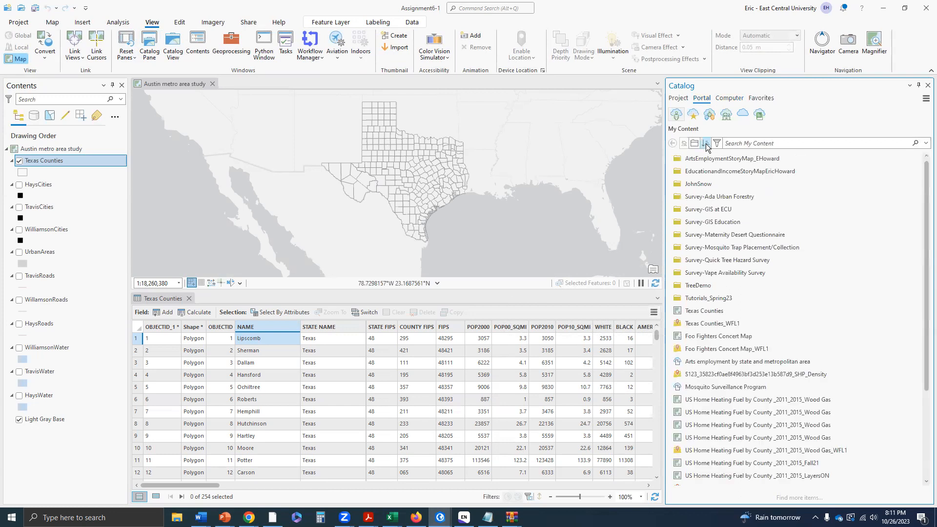
pyautogui.click(698, 286)
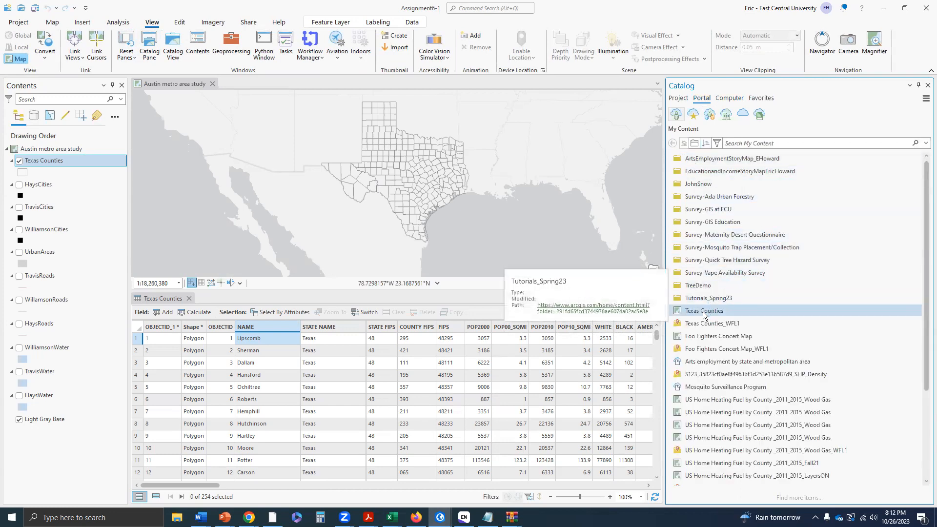
pyautogui.moveTo(704, 311)
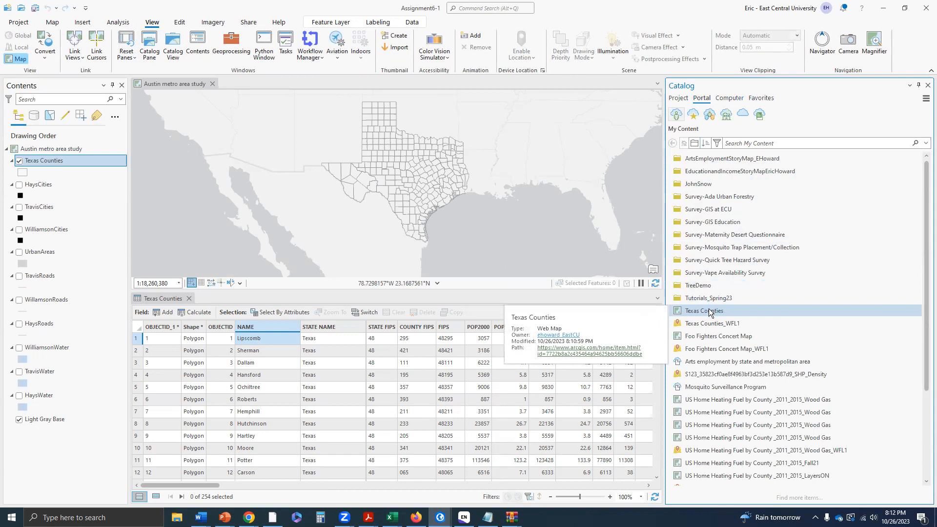
pyautogui.moveTo(731, 315)
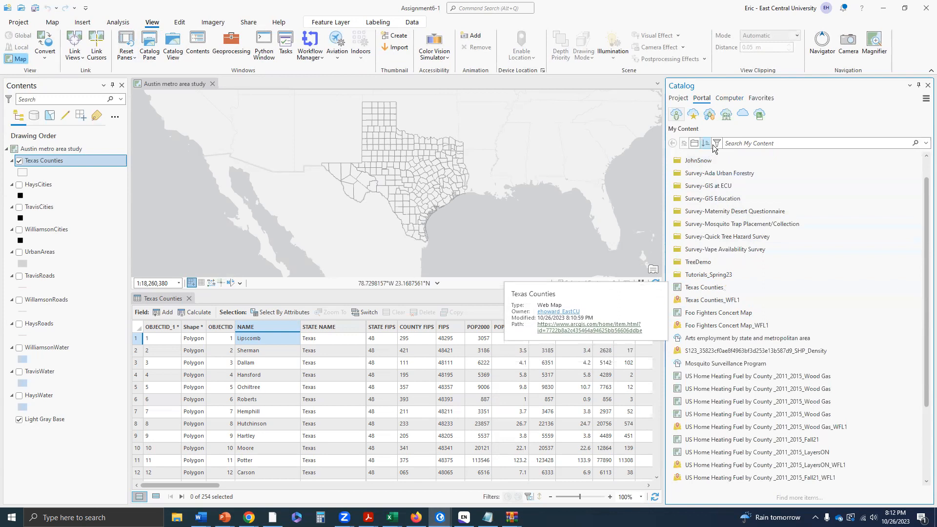
pyautogui.click(715, 144)
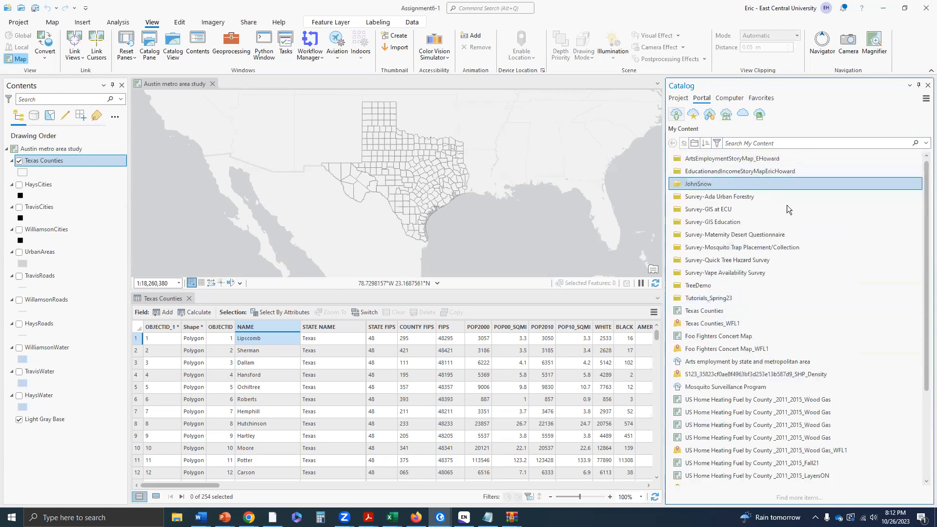
pyautogui.scroll(-3)
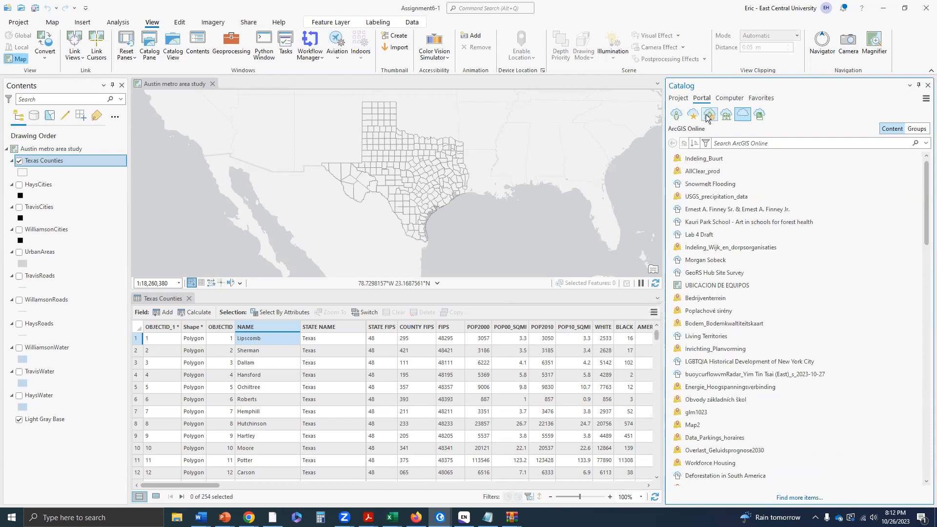
pyautogui.moveTo(710, 114)
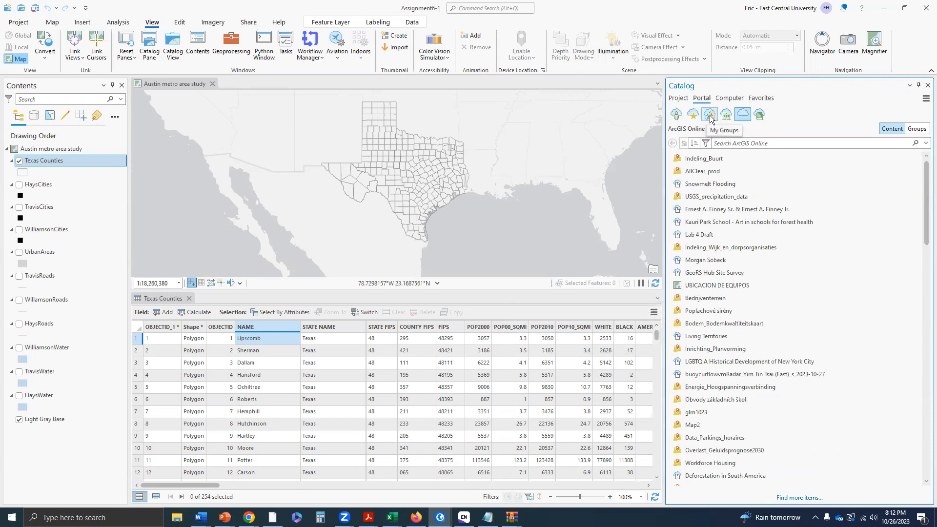
# - List my portal groups and show the items shared to Fall 2023 GIS3953
pyautogui.click(710, 114)
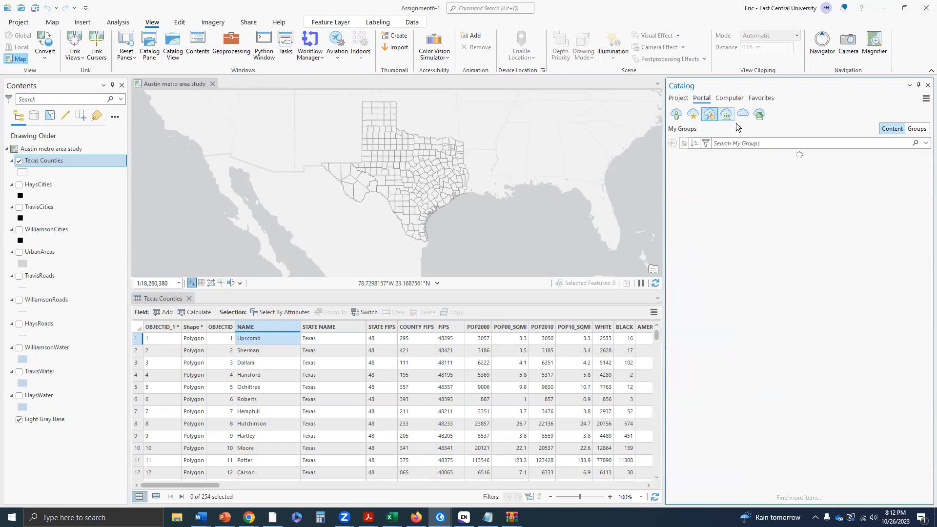
pyautogui.click(709, 113)
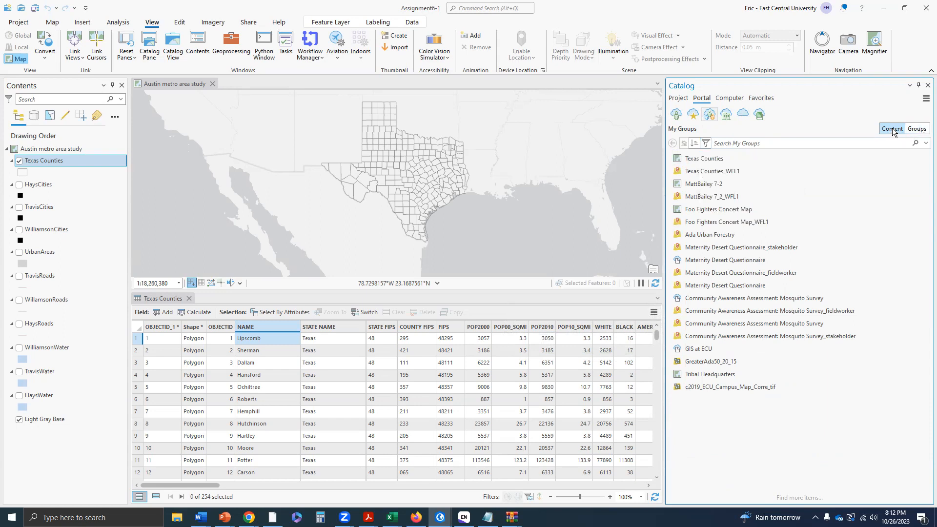
pyautogui.moveTo(917, 129)
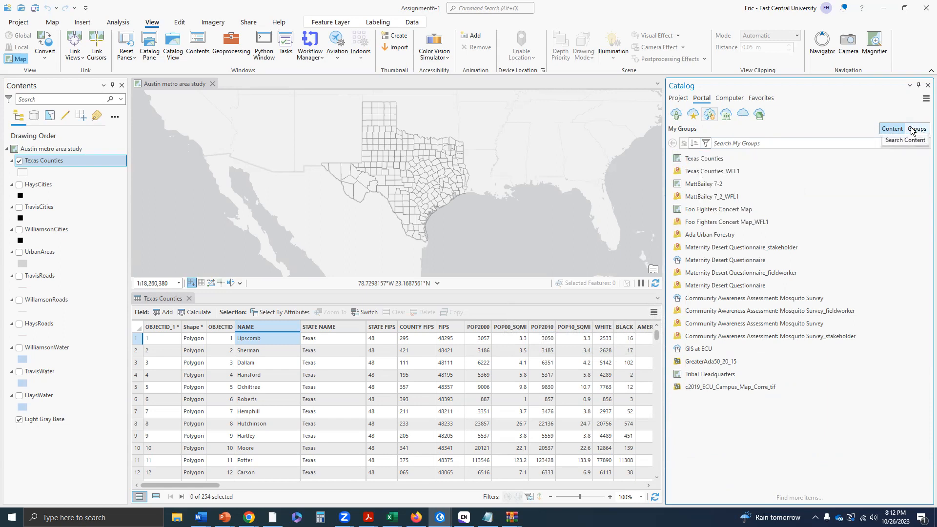
pyautogui.click(916, 129)
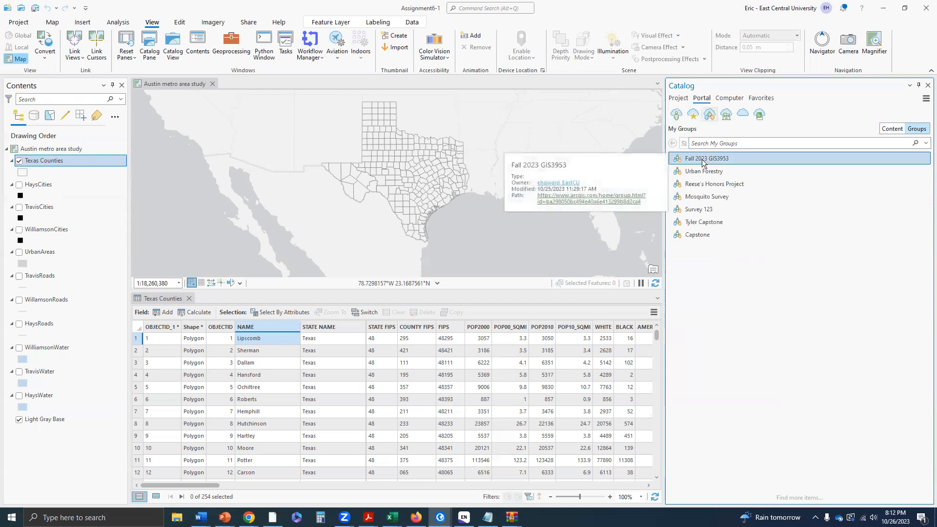
pyautogui.doubleClick(706, 158)
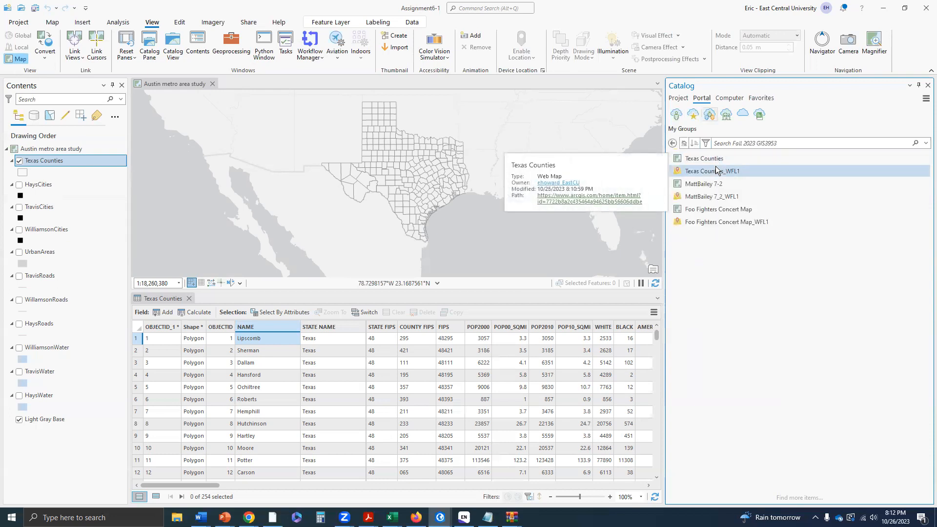
# - Review the group's shared items, confirming the Texas Counties web map and feature layer are listed
pyautogui.click(718, 209)
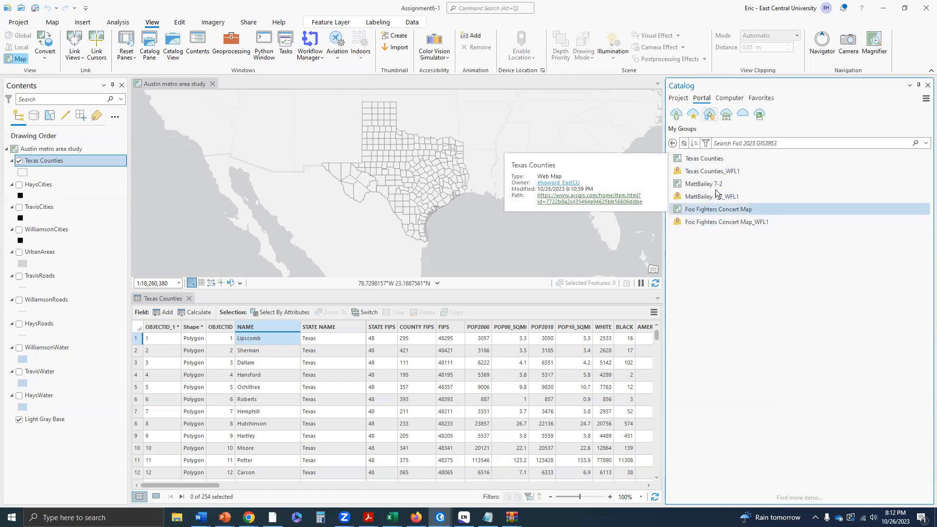
pyautogui.moveTo(718, 209)
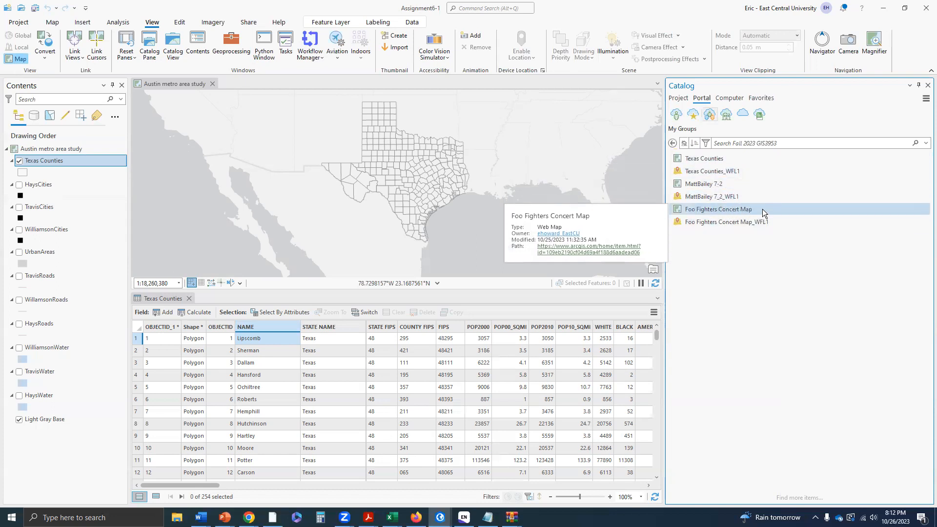
pyautogui.click(727, 222)
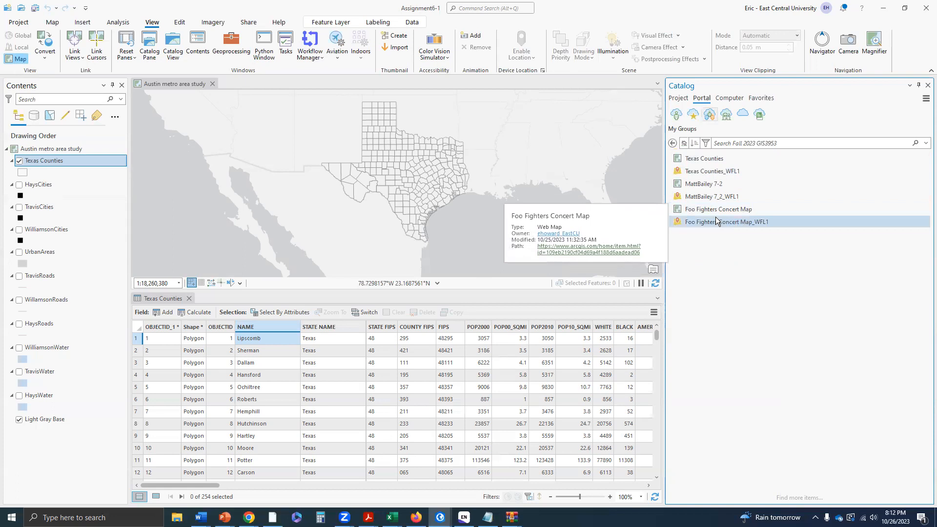
pyautogui.click(718, 209)
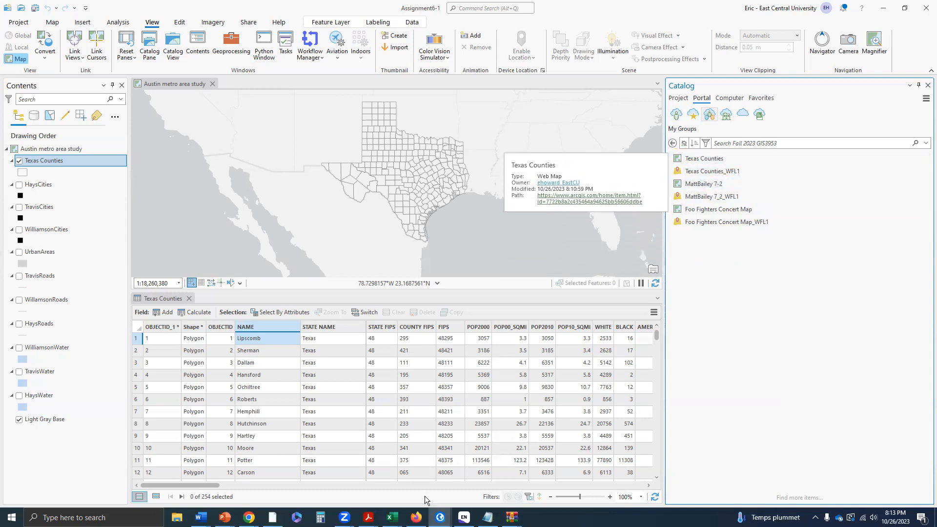
pyautogui.moveTo(438, 517)
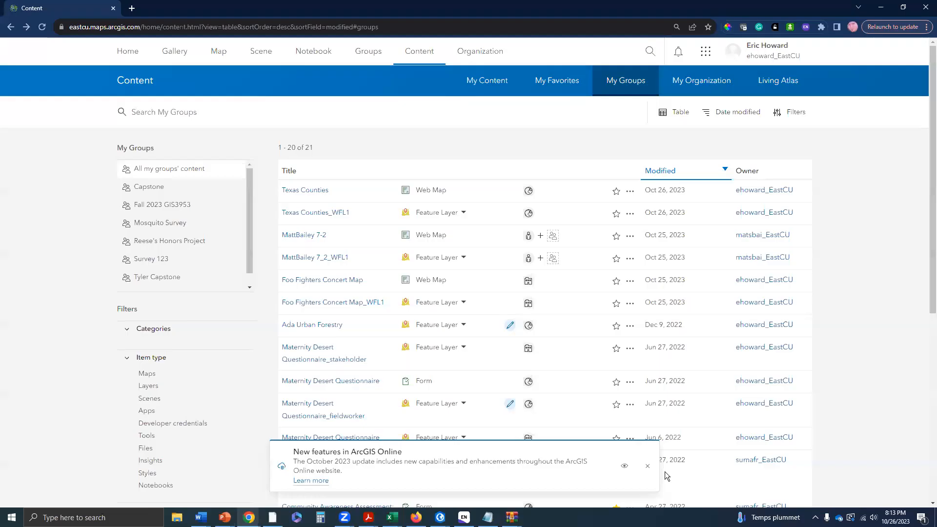
pyautogui.moveTo(321, 183)
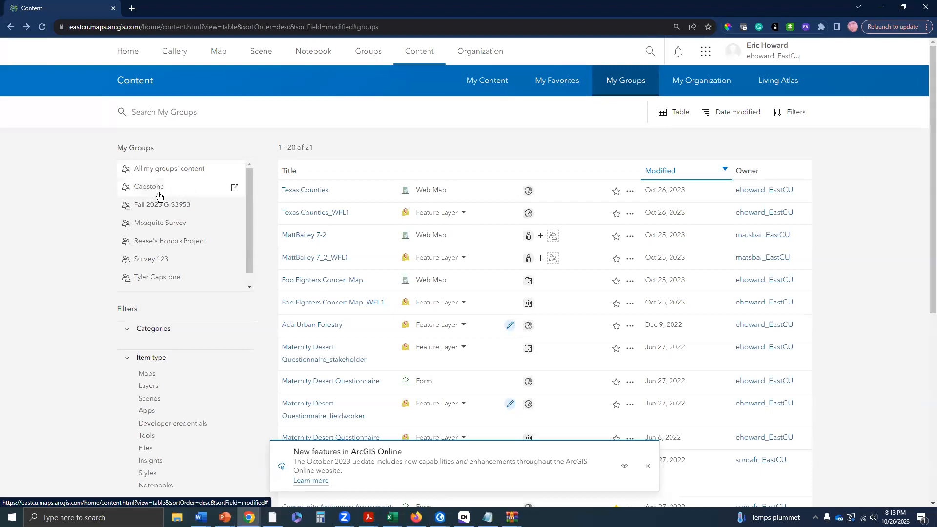
# - Open the Fall 2023 GIS3953 group's overview page from the My Groups list
pyautogui.click(161, 204)
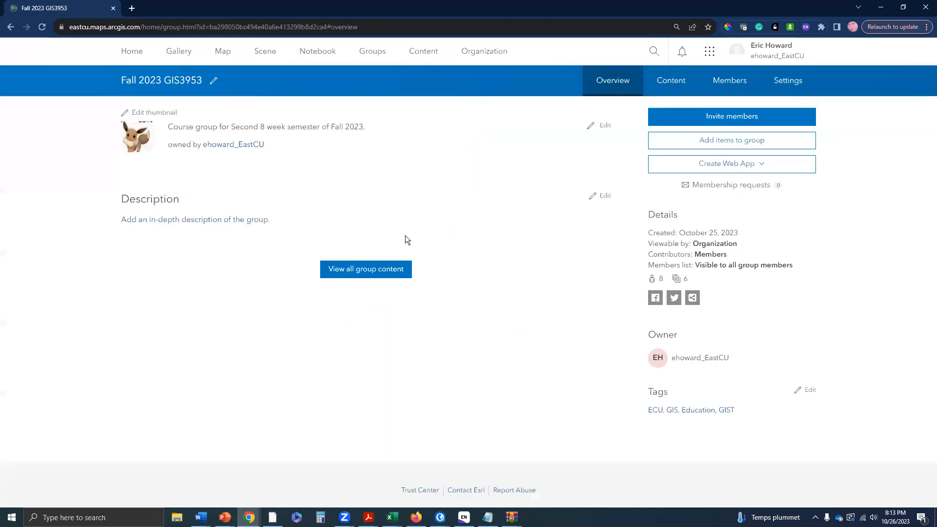
# - View the group's content list with Texas Counties and Texas Counties_WFL1, then its Members page
pyautogui.click(365, 269)
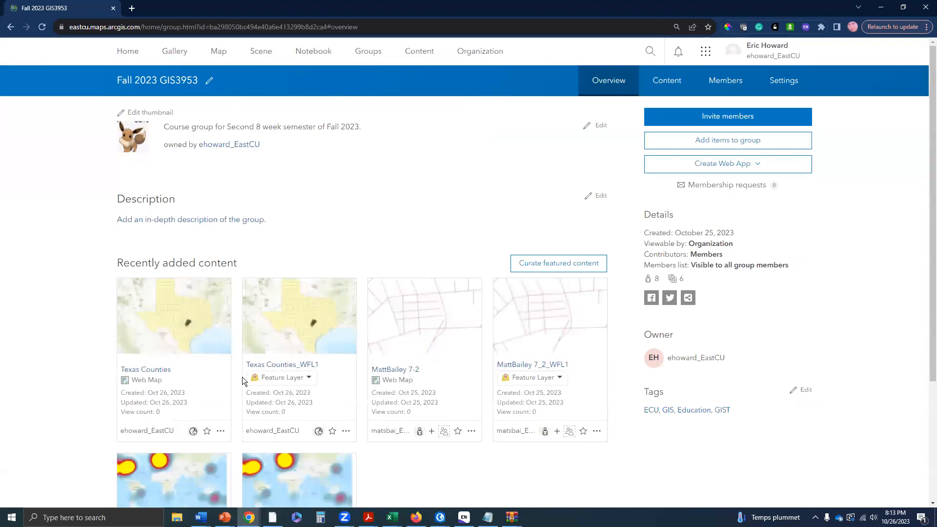
pyautogui.moveTo(326, 364)
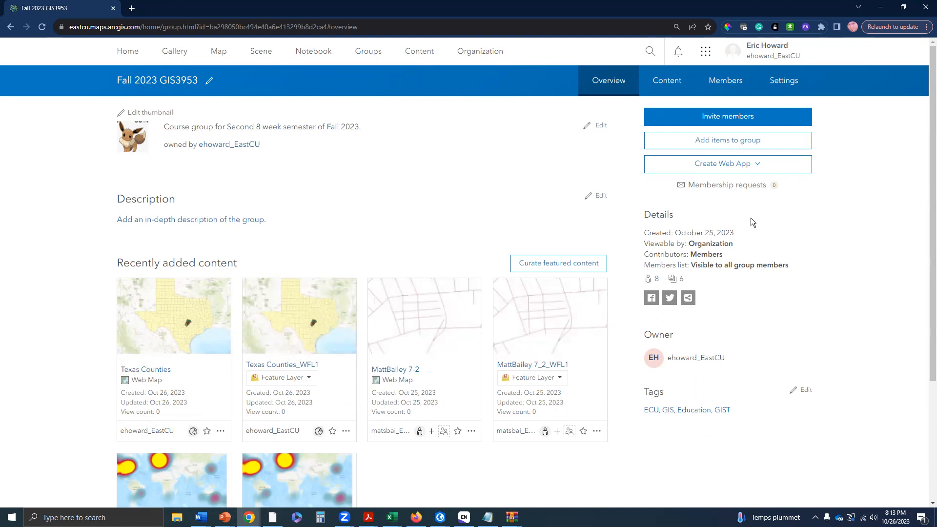
pyautogui.moveTo(730, 265)
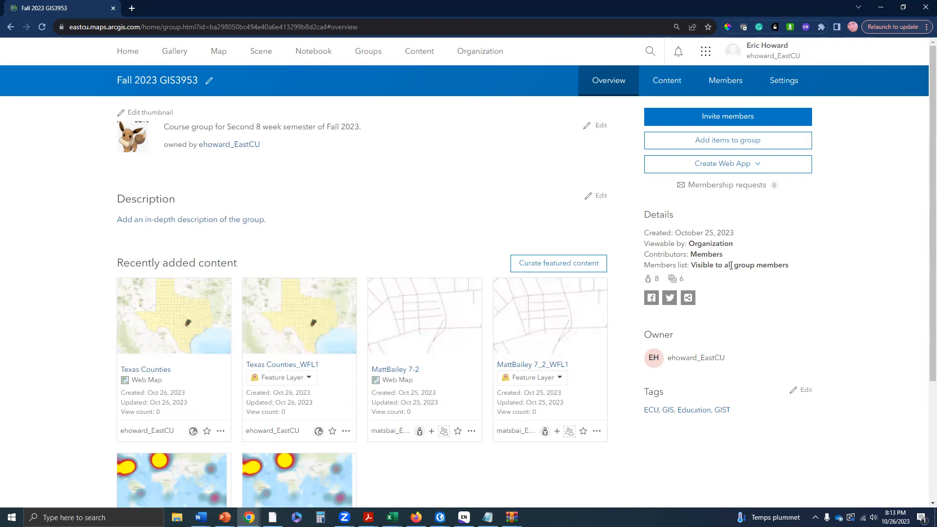
pyautogui.scroll(-3)
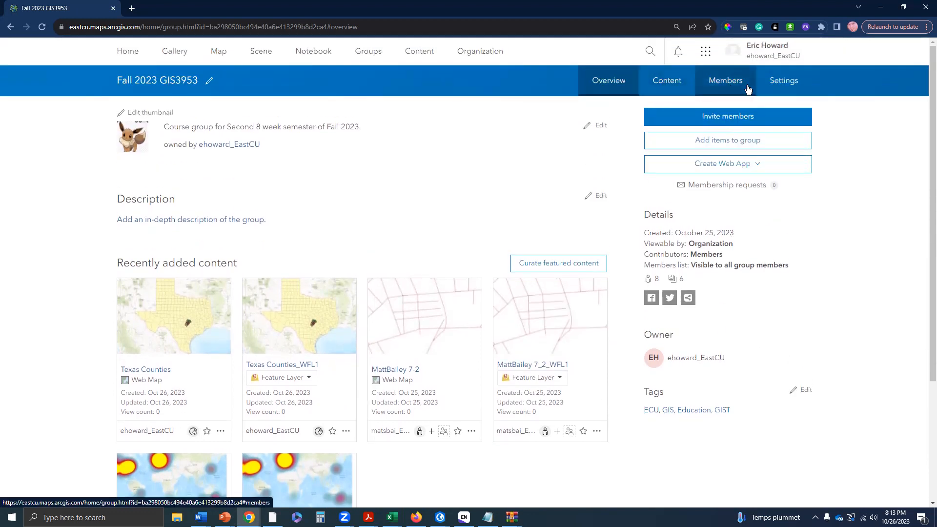
pyautogui.click(667, 80)
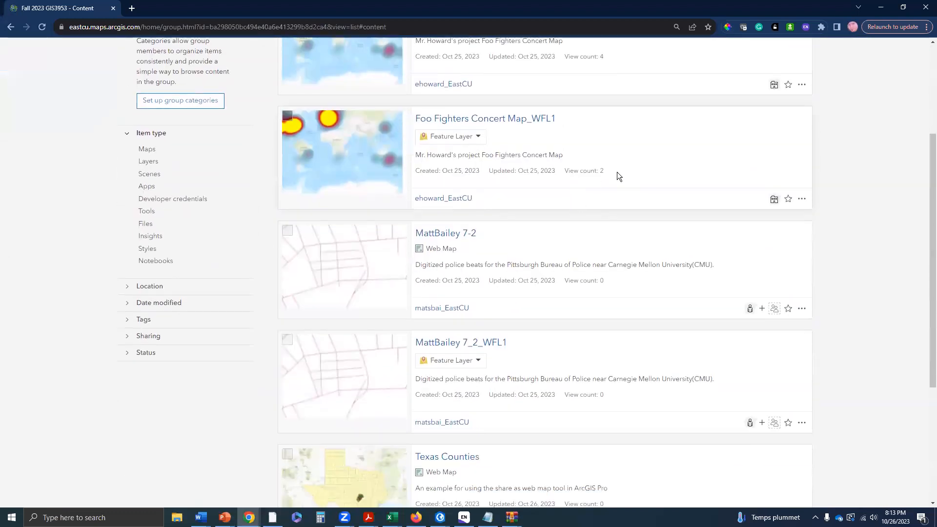
pyautogui.scroll(-3)
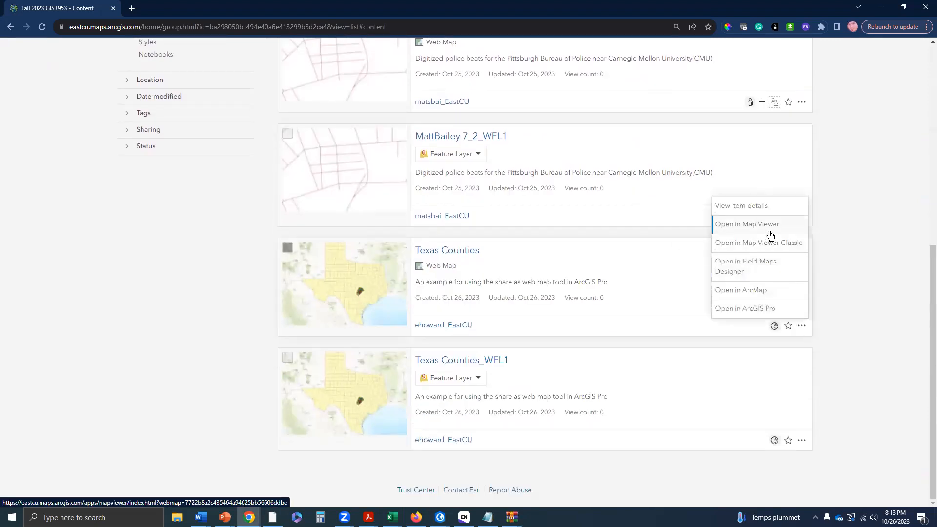
pyautogui.moveTo(741, 309)
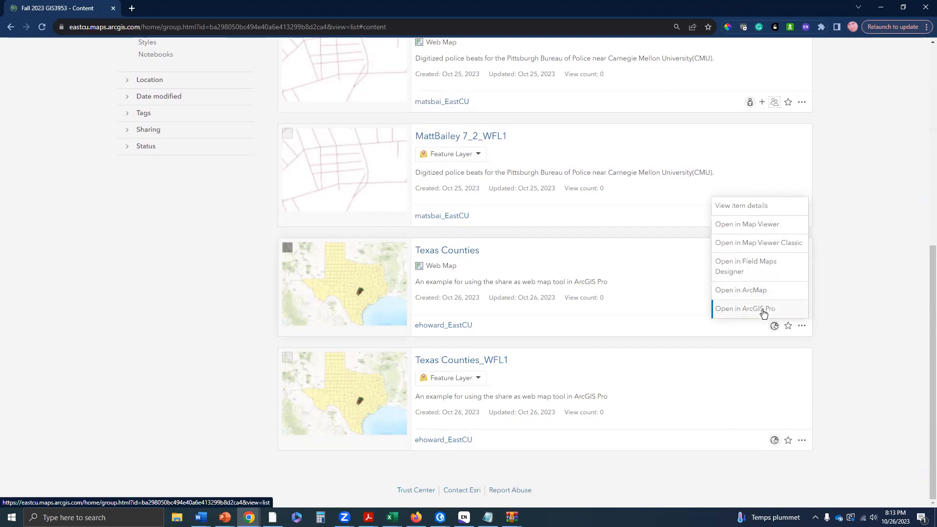
pyautogui.moveTo(770, 294)
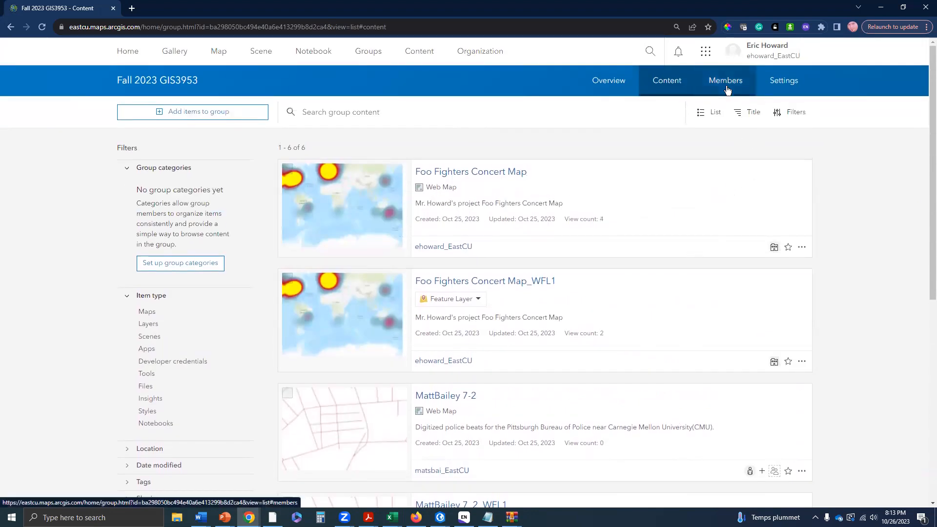
pyautogui.click(726, 80)
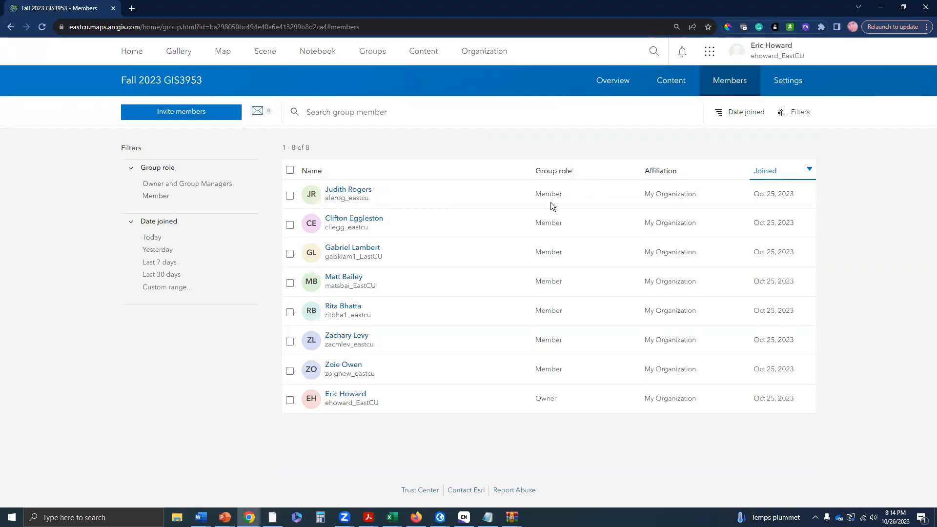
pyautogui.moveTo(755, 281)
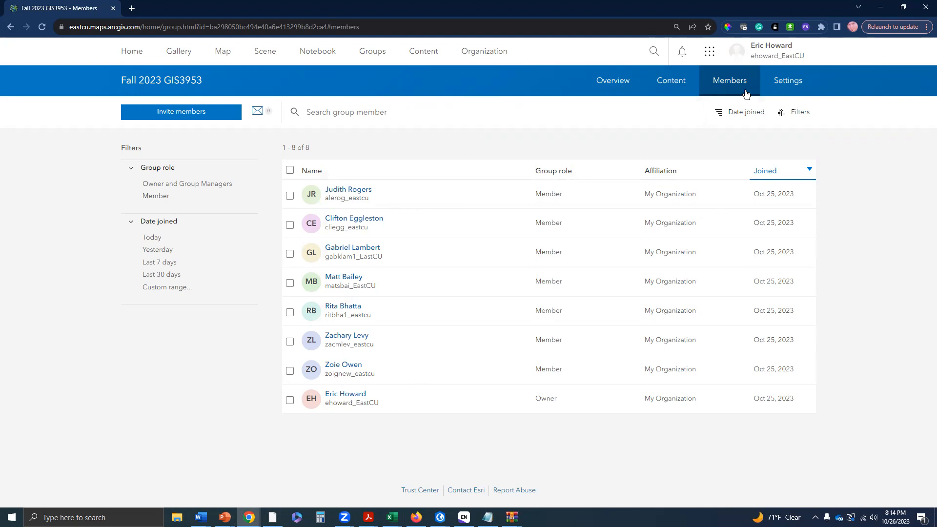
# - Return from the eight-member list to the Fall 2023 GIS3953 group overview
pyautogui.click(608, 80)
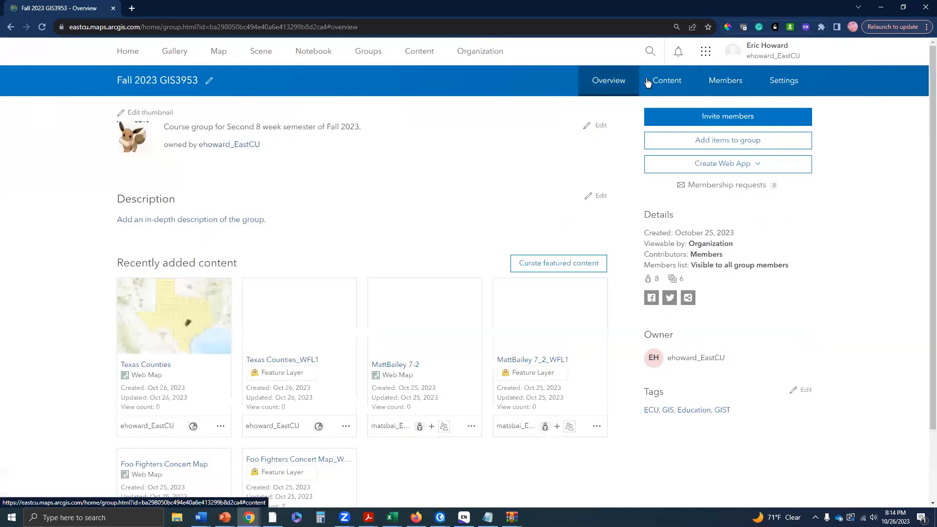
# - From the group content, open the Texas Counties web map's item page and launch it in Map Viewer
pyautogui.click(667, 80)
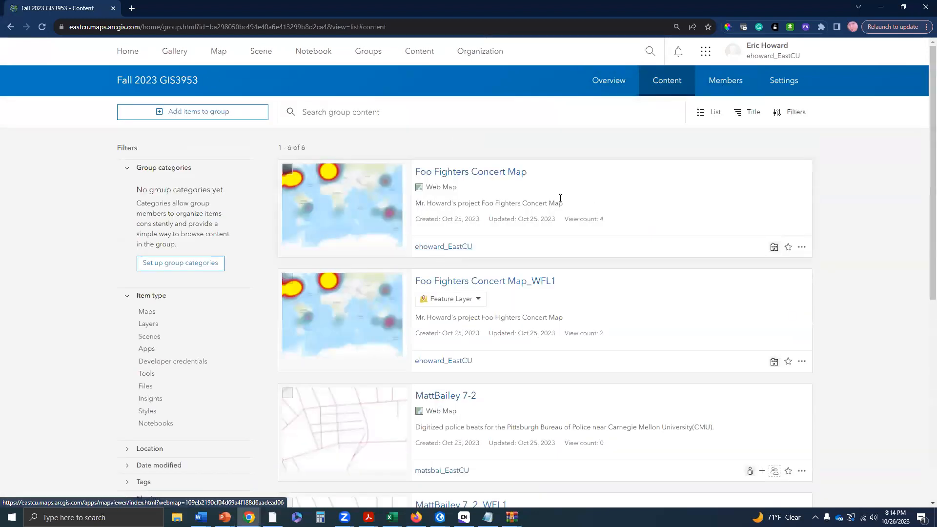
pyautogui.scroll(-3)
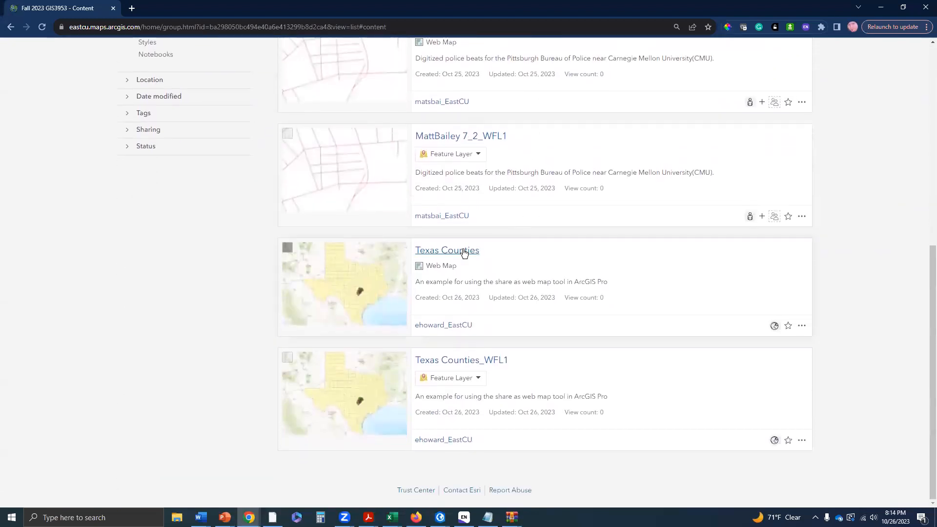
pyautogui.click(446, 250)
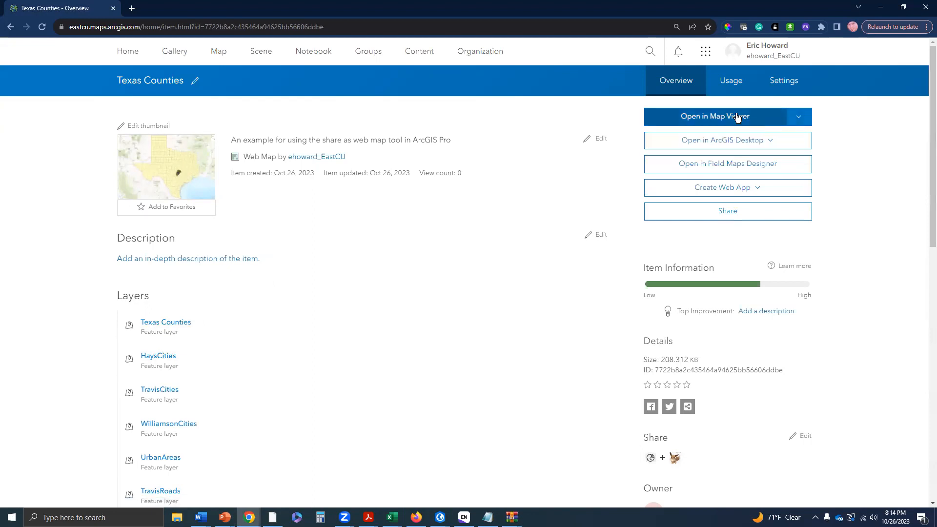
pyautogui.click(715, 116)
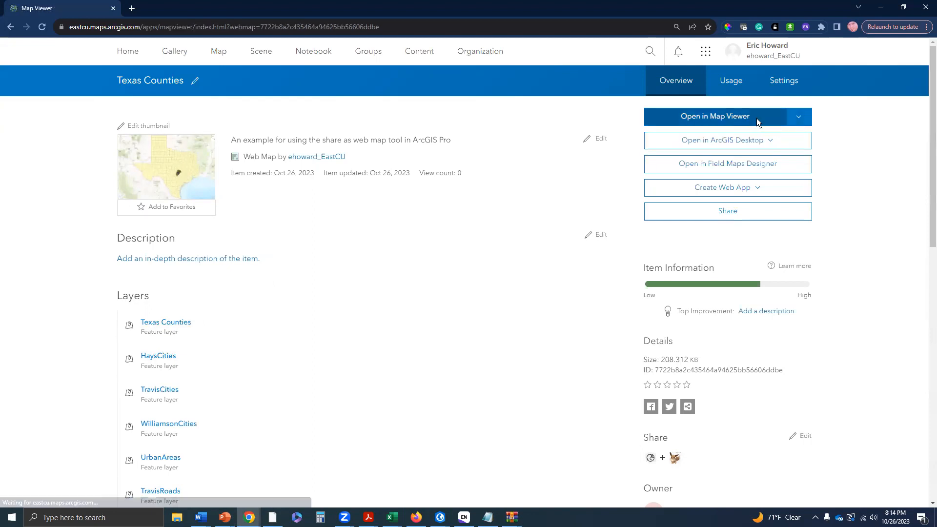
pyautogui.click(715, 116)
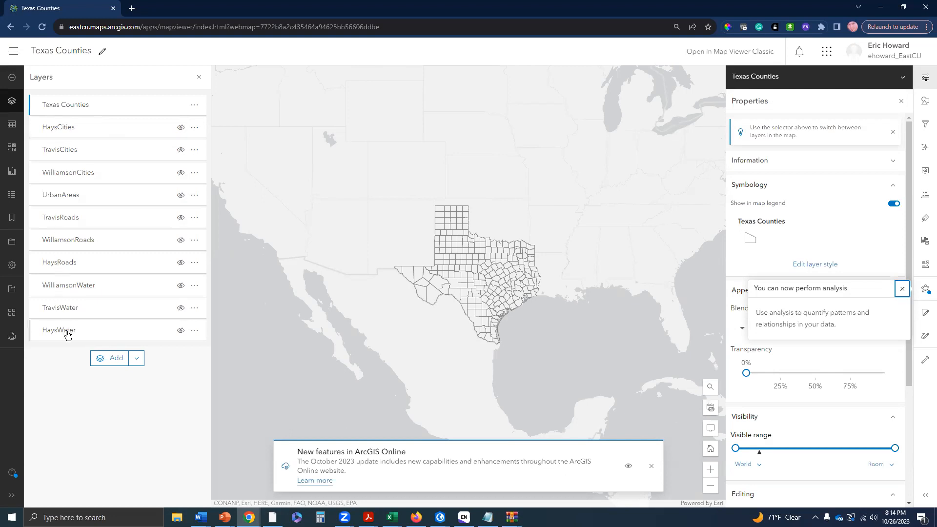
pyautogui.moveTo(172, 176)
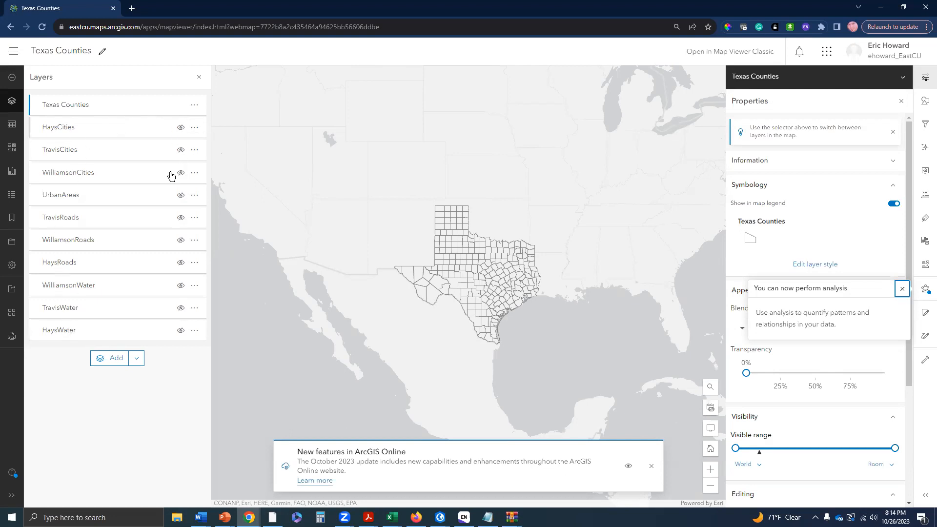
pyautogui.moveTo(109, 127)
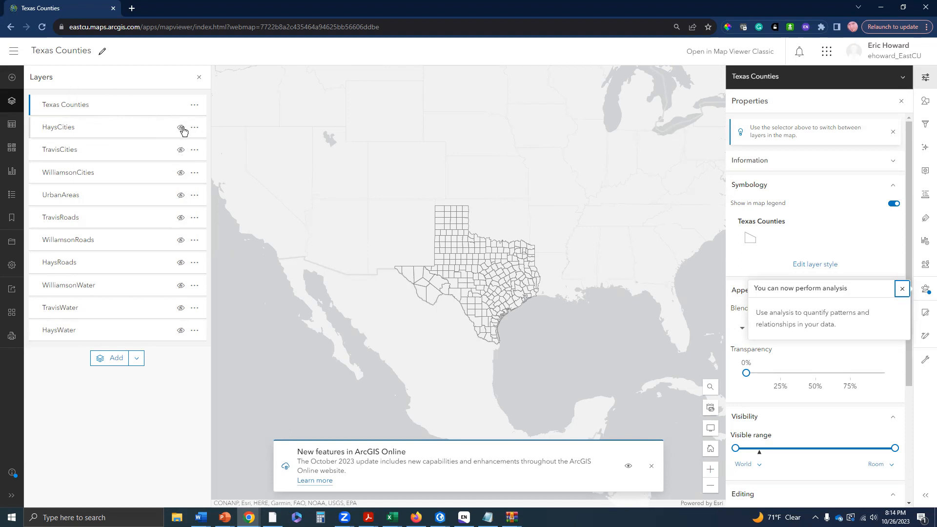
pyautogui.moveTo(179, 130)
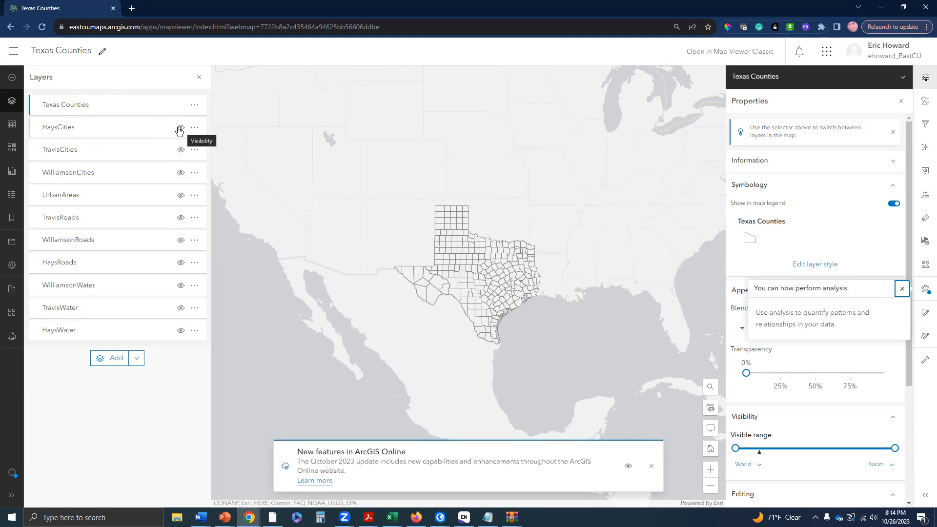
pyautogui.moveTo(174, 173)
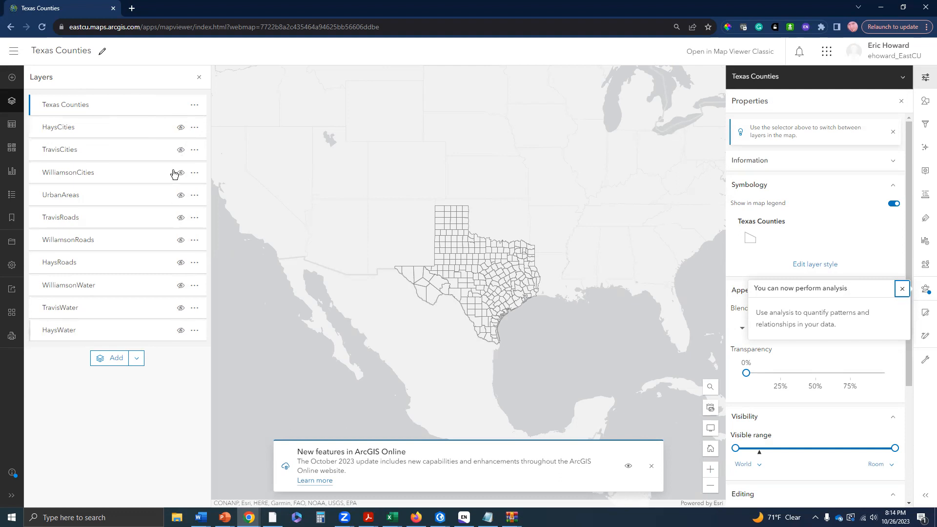
# - Toggle HaysCities visibility in the Layers pane, then remove the HaysCities layer from the map
pyautogui.click(902, 289)
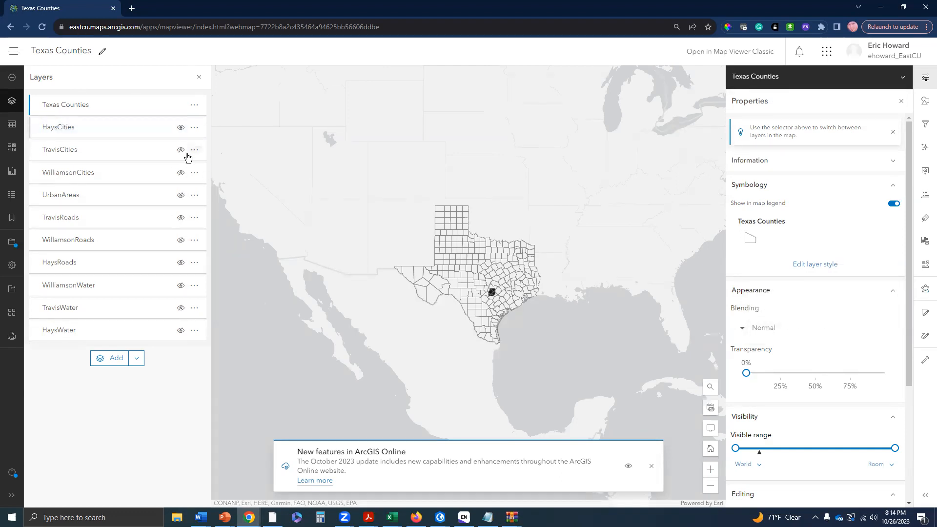
pyautogui.click(180, 127)
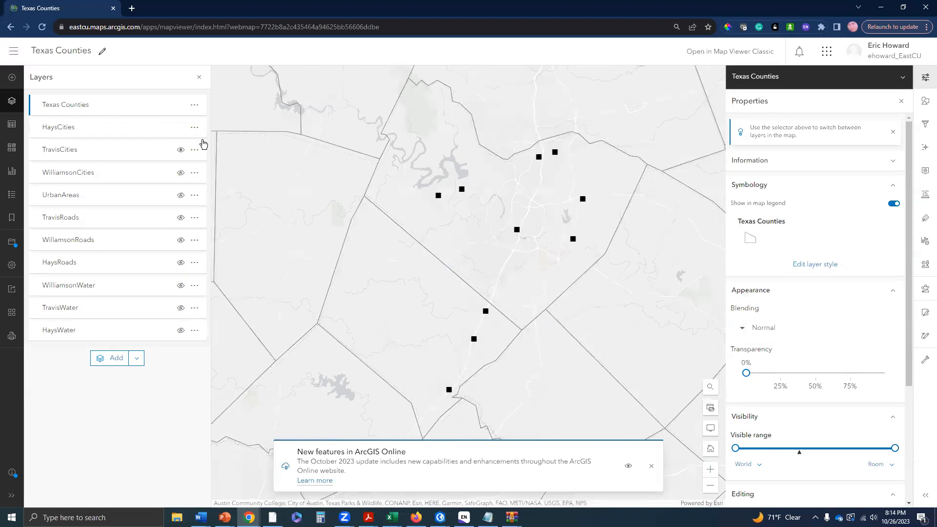
pyautogui.click(180, 130)
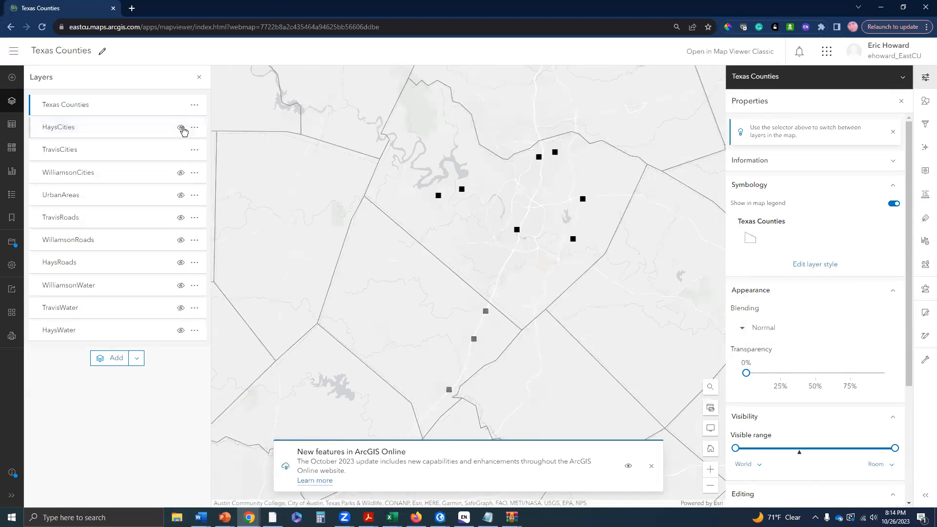
pyautogui.click(182, 130)
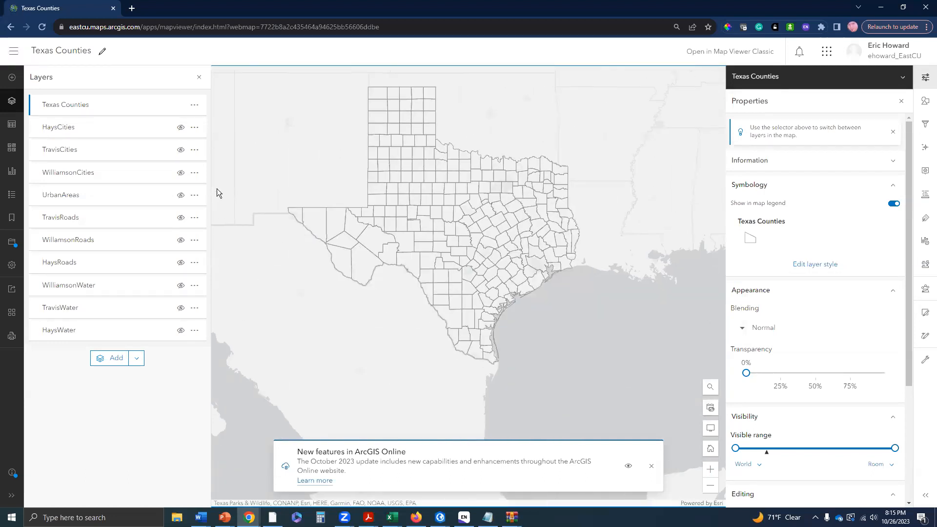
pyautogui.click(193, 127)
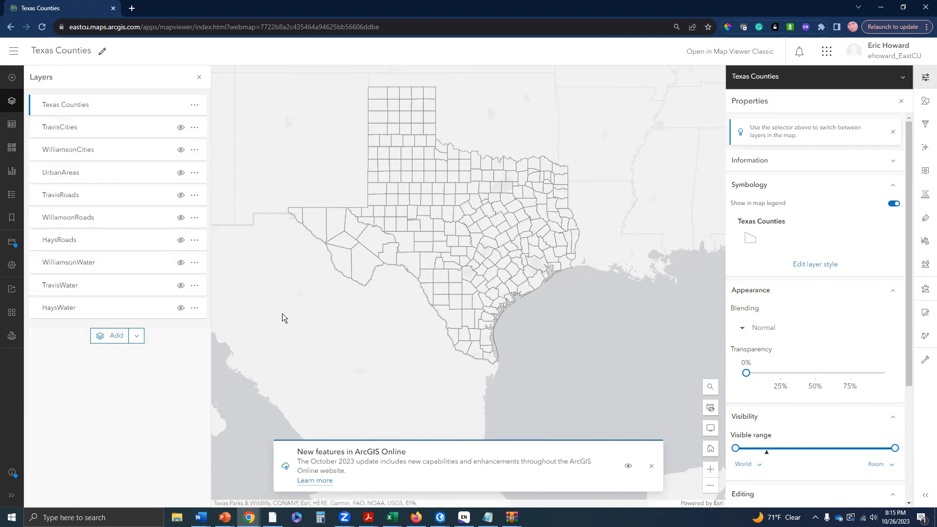
# - Remove TravisCities, UrbanAreas and the remaining road and water layers, leaving only Texas Counties
pyautogui.click(193, 127)
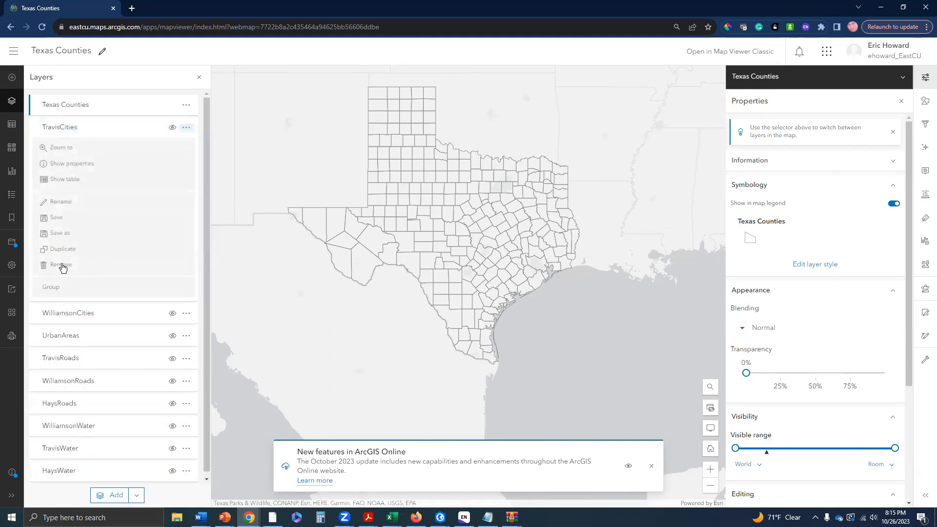
pyautogui.click(61, 265)
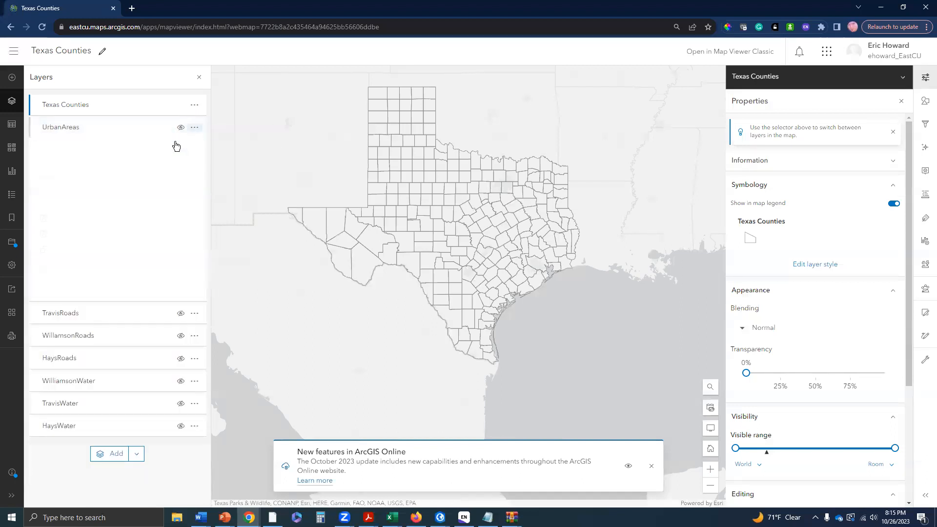
pyautogui.click(193, 127)
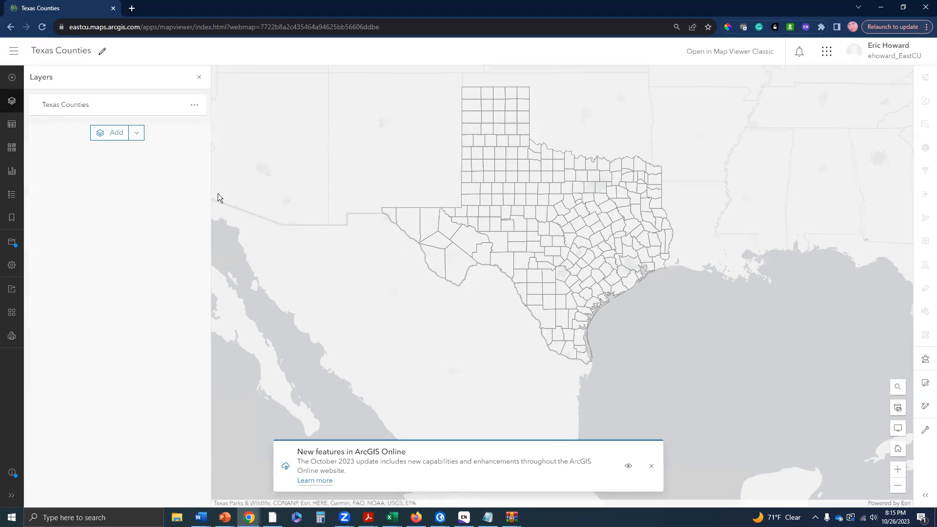
pyautogui.moveTo(381, 157)
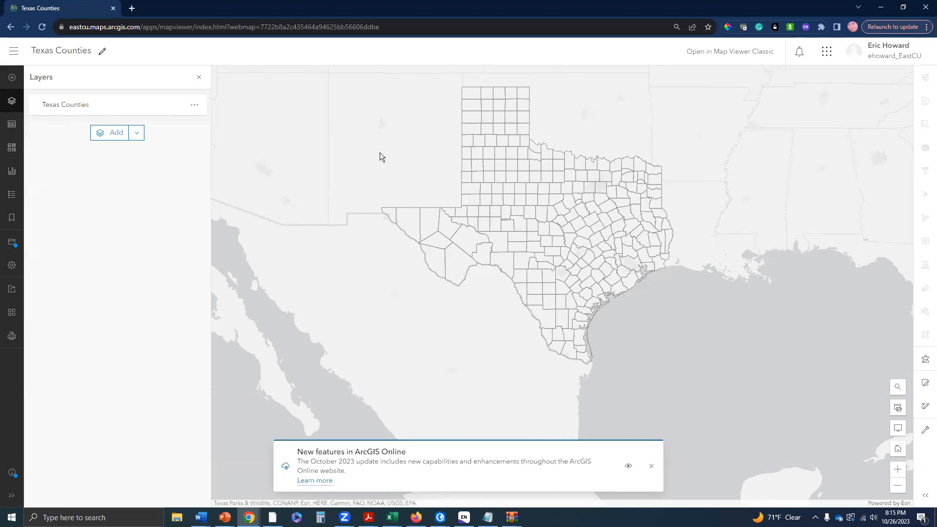
pyautogui.moveTo(659, 261)
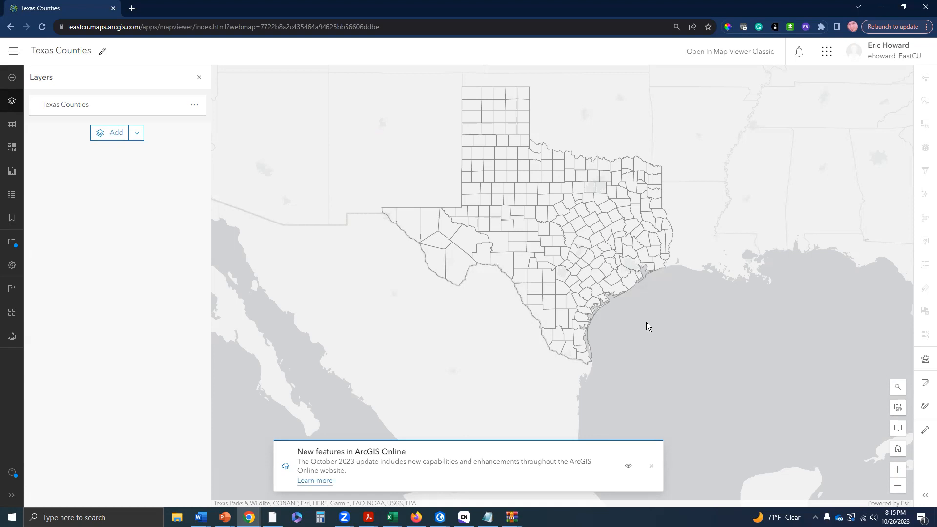
pyautogui.click(651, 466)
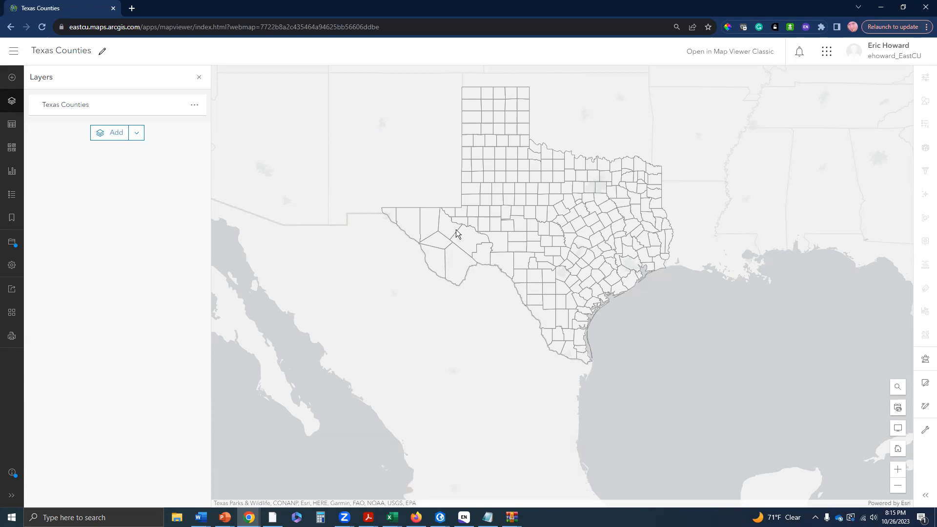
pyautogui.scroll(-3)
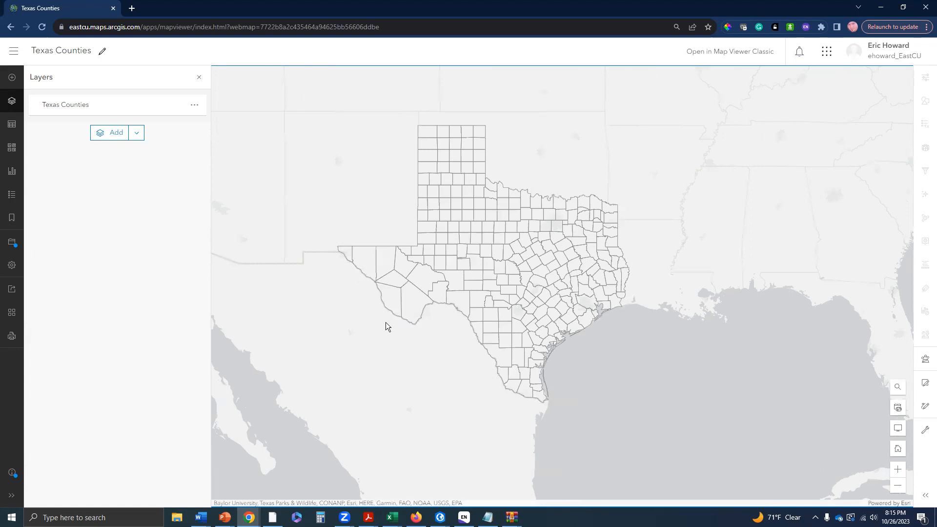
pyautogui.moveTo(111, 310)
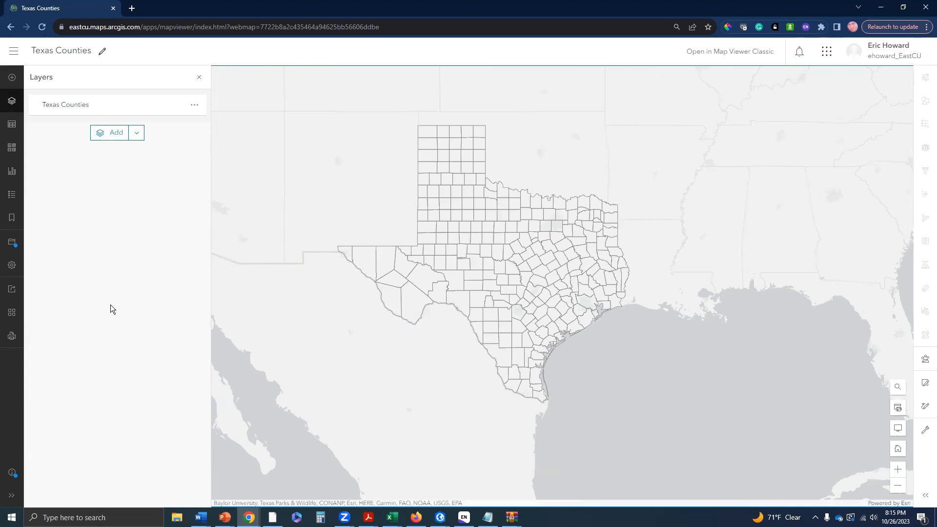
pyautogui.moveTo(490, 271)
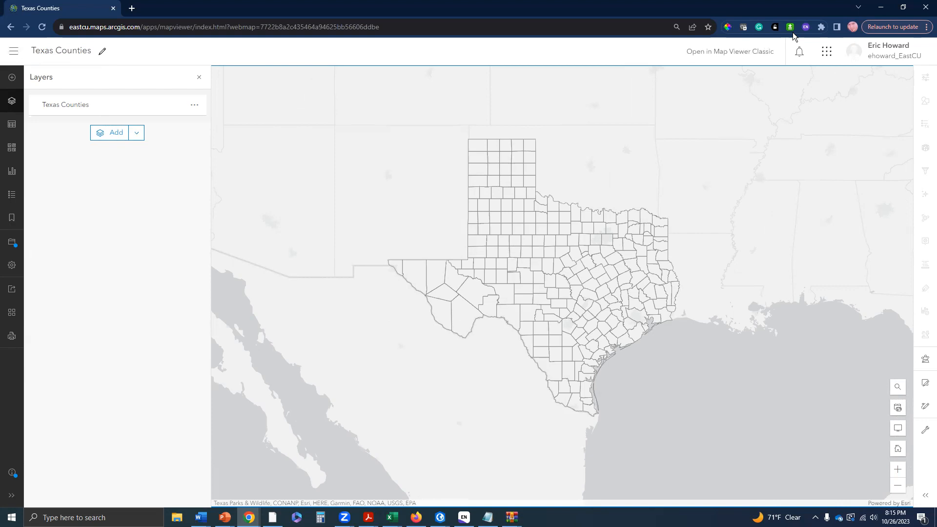
pyautogui.moveTo(731, 51)
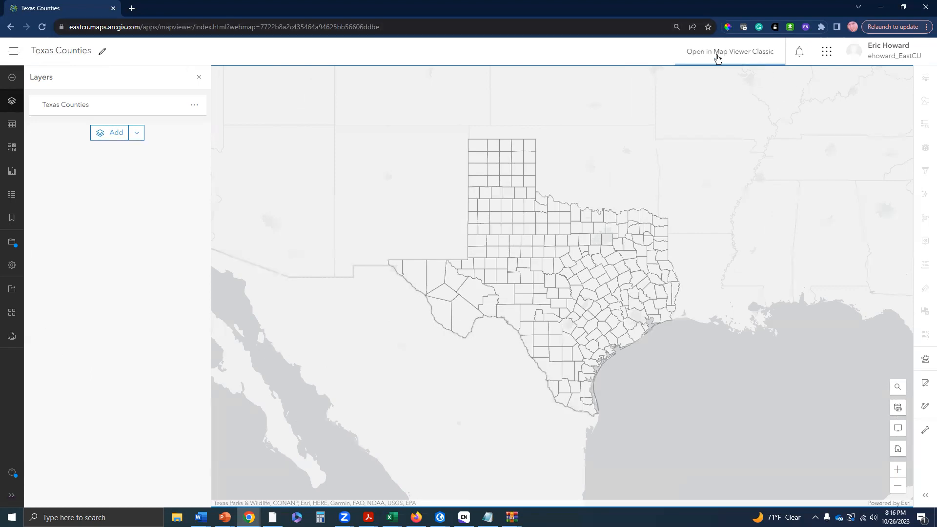
pyautogui.moveTo(692, 248)
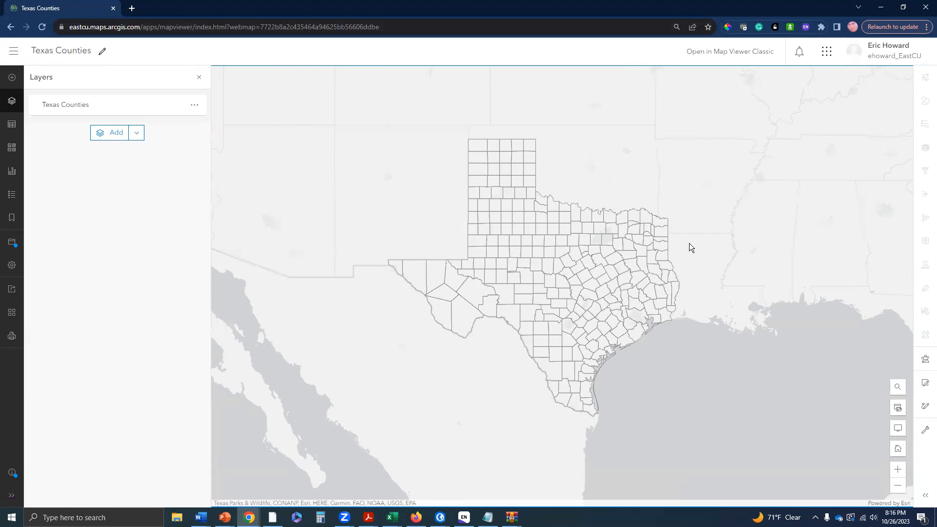
pyautogui.moveTo(805, 193)
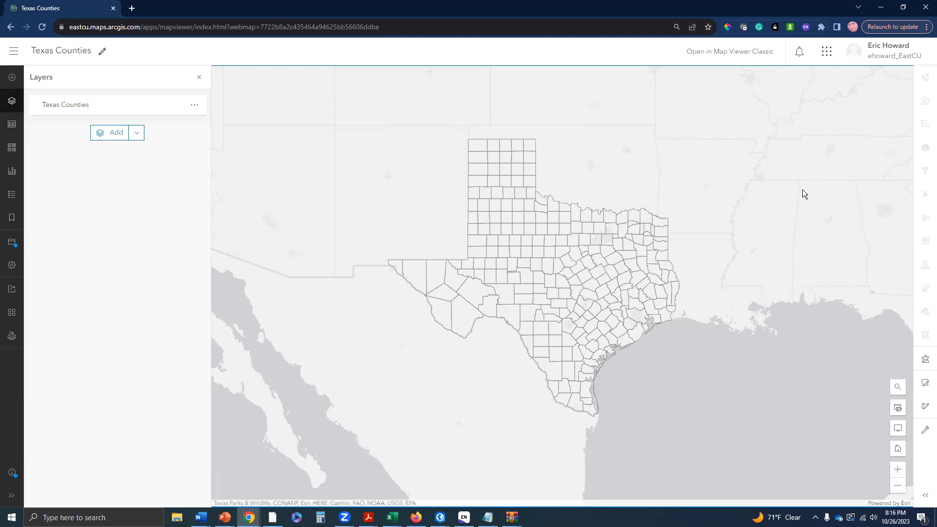
pyautogui.moveTo(831, 105)
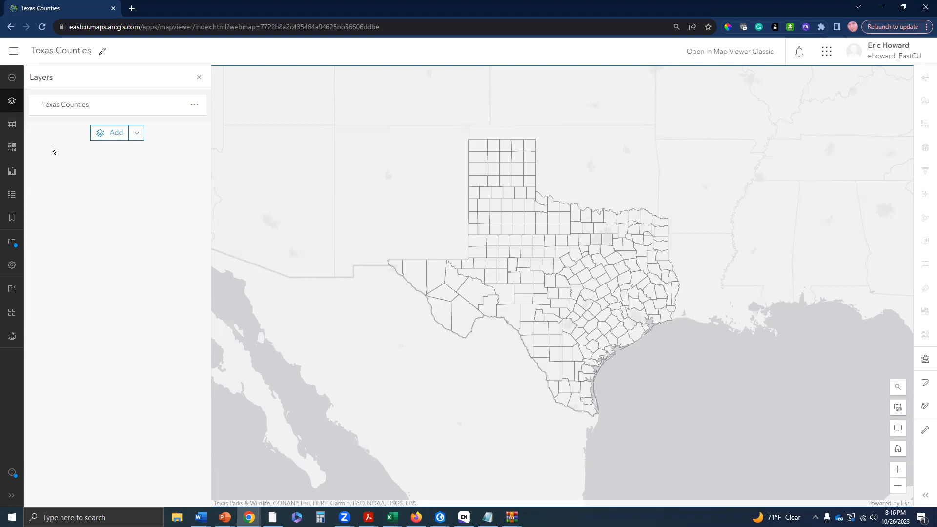
pyautogui.moveTo(12, 77)
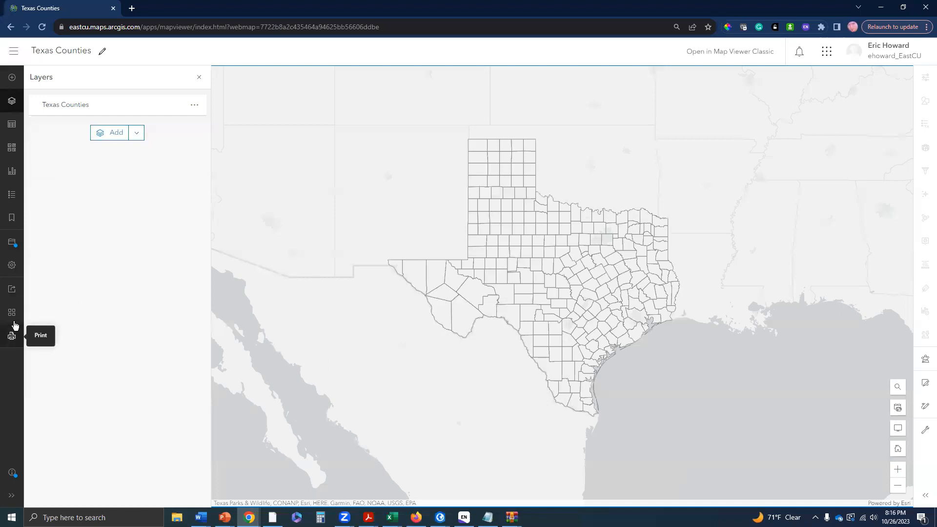
pyautogui.moveTo(215, 134)
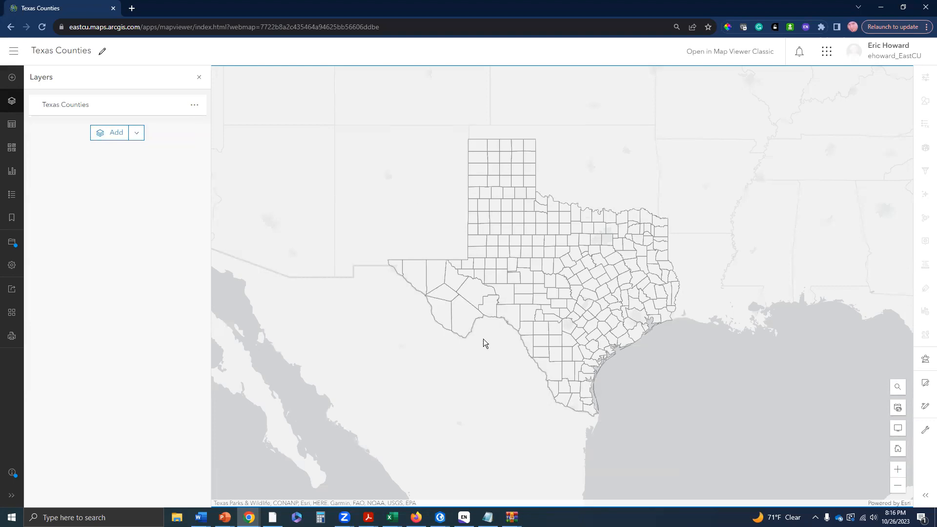
pyautogui.moveTo(517, 340)
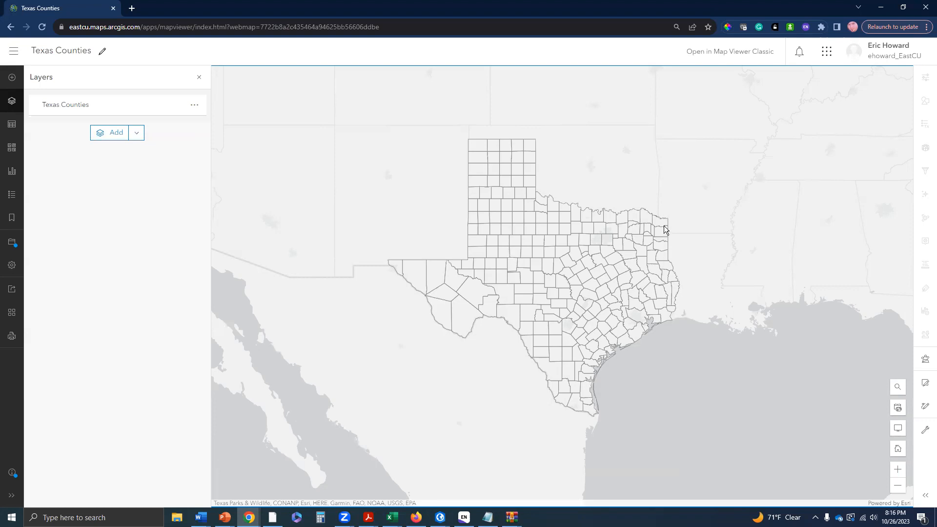
pyautogui.moveTo(532, 141)
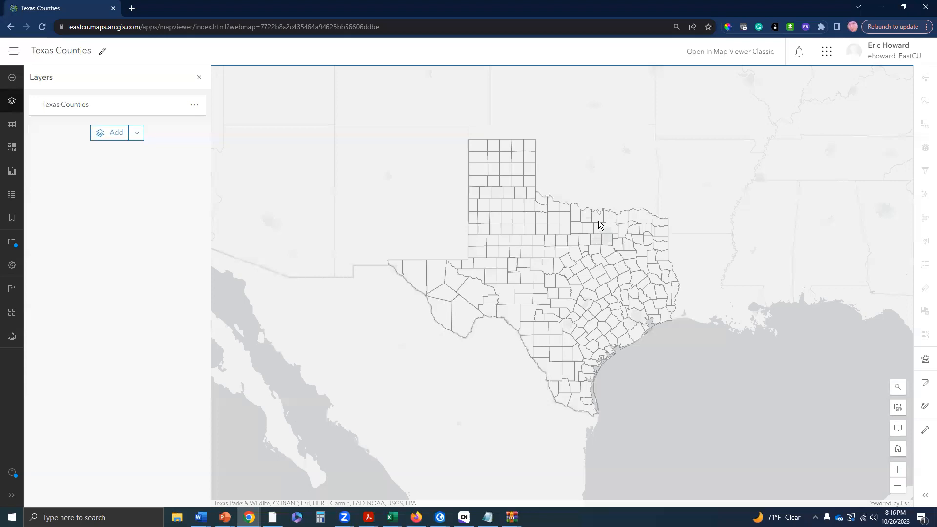
pyautogui.moveTo(575, 287)
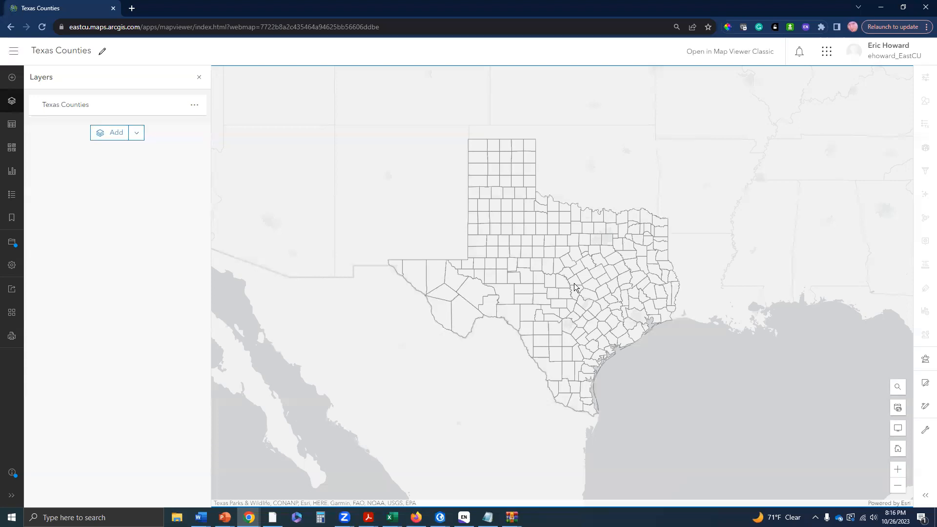
pyautogui.moveTo(687, 324)
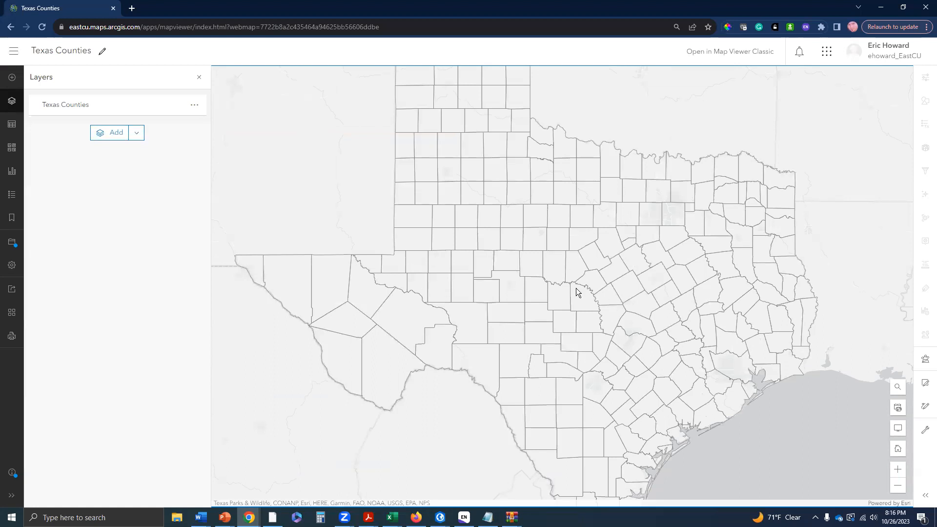
pyautogui.scroll(-3)
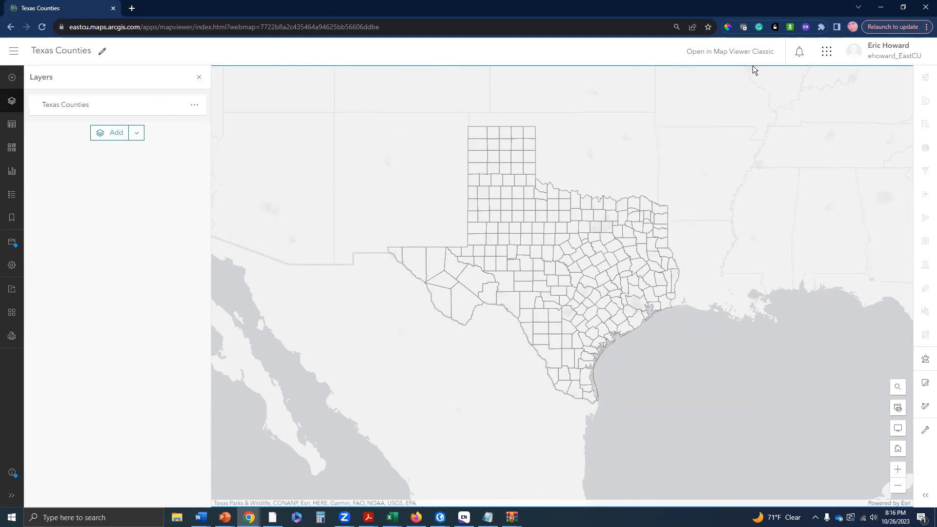
pyautogui.moveTo(572, 418)
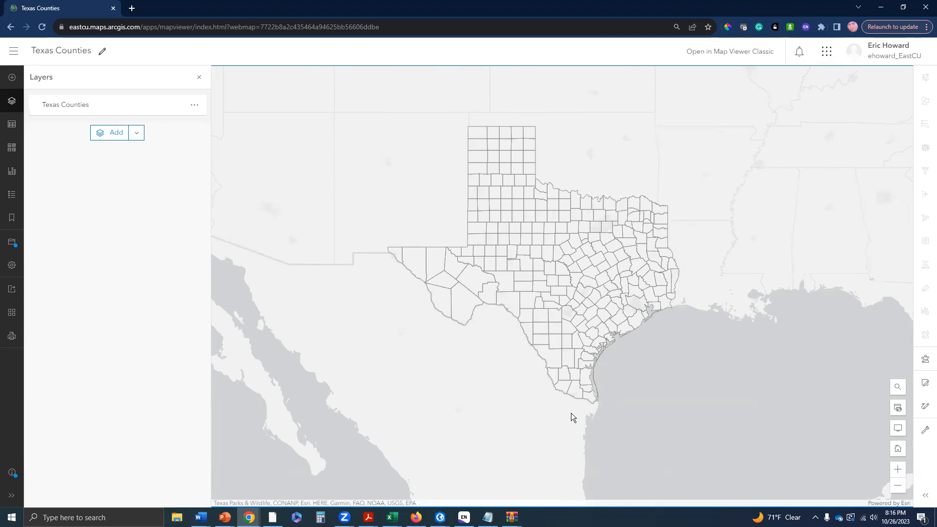